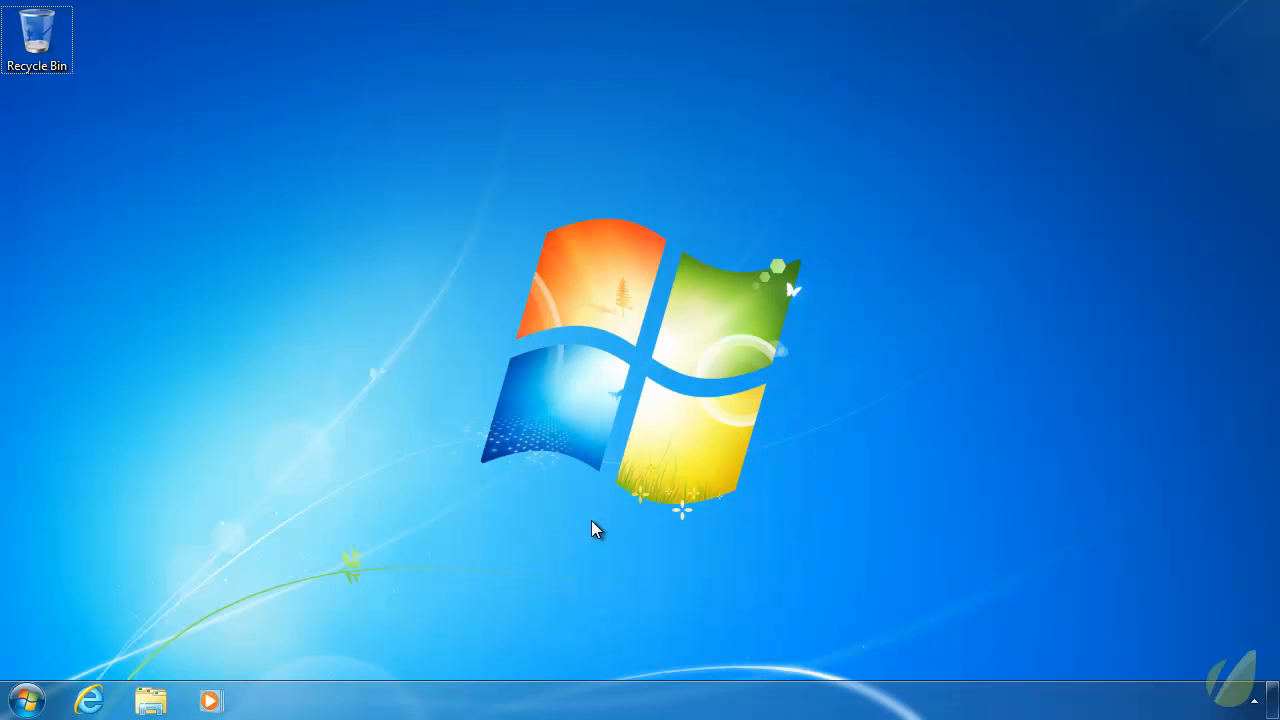
pyautogui.moveTo(90, 710)
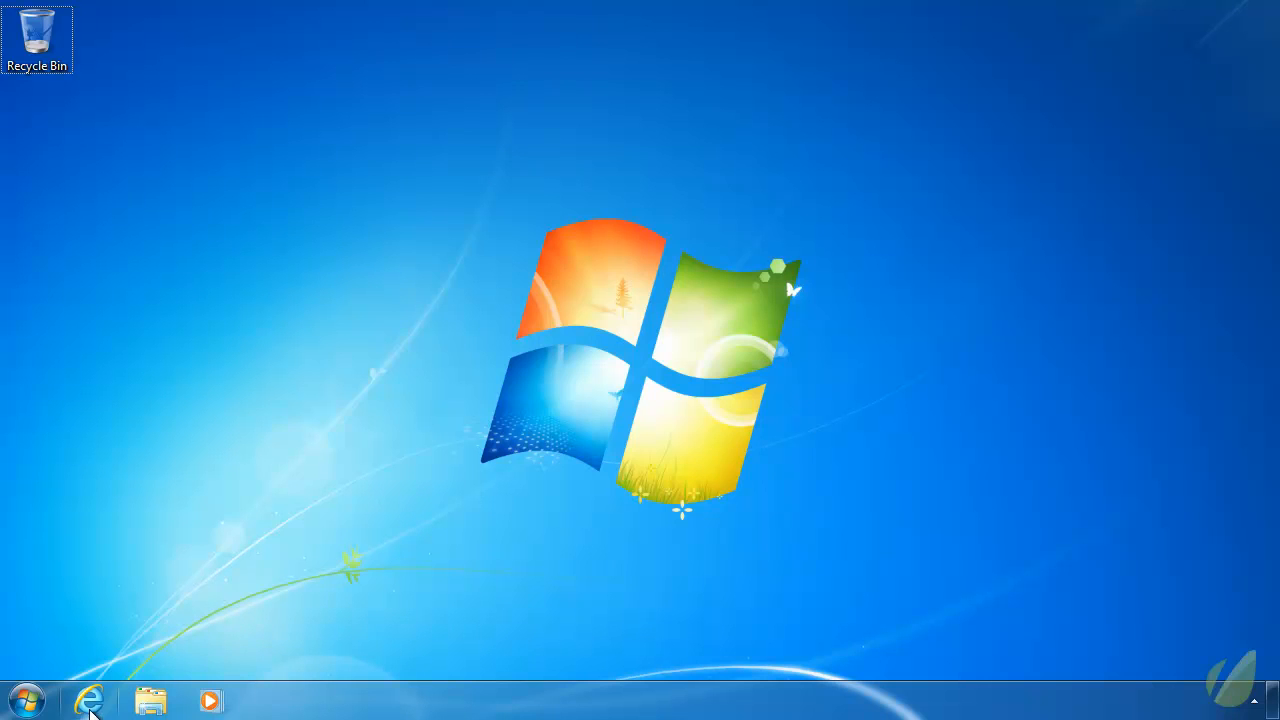
pyautogui.click(88, 700)
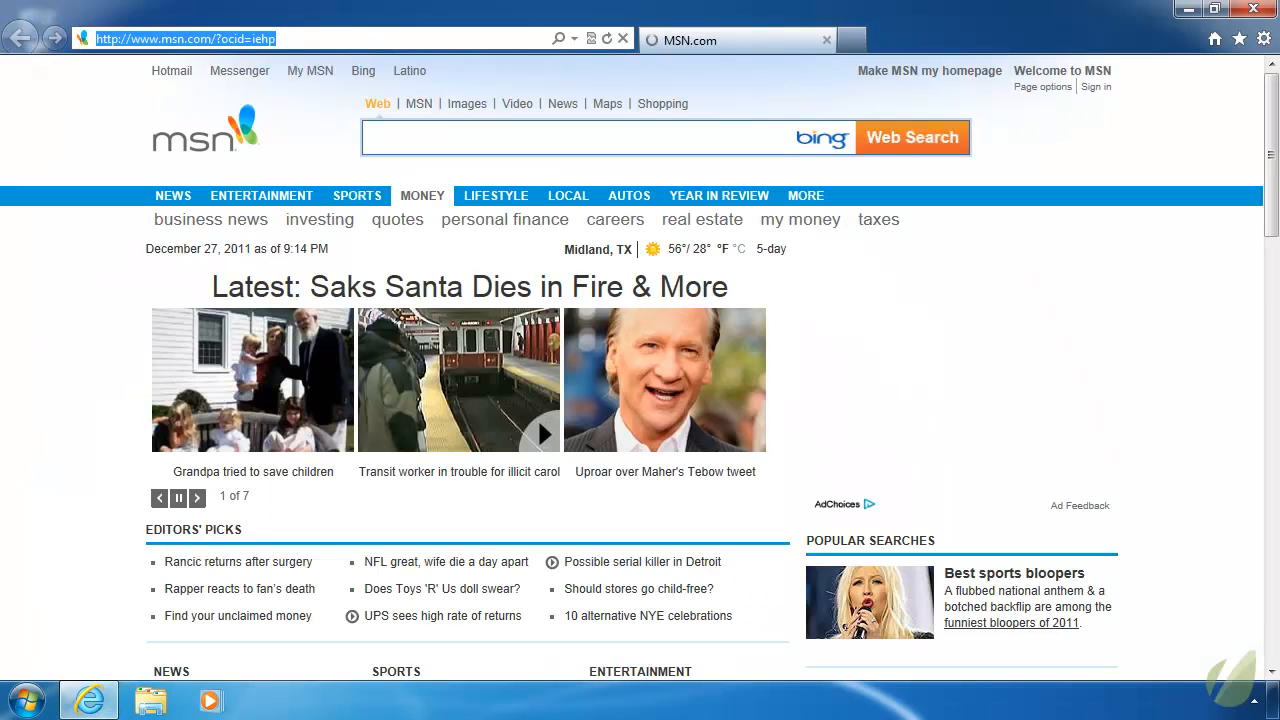
pyautogui.write('www.microsoft.com')
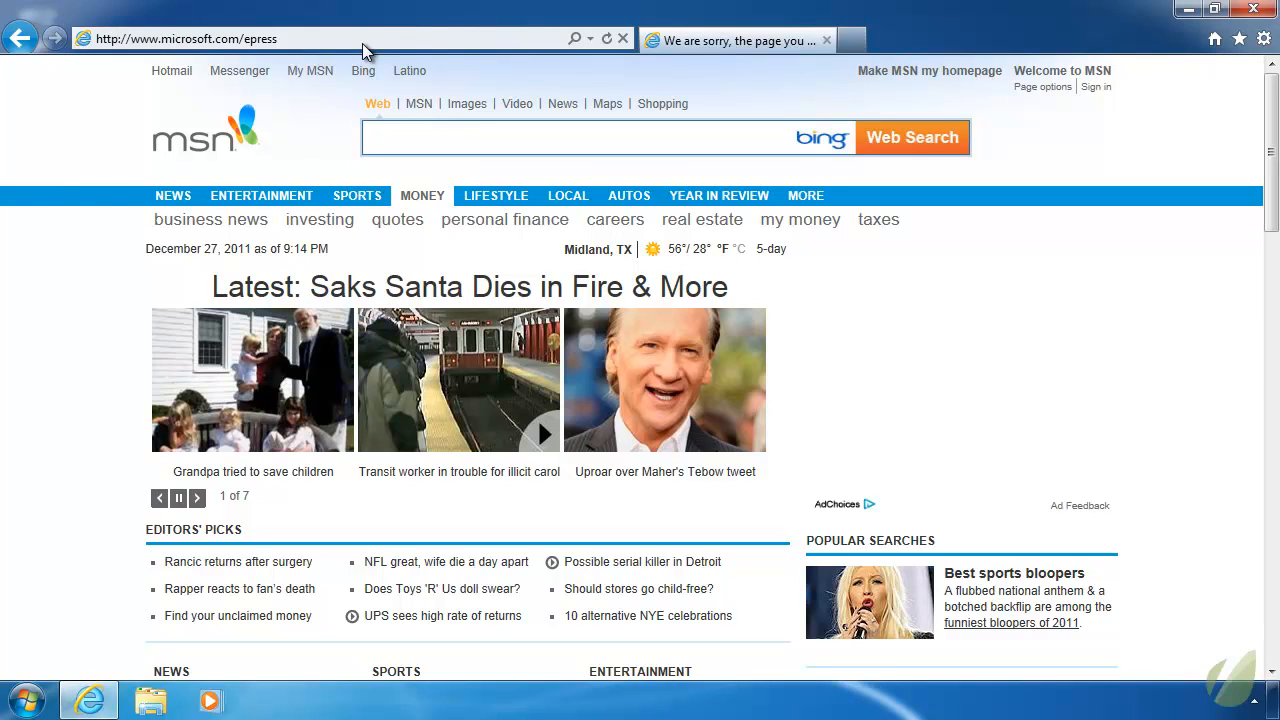
# - Correct the address to microsoft.com/express and load the Express page
pyautogui.click(736, 40)
pyautogui.write('x')
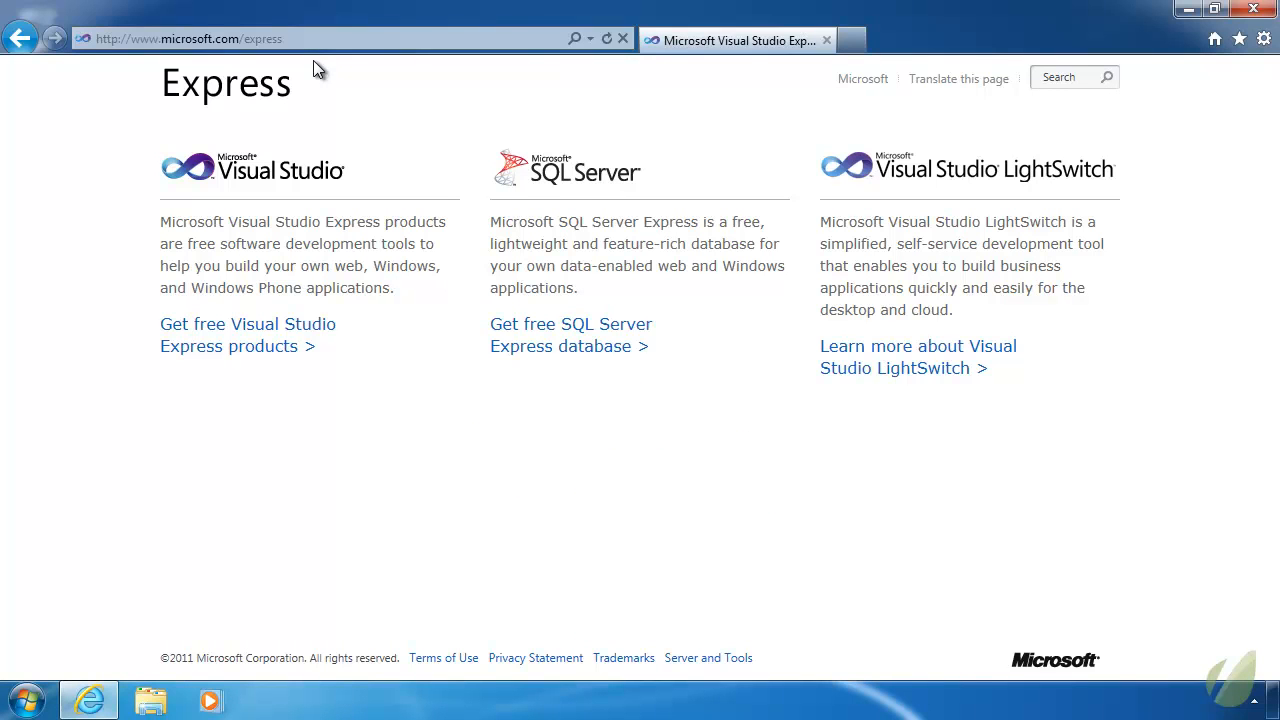
pyautogui.moveTo(640, 152)
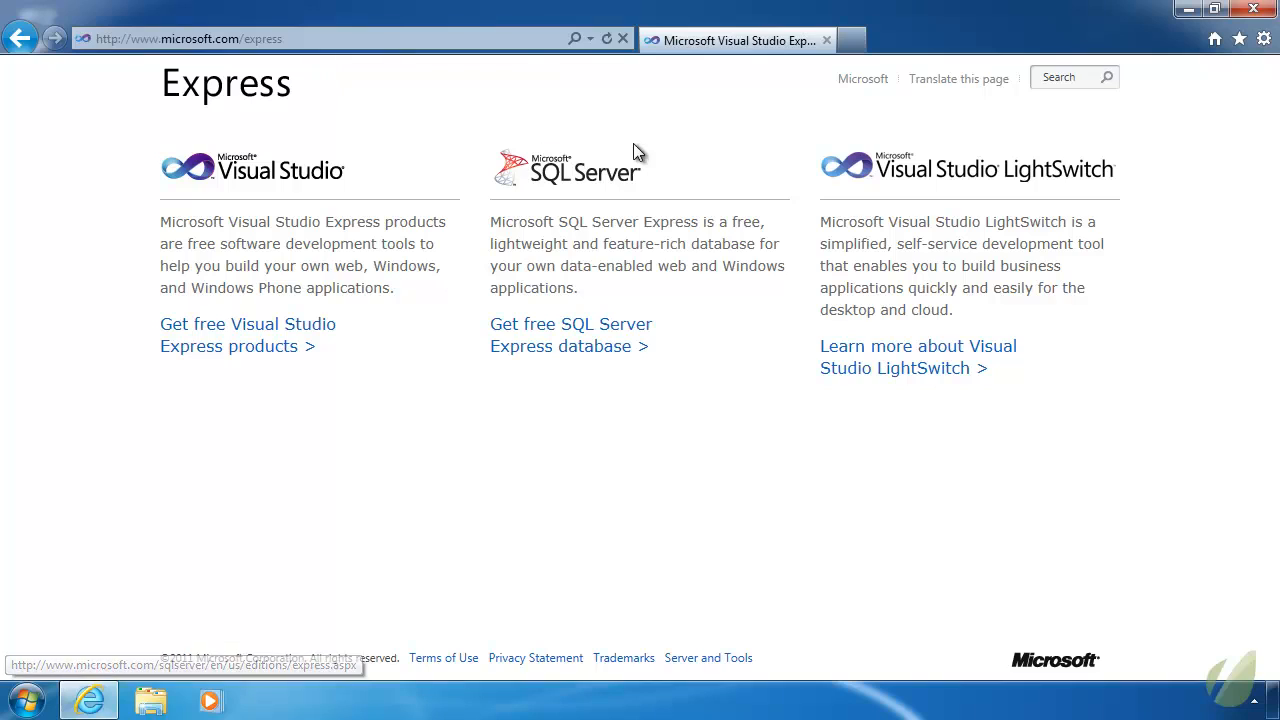
pyautogui.moveTo(820, 148)
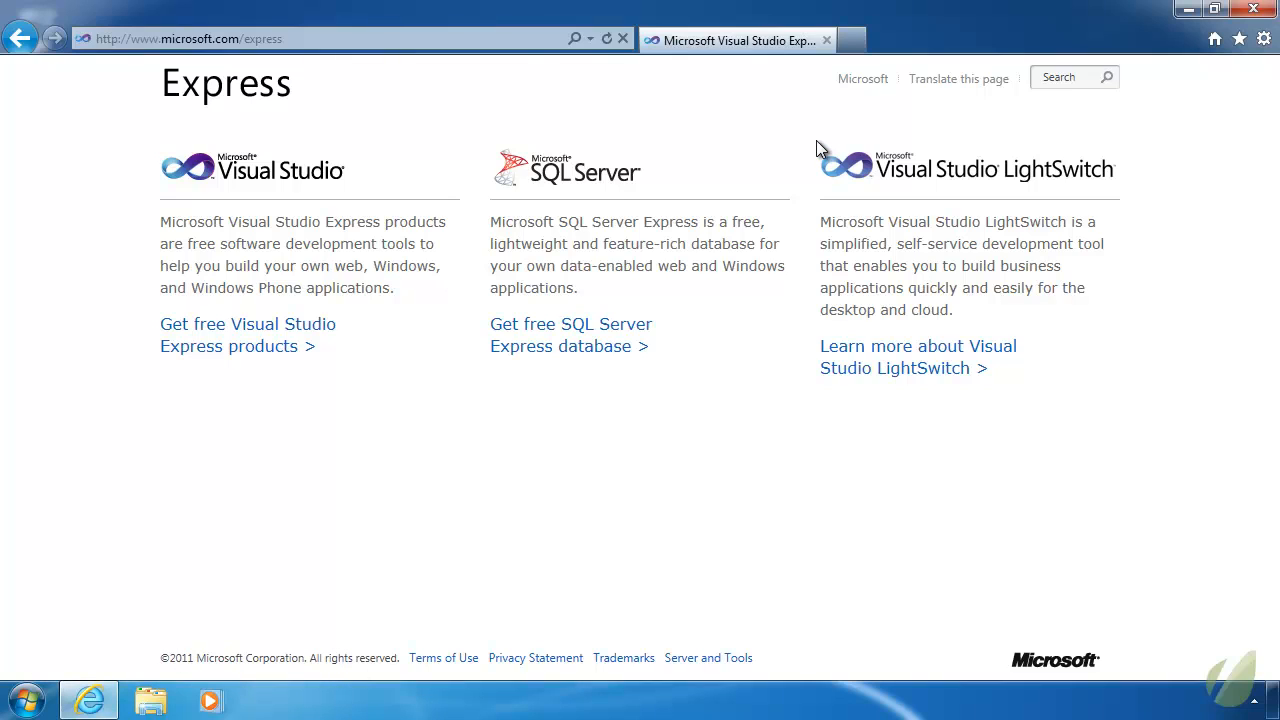
pyautogui.moveTo(848, 188)
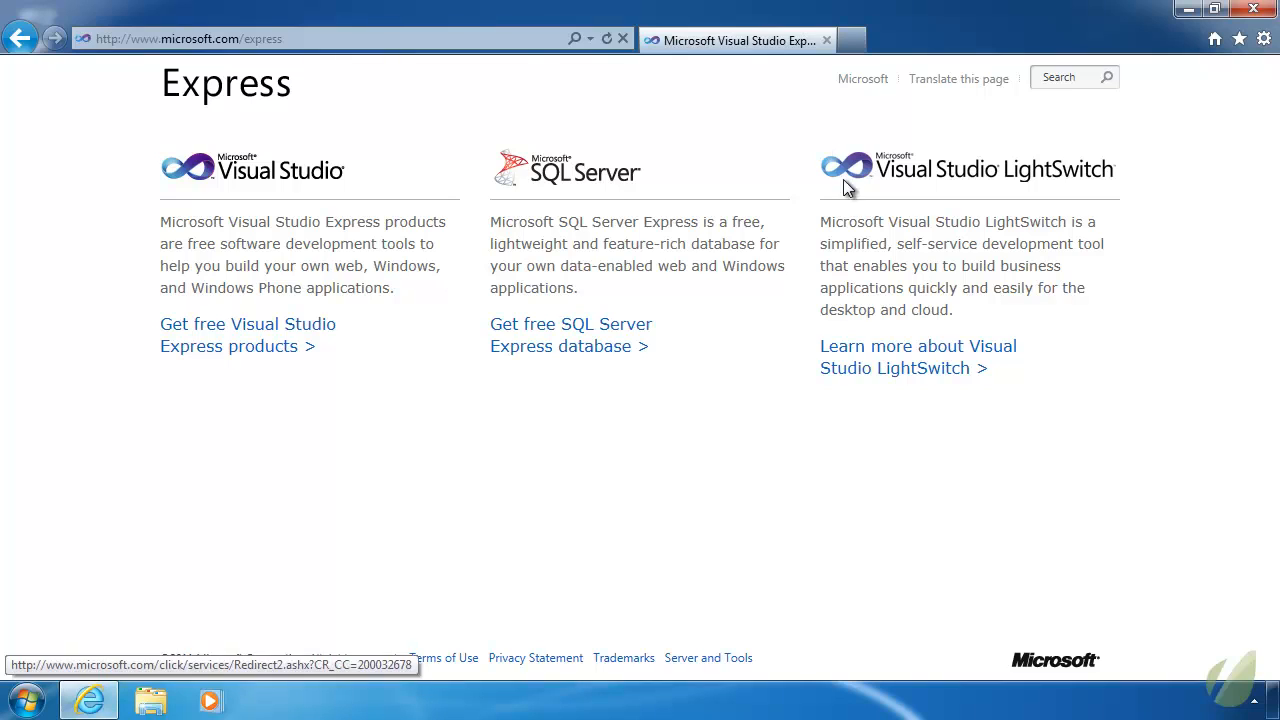
pyautogui.moveTo(616, 244)
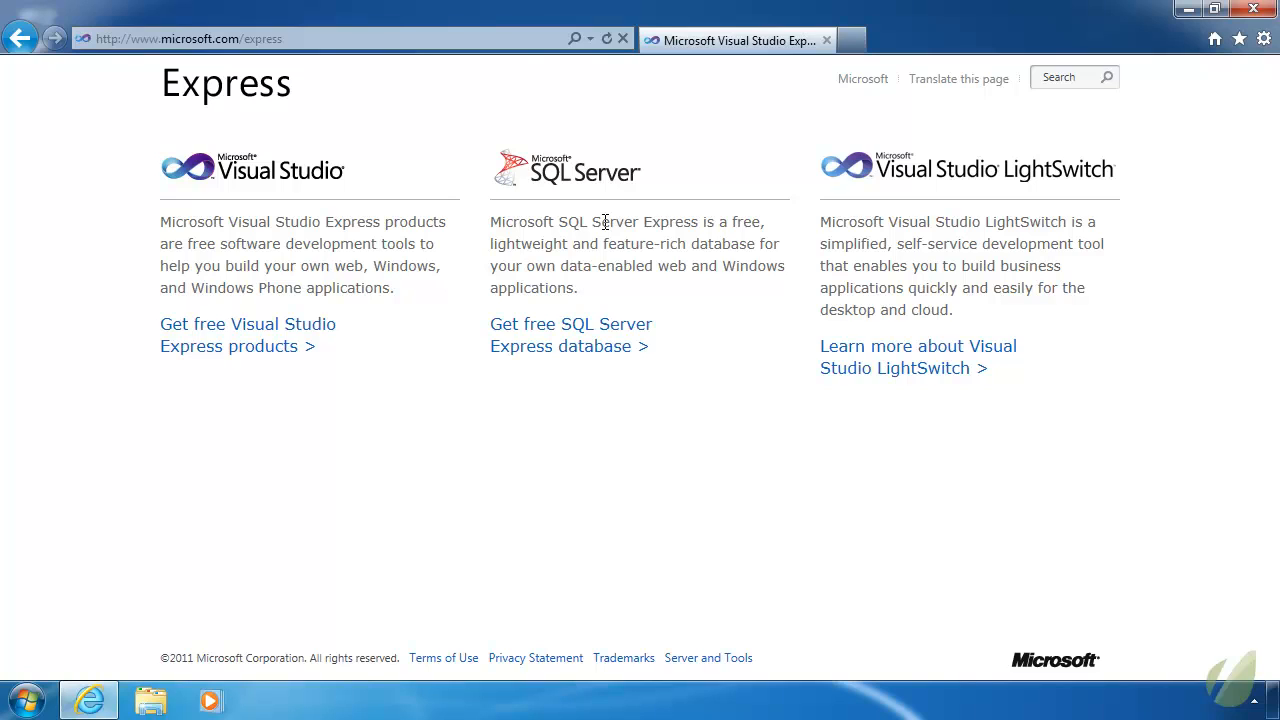
pyautogui.moveTo(268, 164)
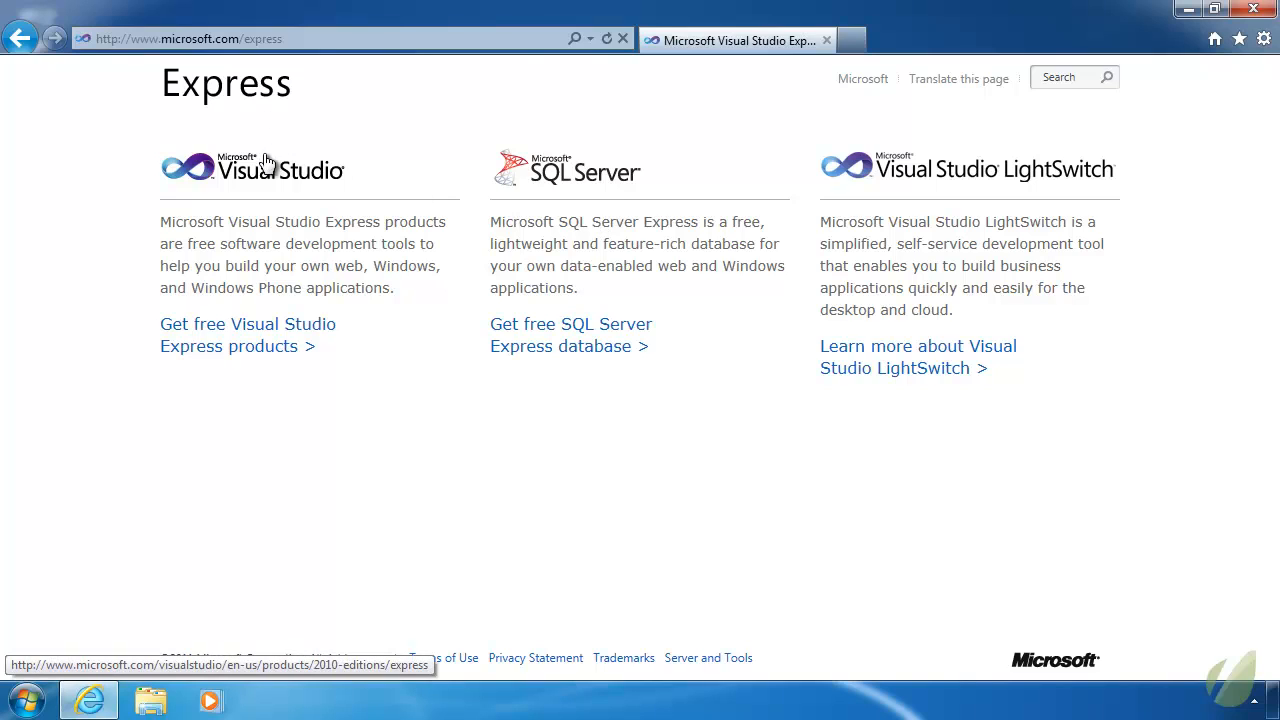
pyautogui.moveTo(284, 324)
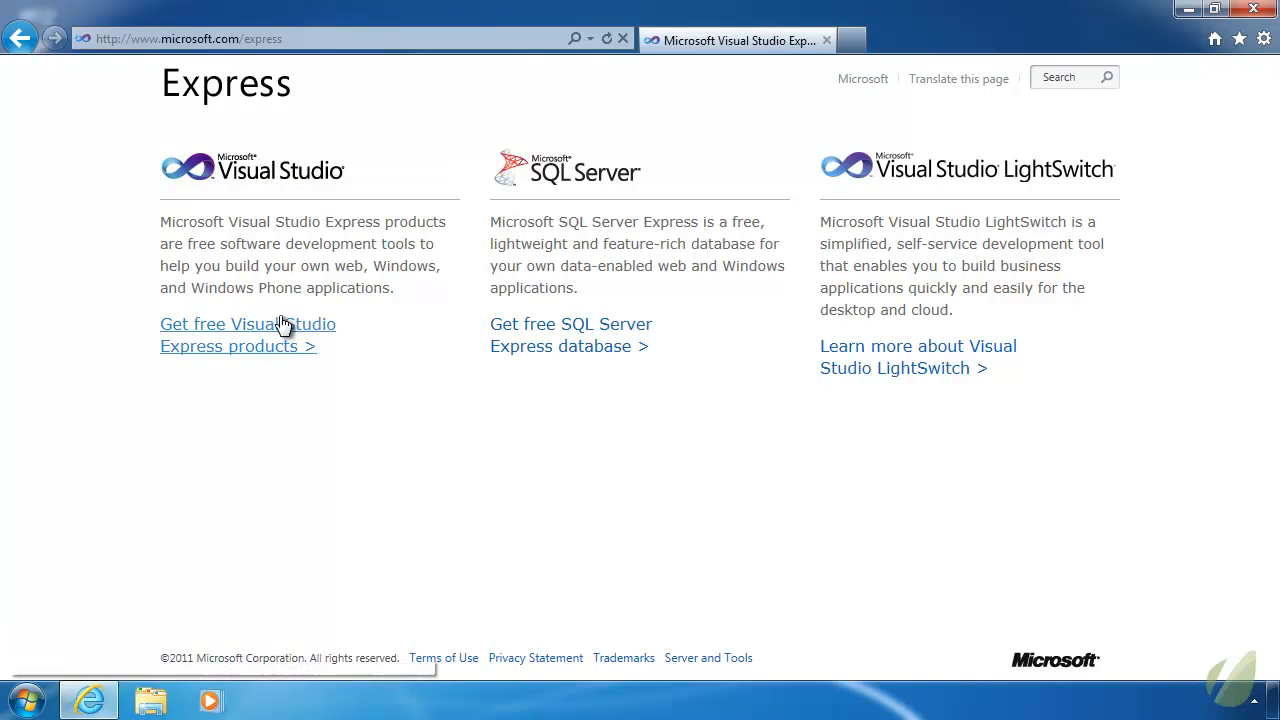
pyautogui.moveTo(264, 336)
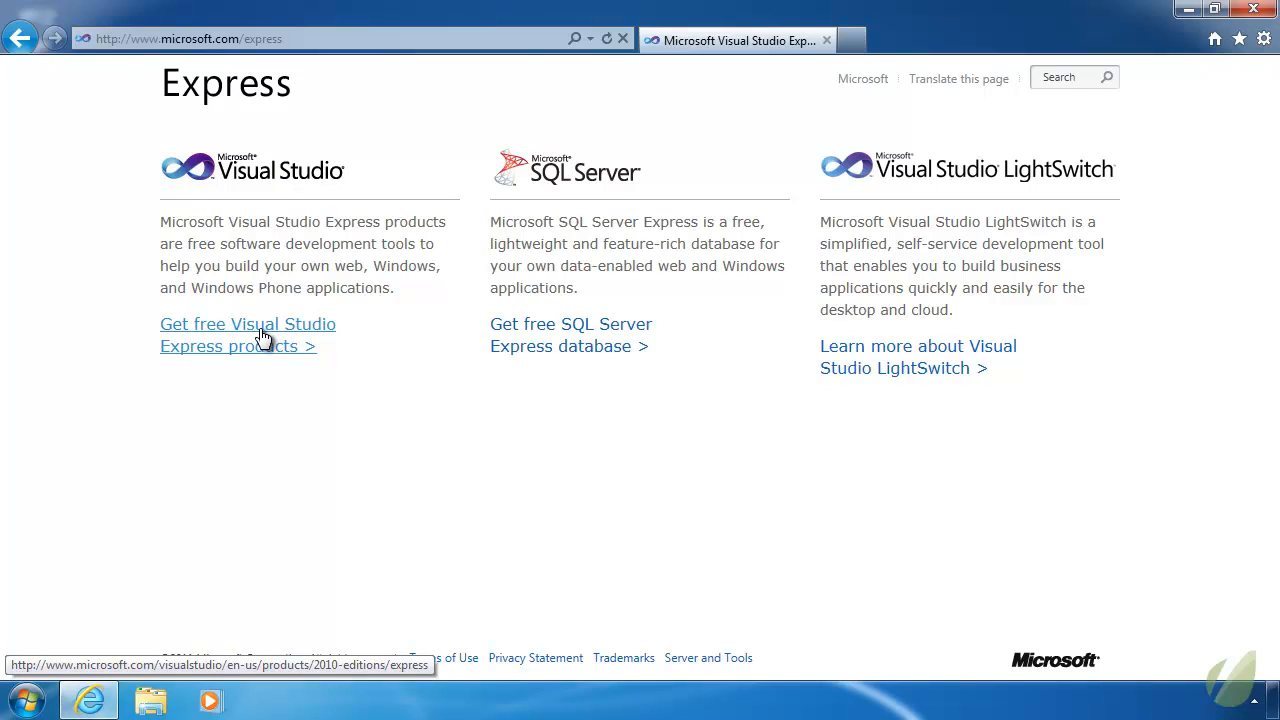
# - Go to the free Visual Studio Express products page and scroll to the Visual C# 2010 Express section
pyautogui.click(248, 324)
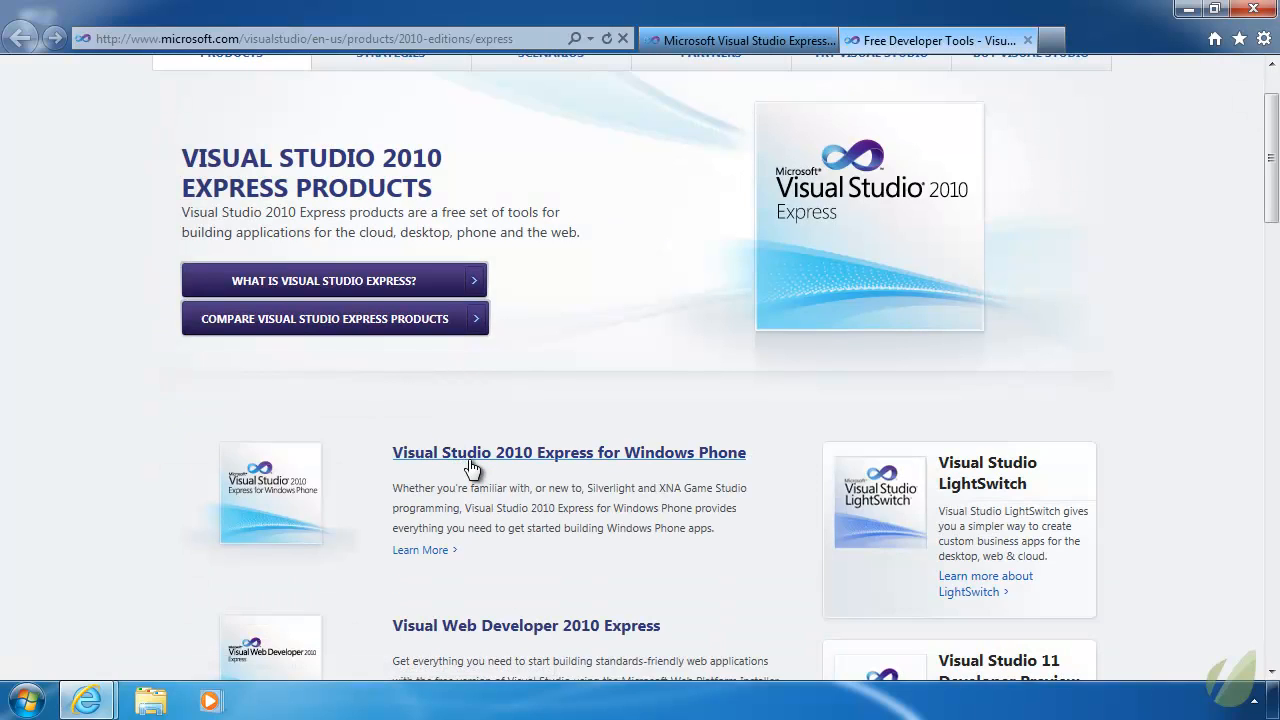
pyautogui.scroll(-3)
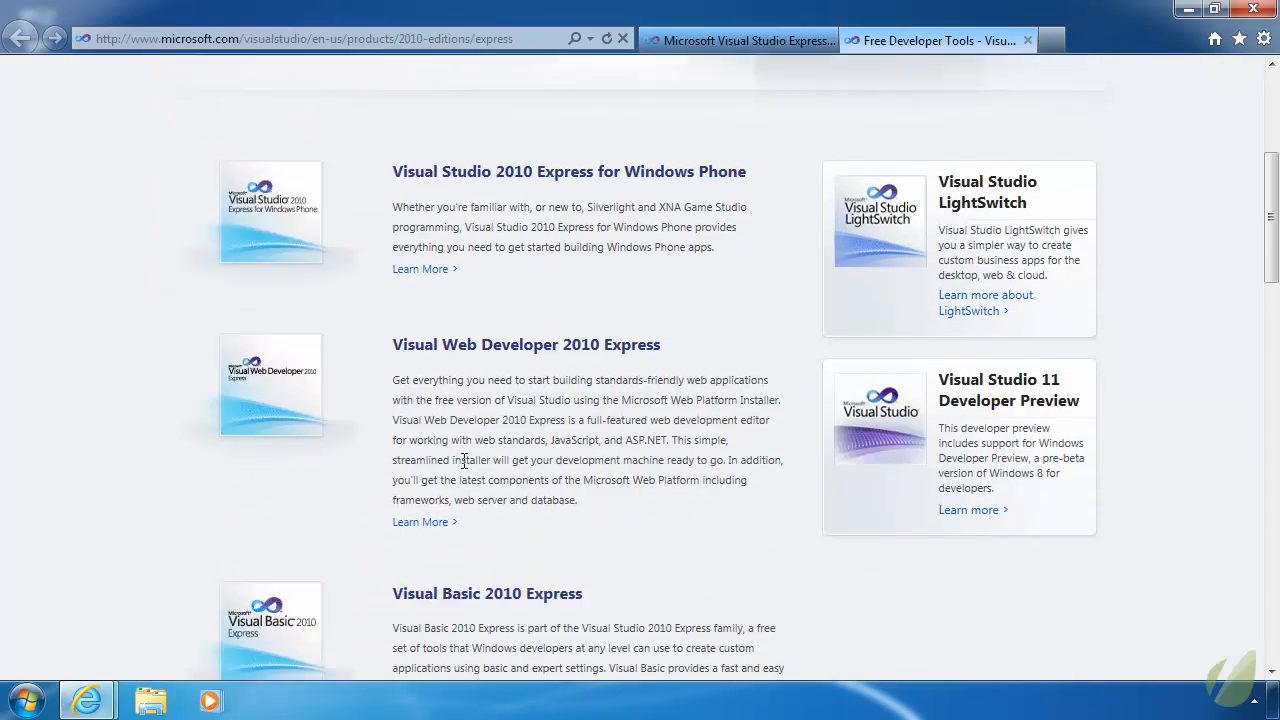
pyautogui.moveTo(504, 396)
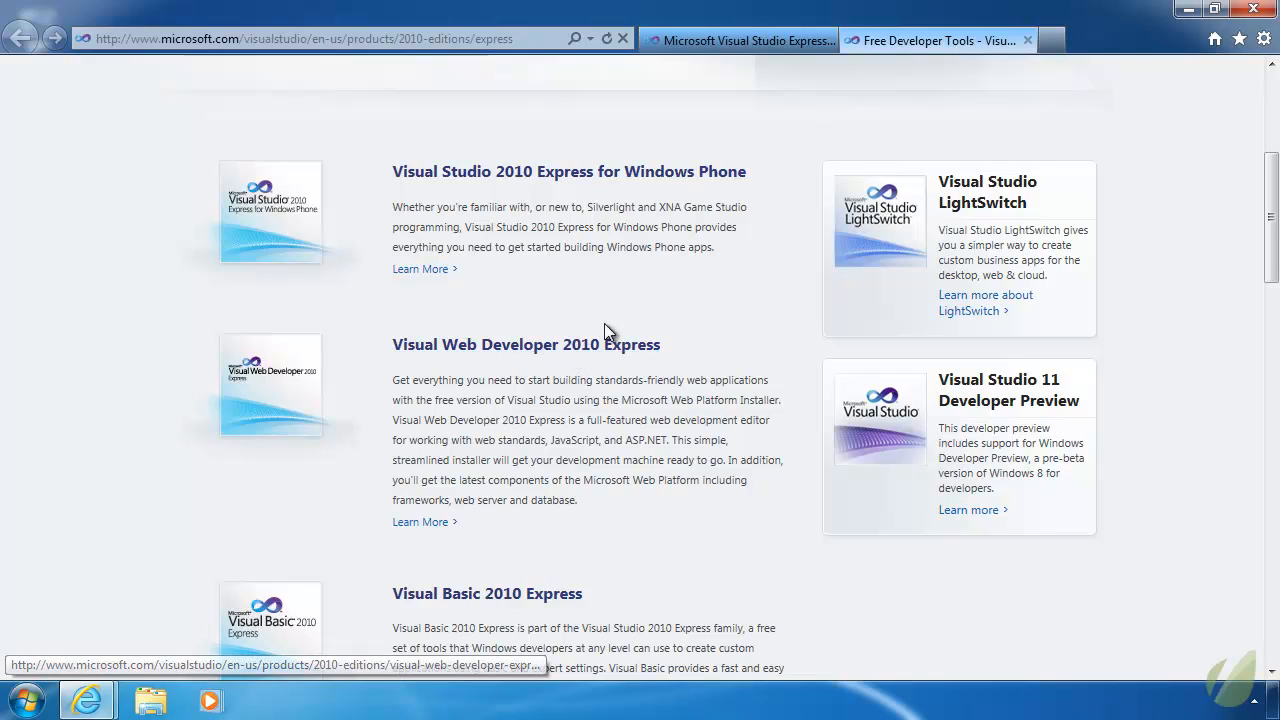
pyautogui.scroll(-3)
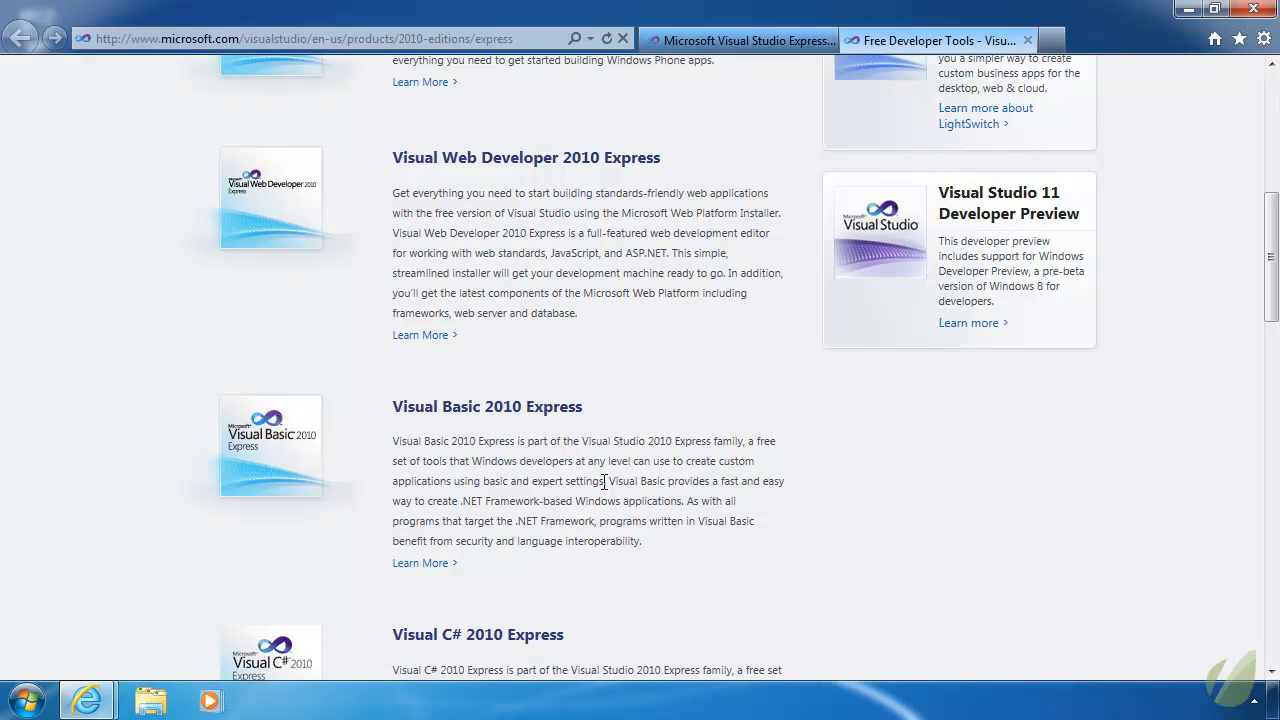
pyautogui.scroll(-3)
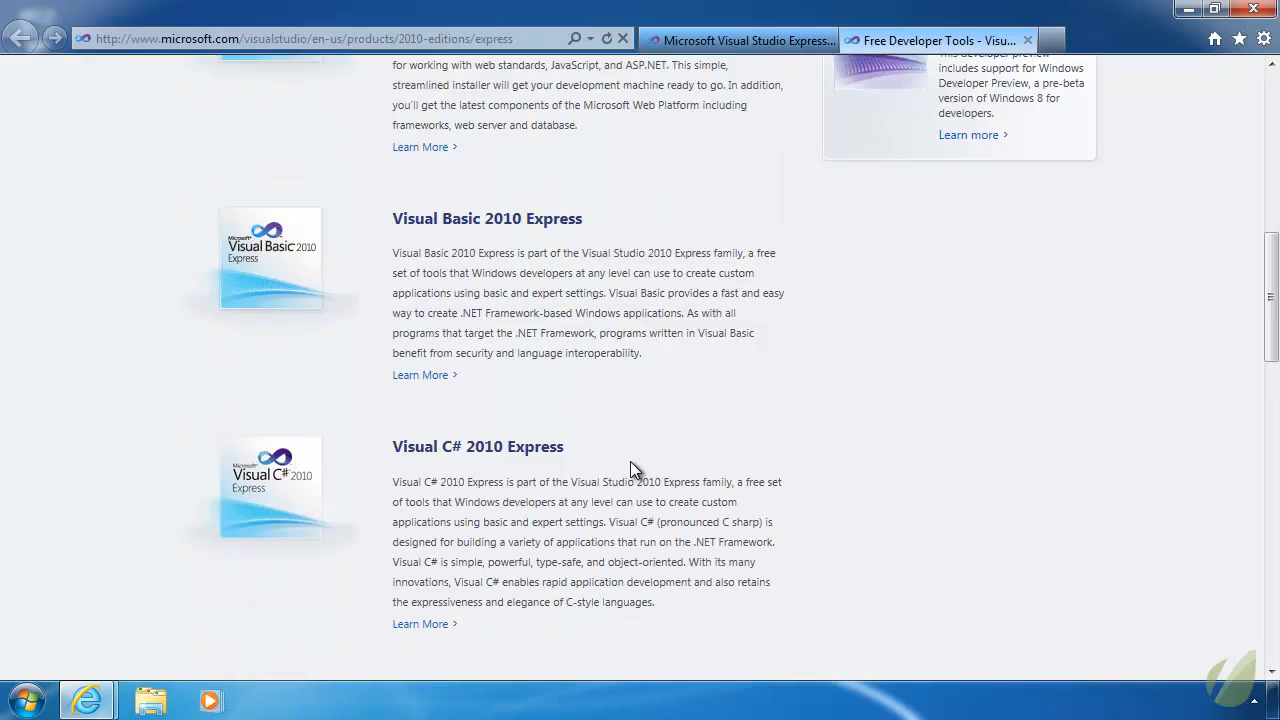
pyautogui.scroll(-3)
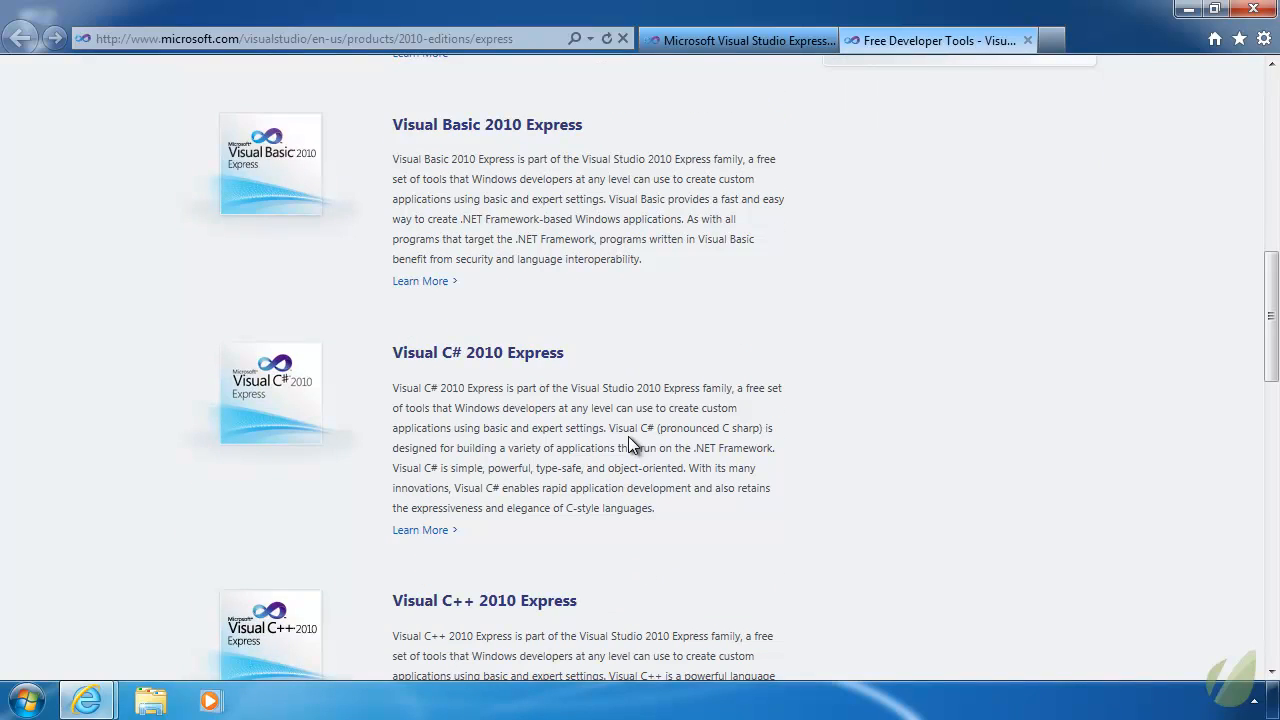
pyautogui.scroll(-3)
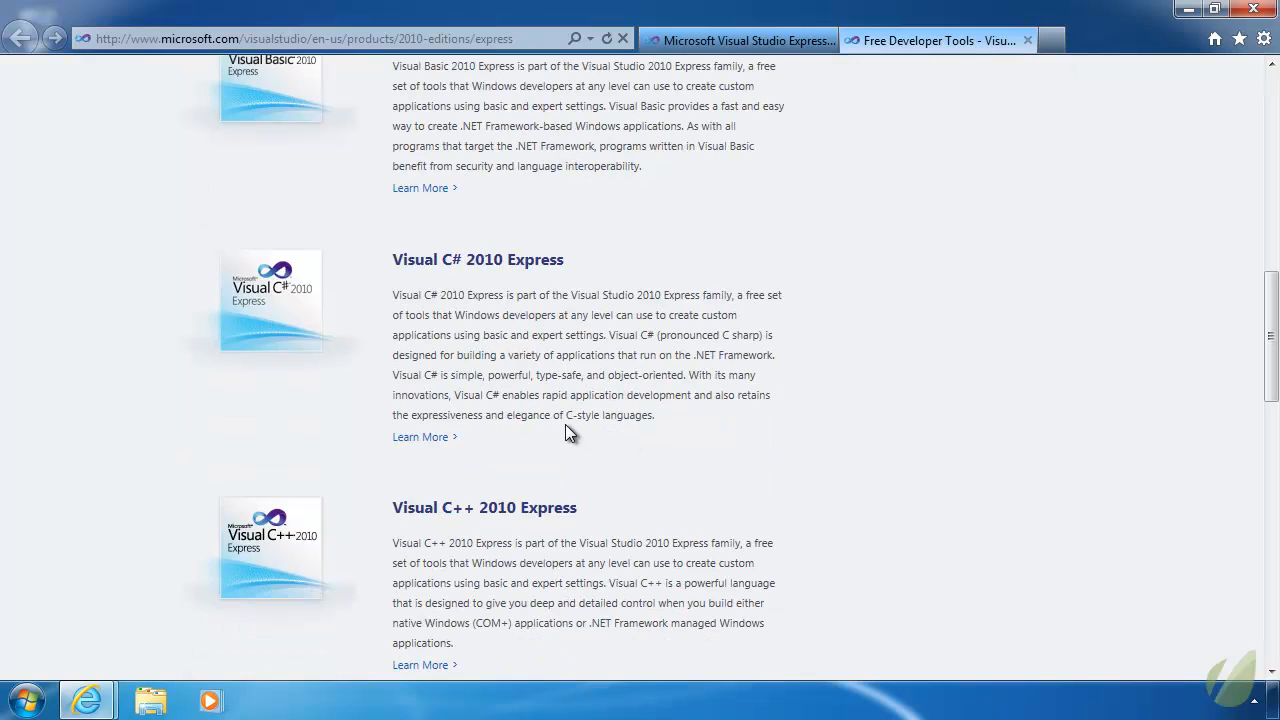
pyautogui.scroll(-3)
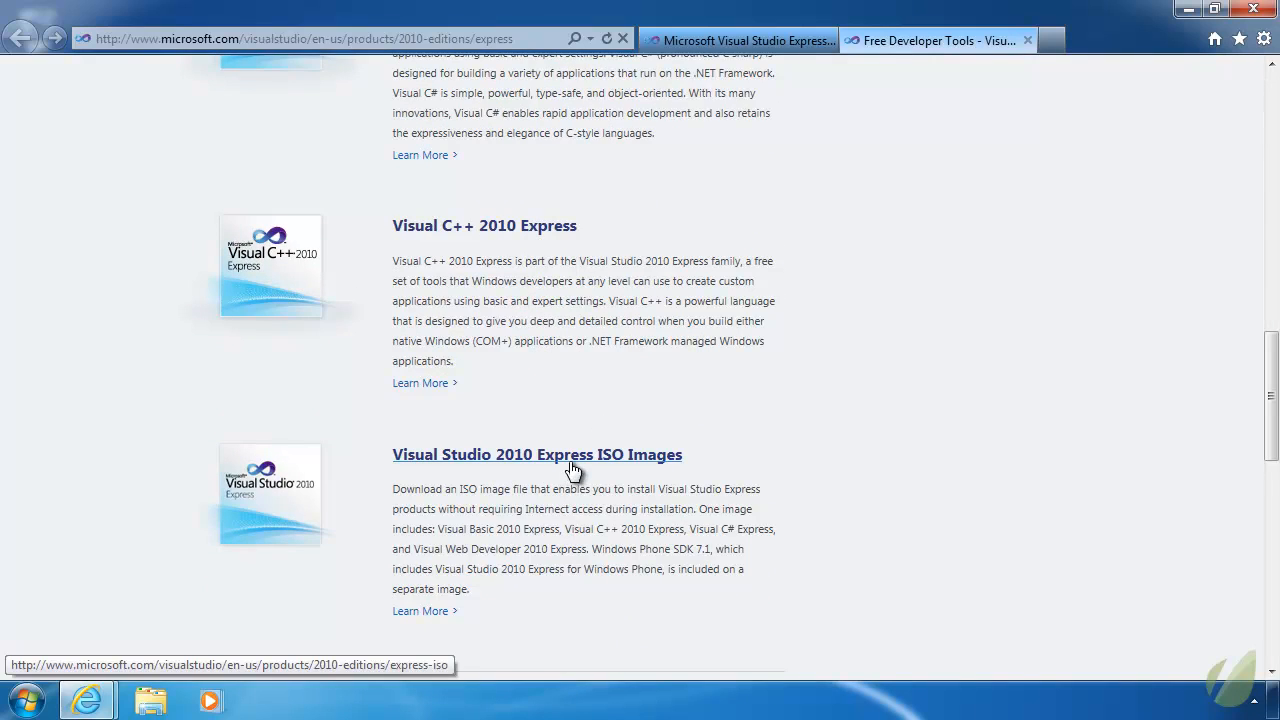
pyautogui.scroll(3)
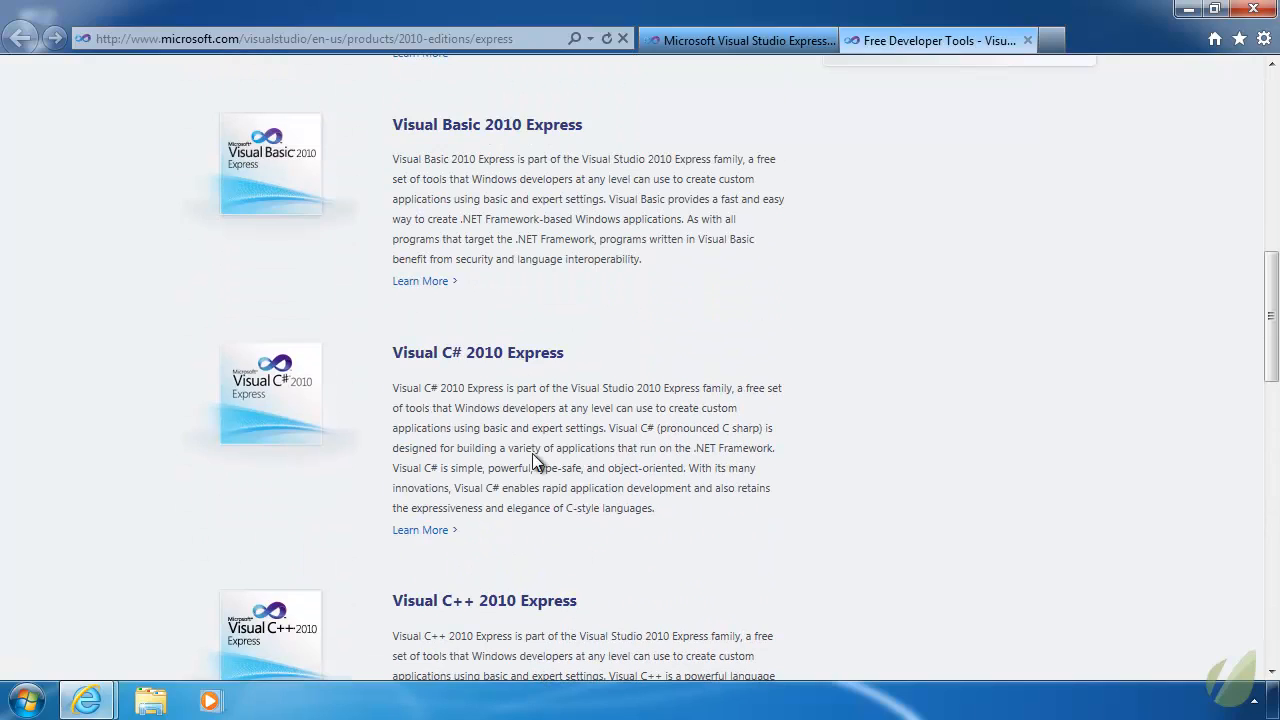
pyautogui.moveTo(476, 352)
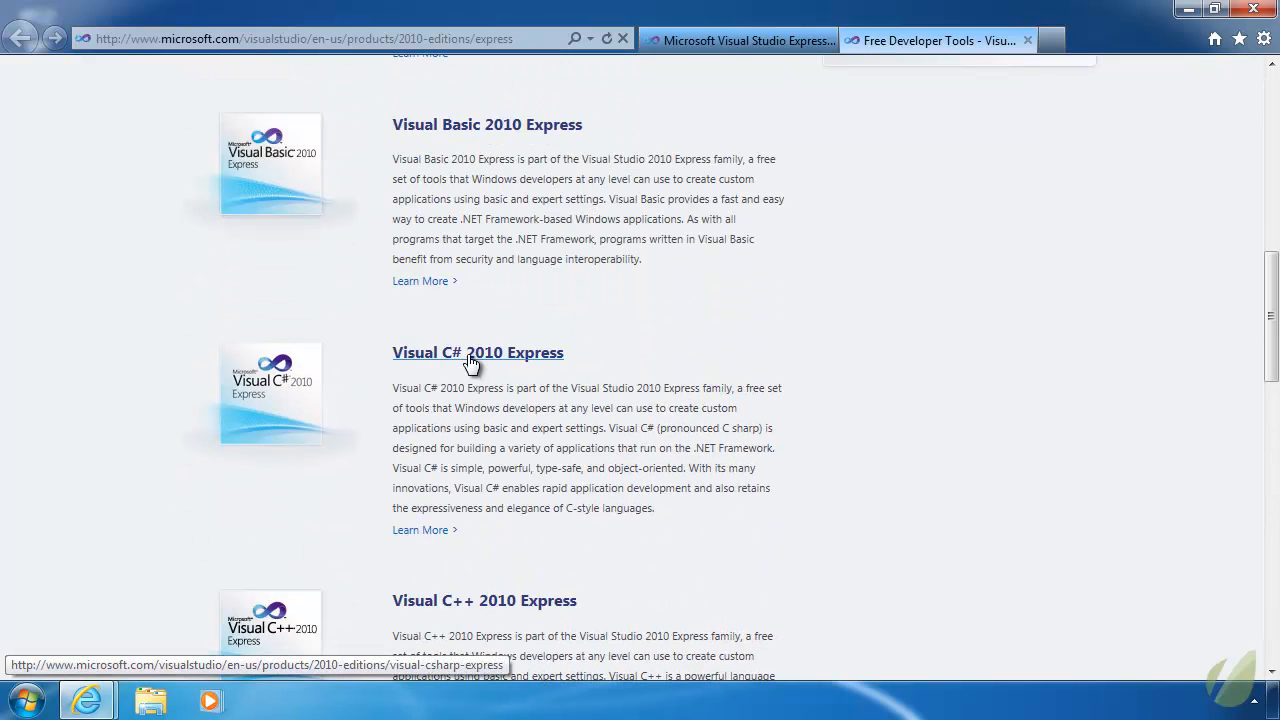
# - Follow the Visual C# 2010 Express heading to its product page
pyautogui.click(476, 352)
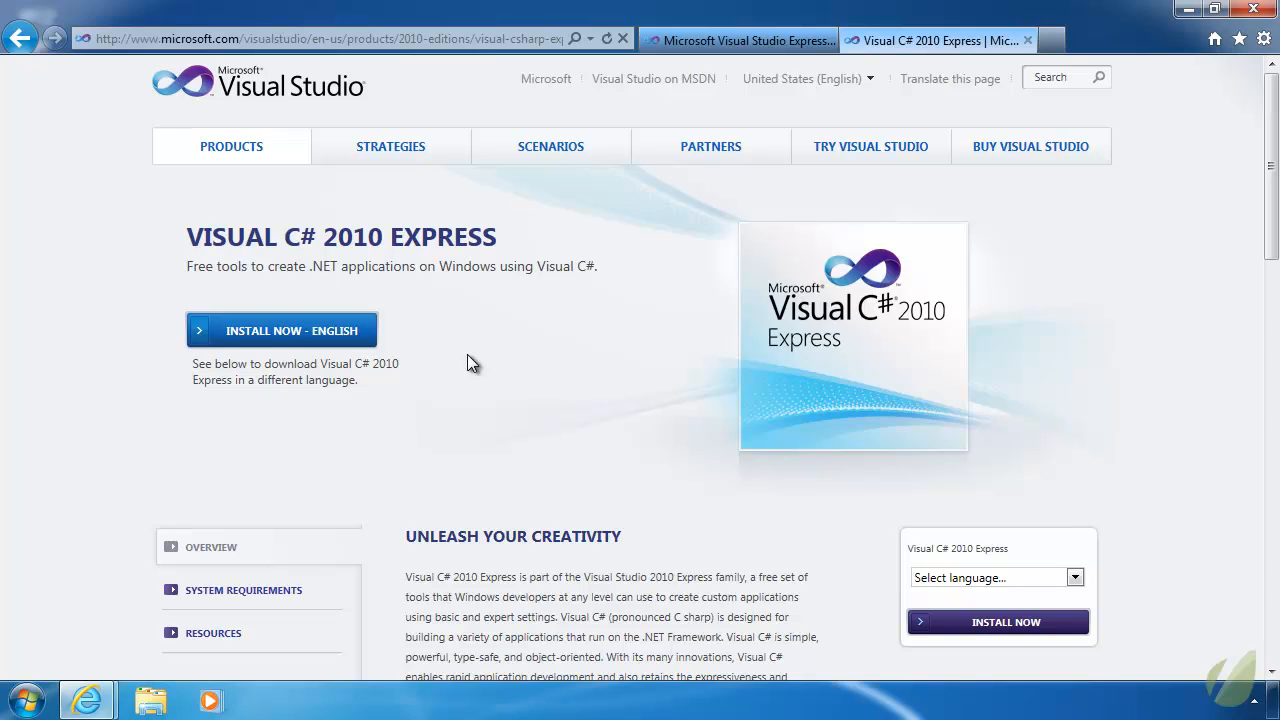
pyautogui.moveTo(284, 342)
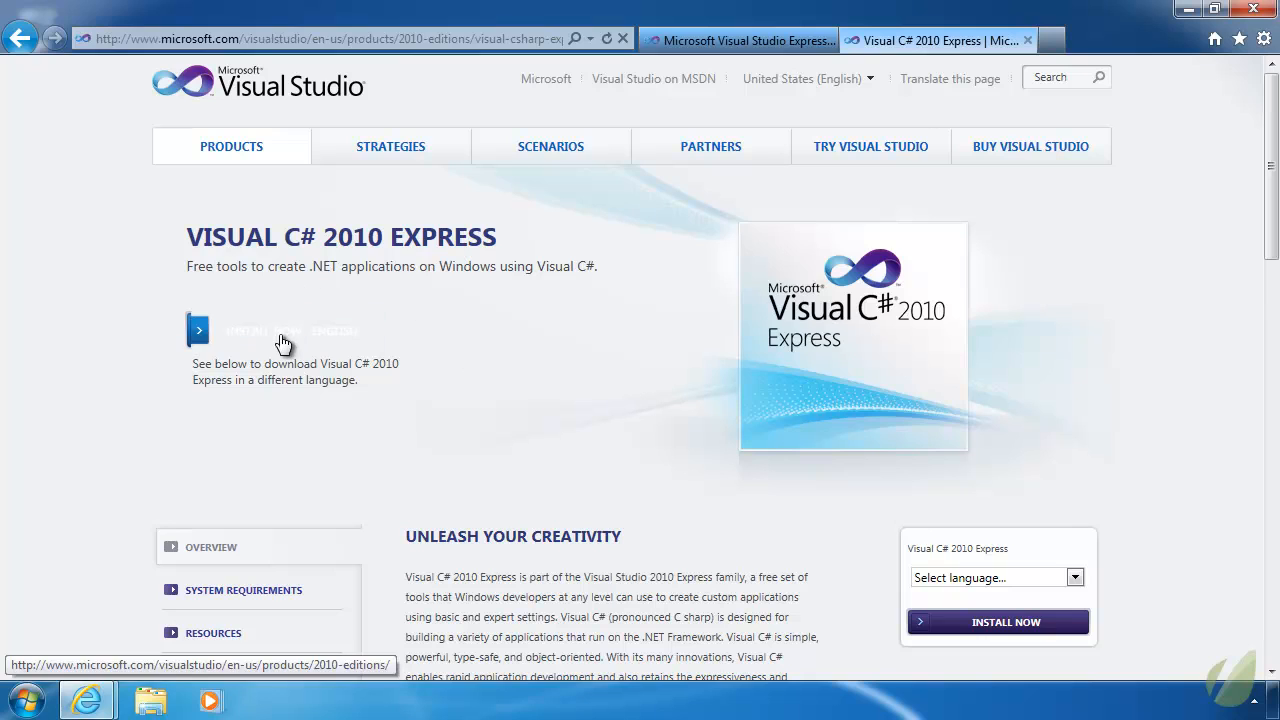
# - Choose 'Install Visual C# 2010 Express (English)' to start downloading vcs_web.exe
pyautogui.click(198, 330)
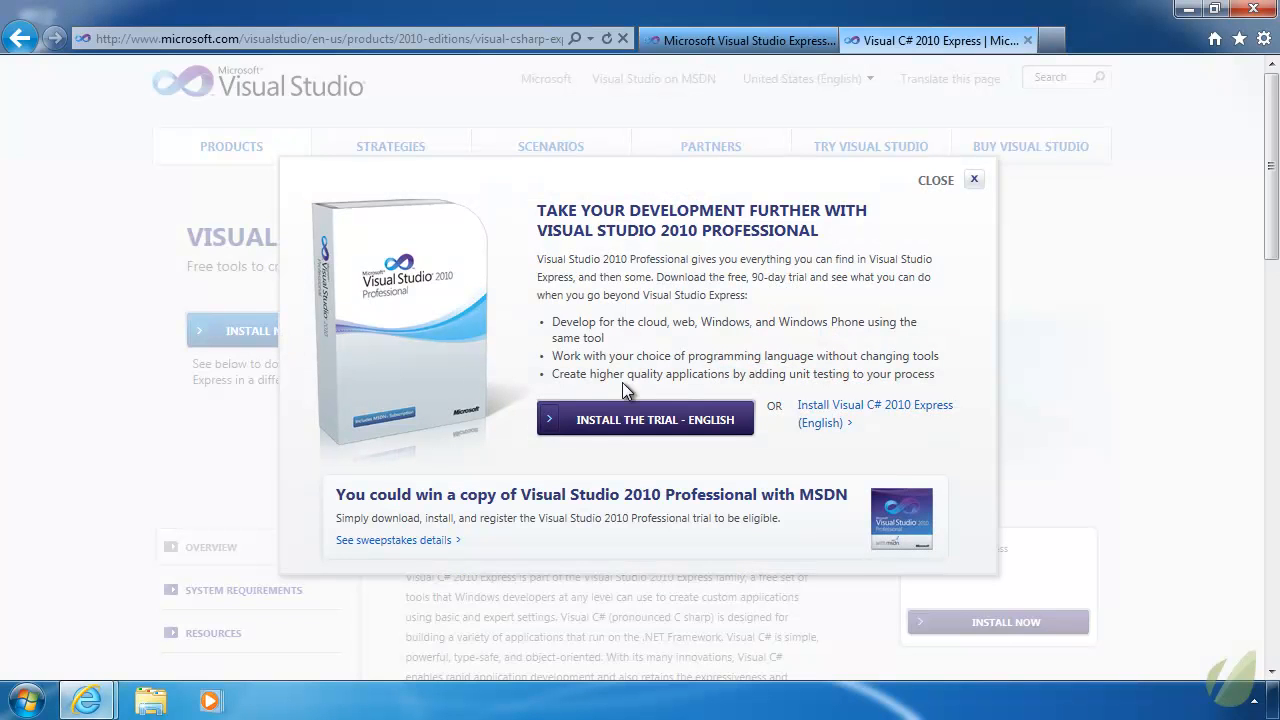
pyautogui.moveTo(616, 356)
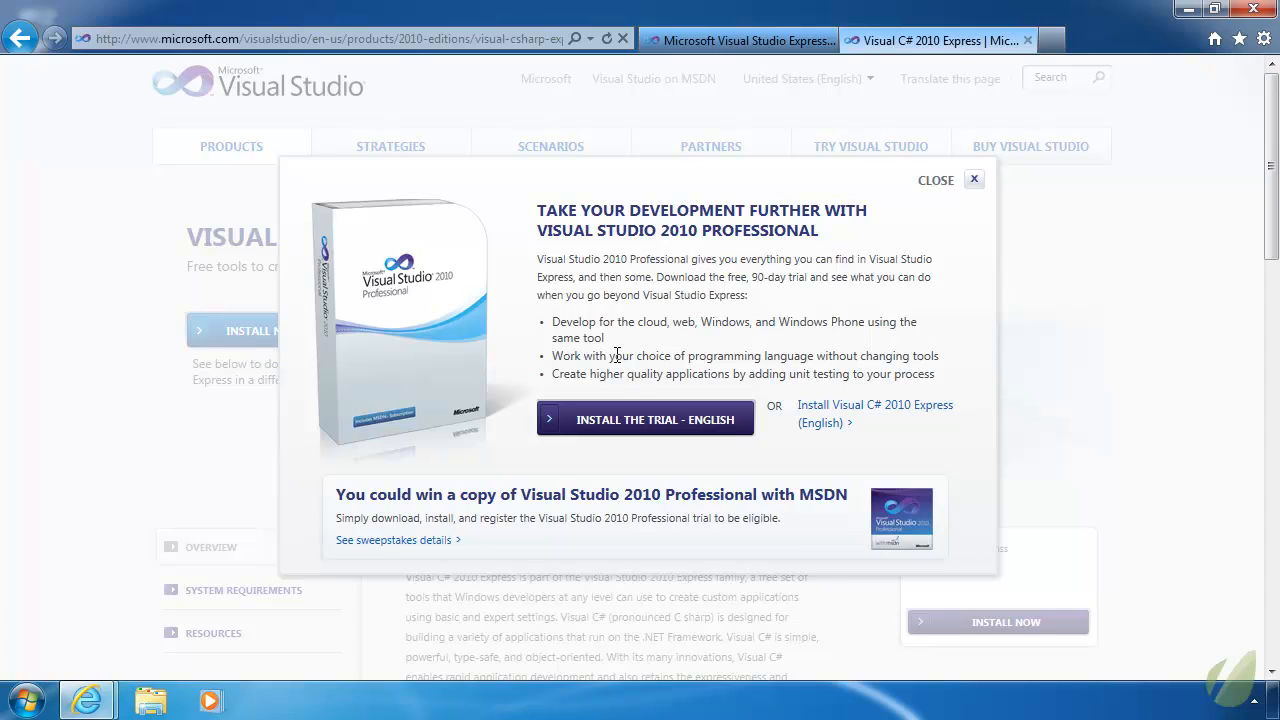
pyautogui.moveTo(756, 276)
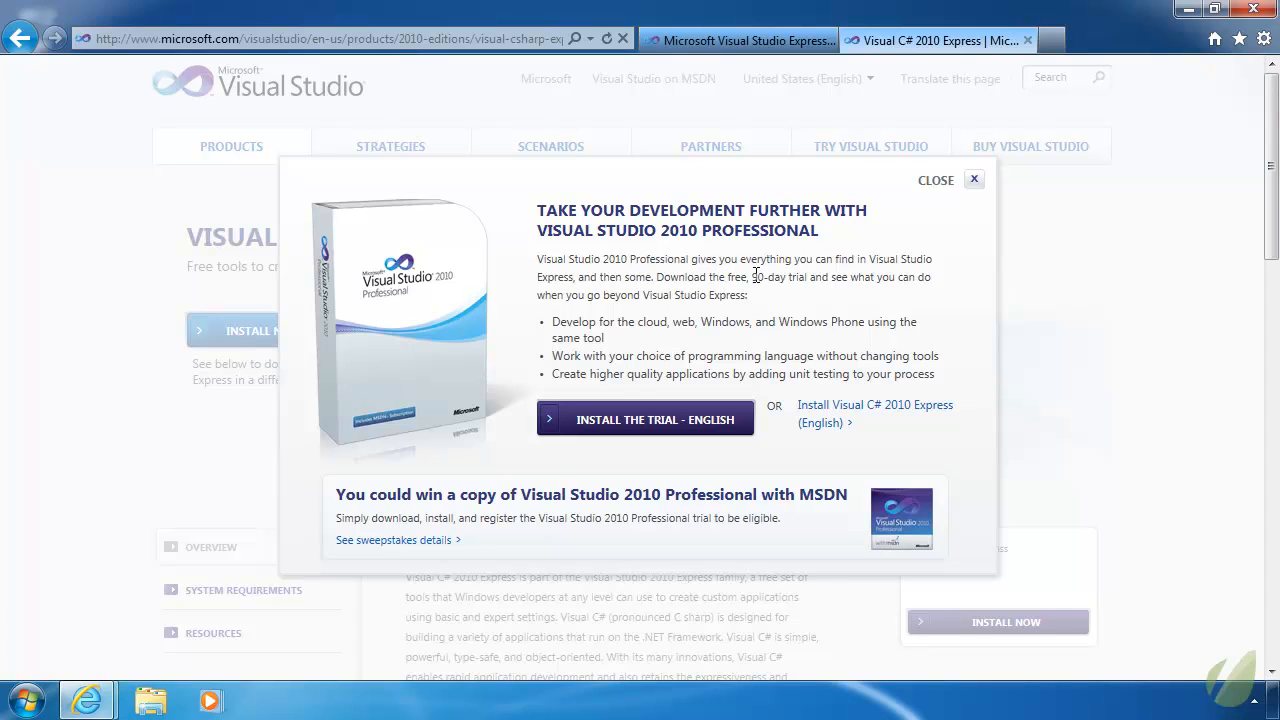
pyautogui.moveTo(710, 276)
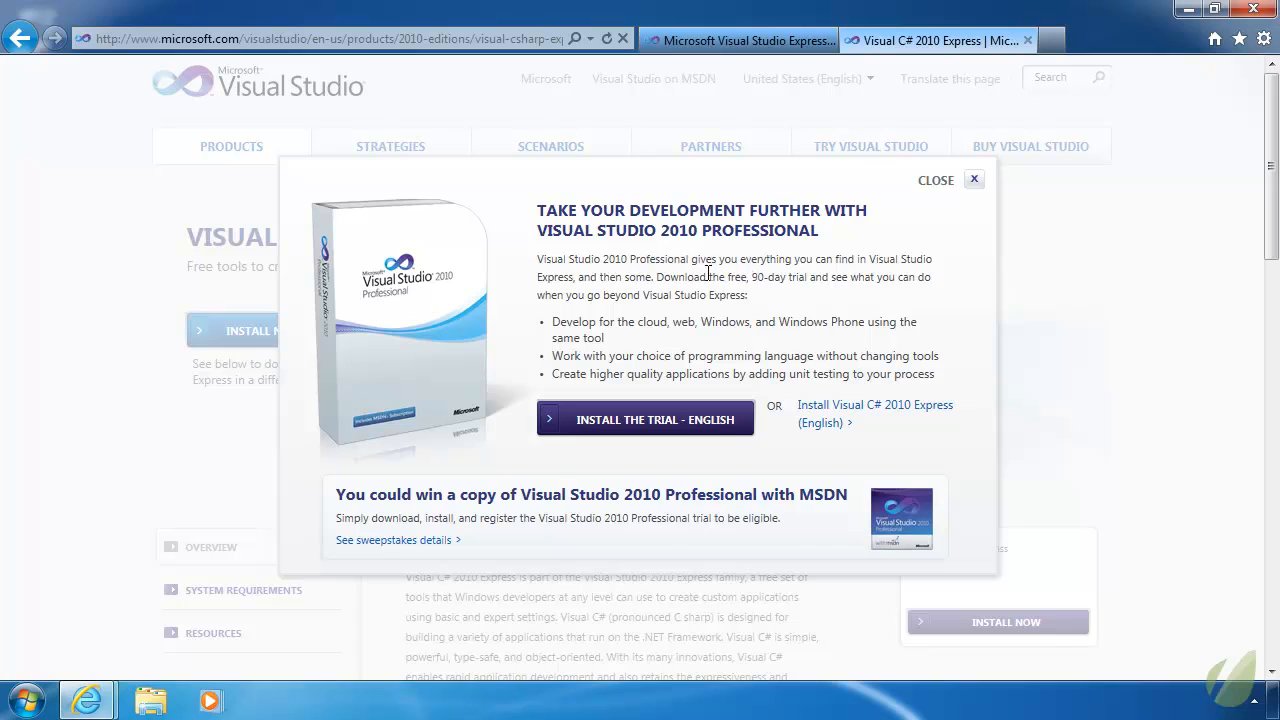
pyautogui.moveTo(864, 516)
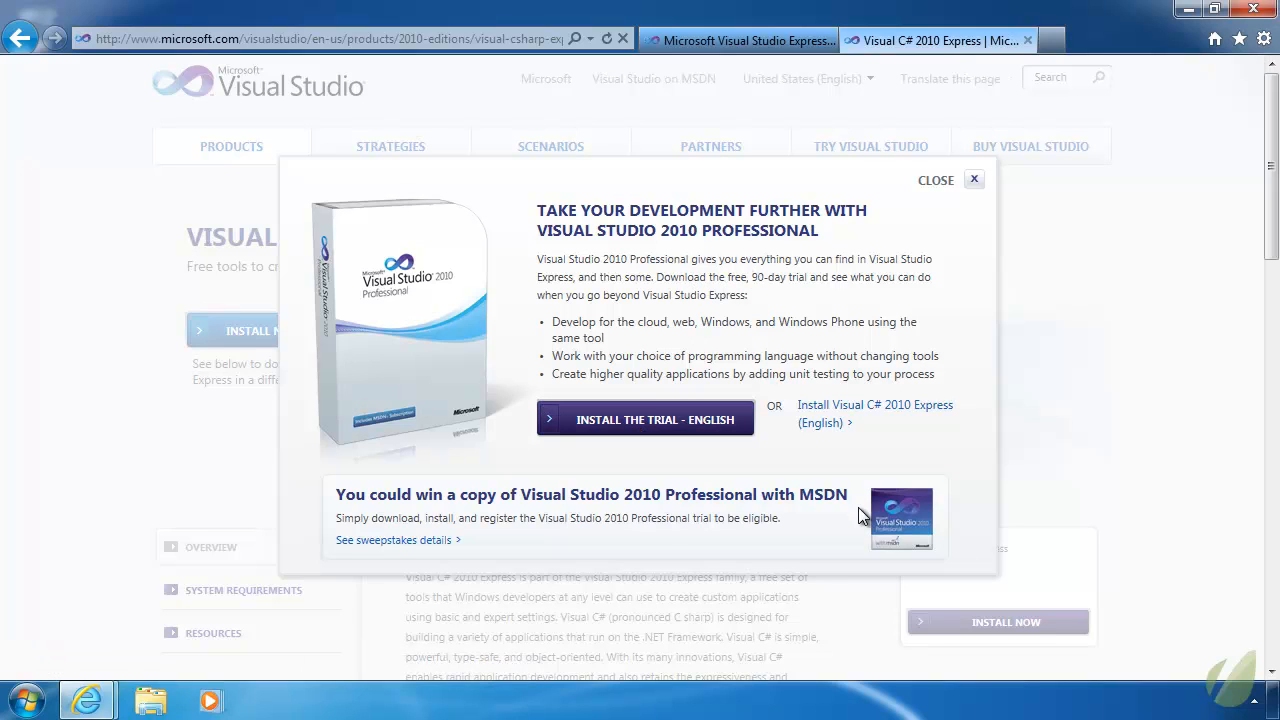
pyautogui.moveTo(860, 412)
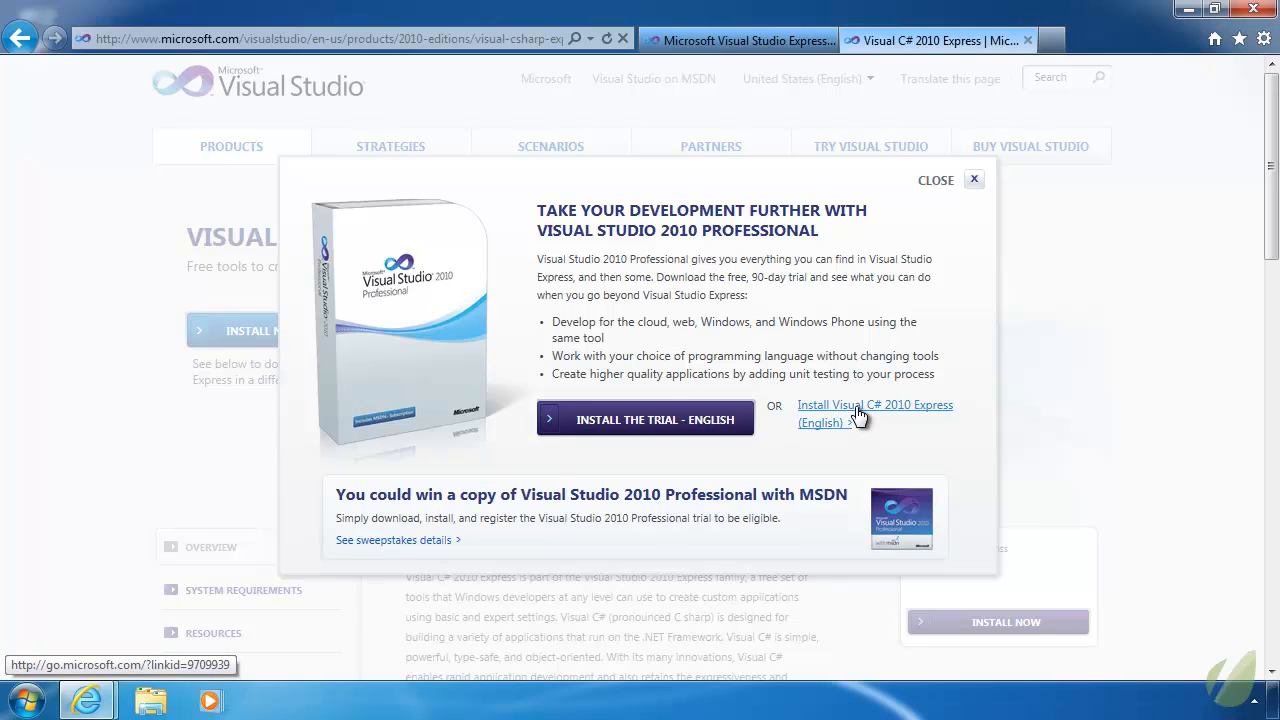
pyautogui.click(872, 404)
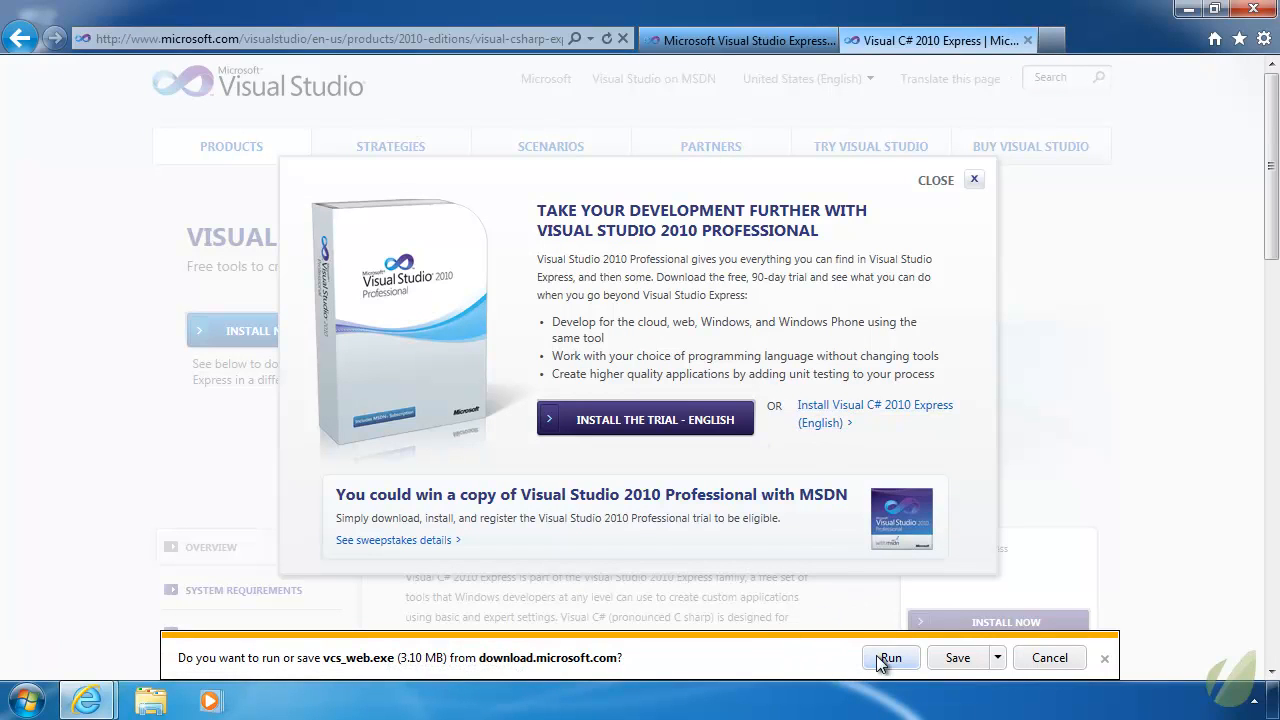
# - Run the downloaded vcs_web.exe installer from the notification bar
pyautogui.click(890, 656)
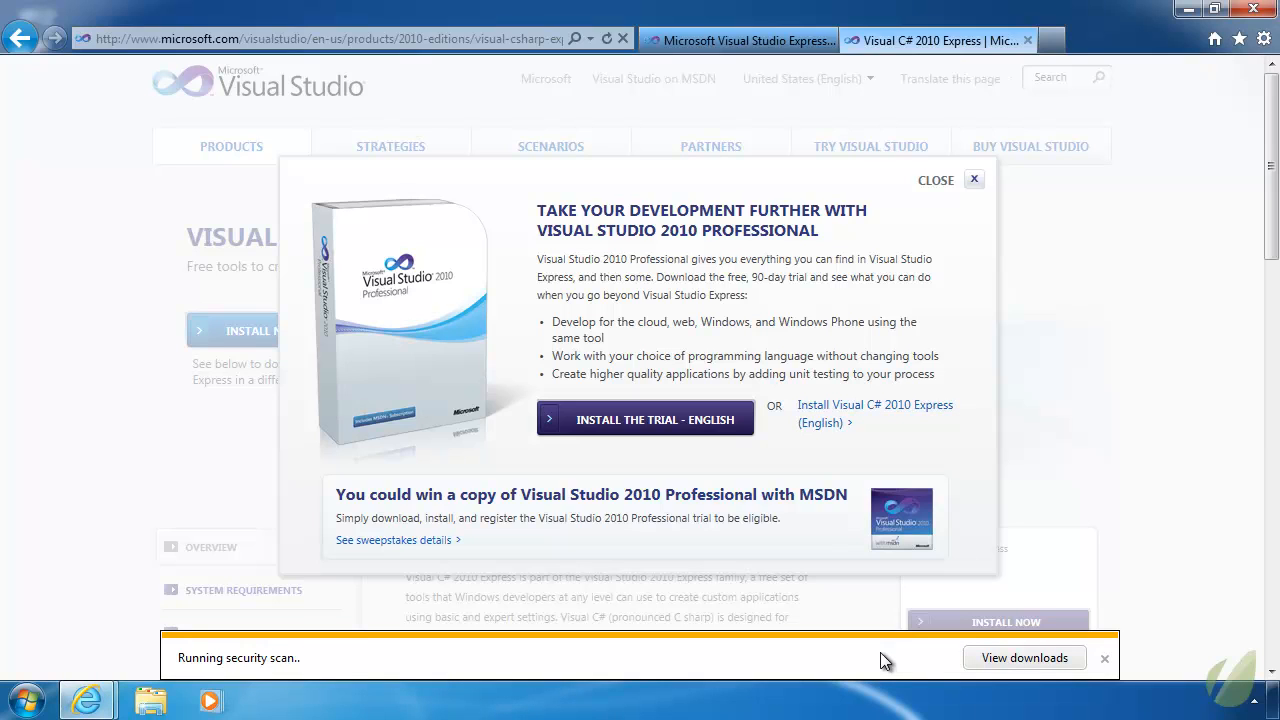
pyautogui.click(644, 418)
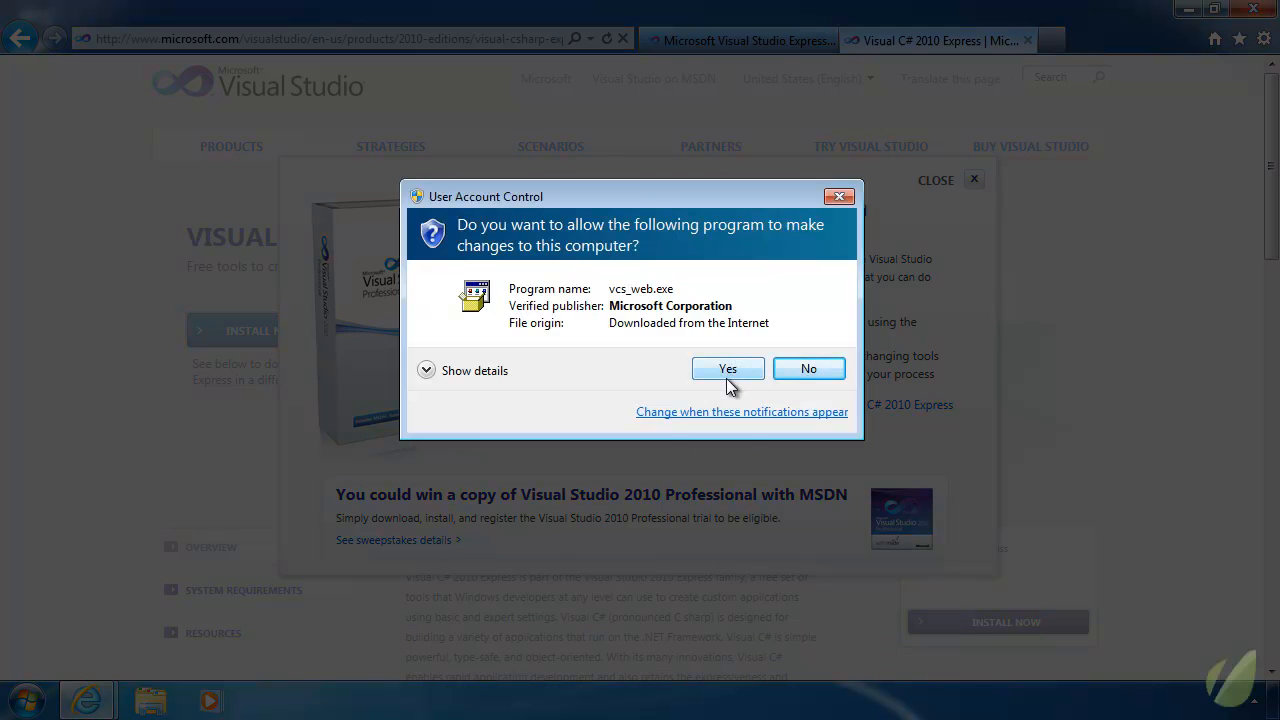
# - Allow the installer in User Account Control and close the browser window
pyautogui.click(728, 368)
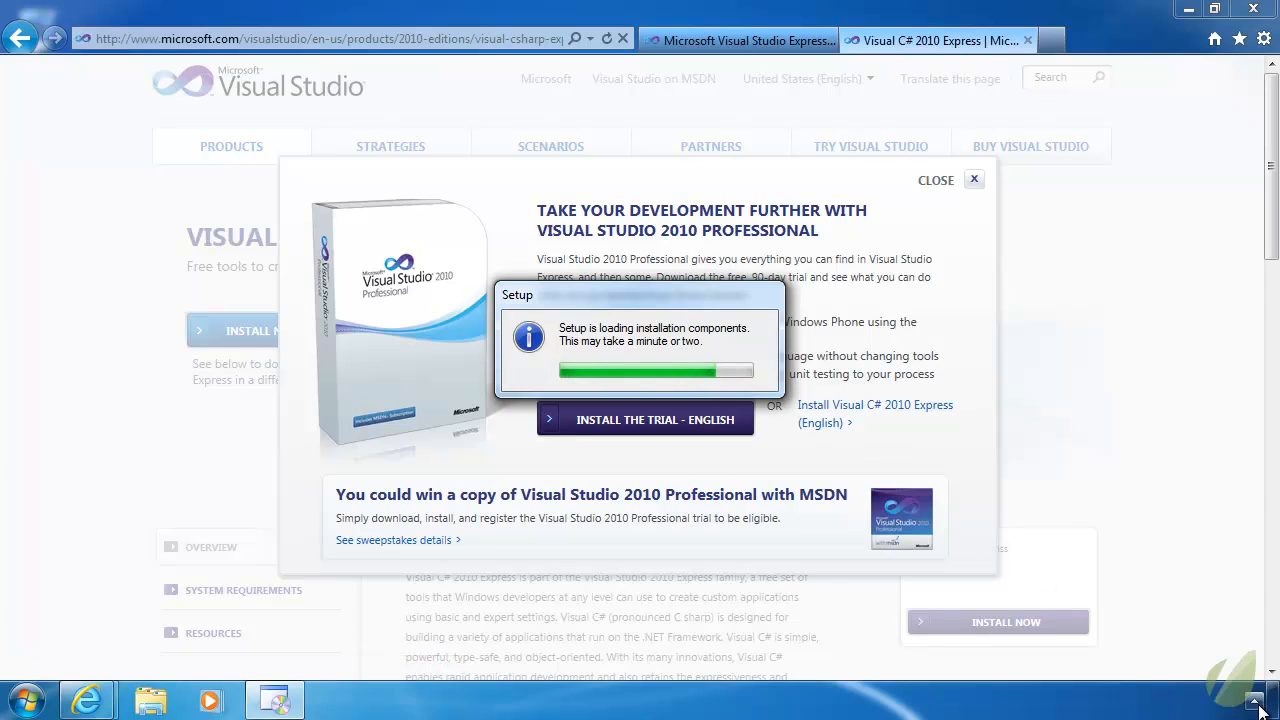
pyautogui.moveTo(1172, 696)
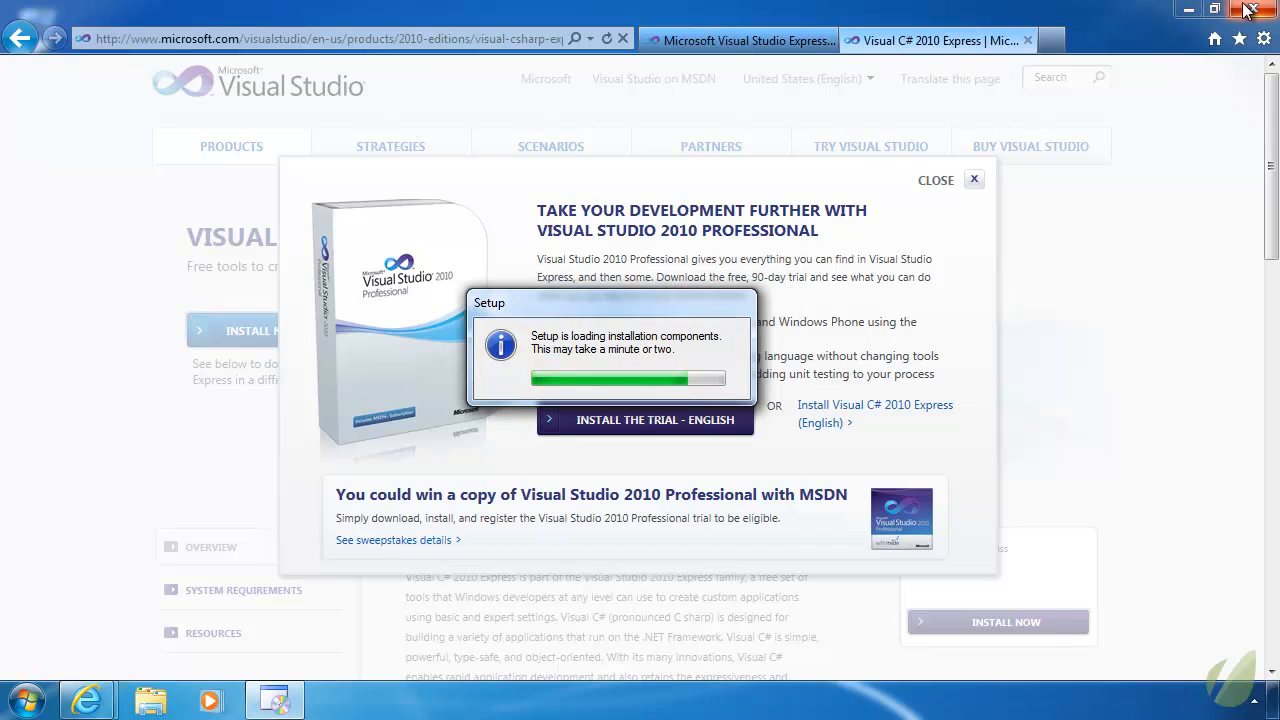
pyautogui.click(1248, 8)
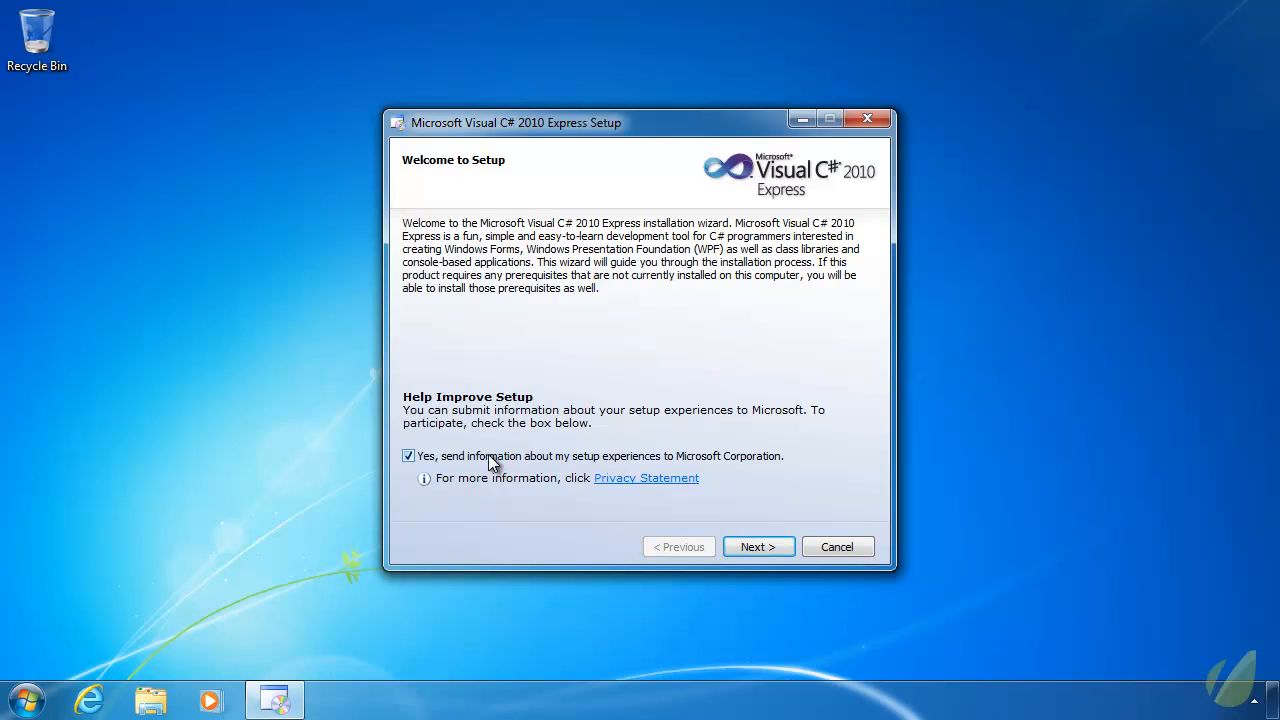
# - Accept the license terms and uncheck Microsoft Silverlight, continuing to the Destination Folder page
pyautogui.click(756, 546)
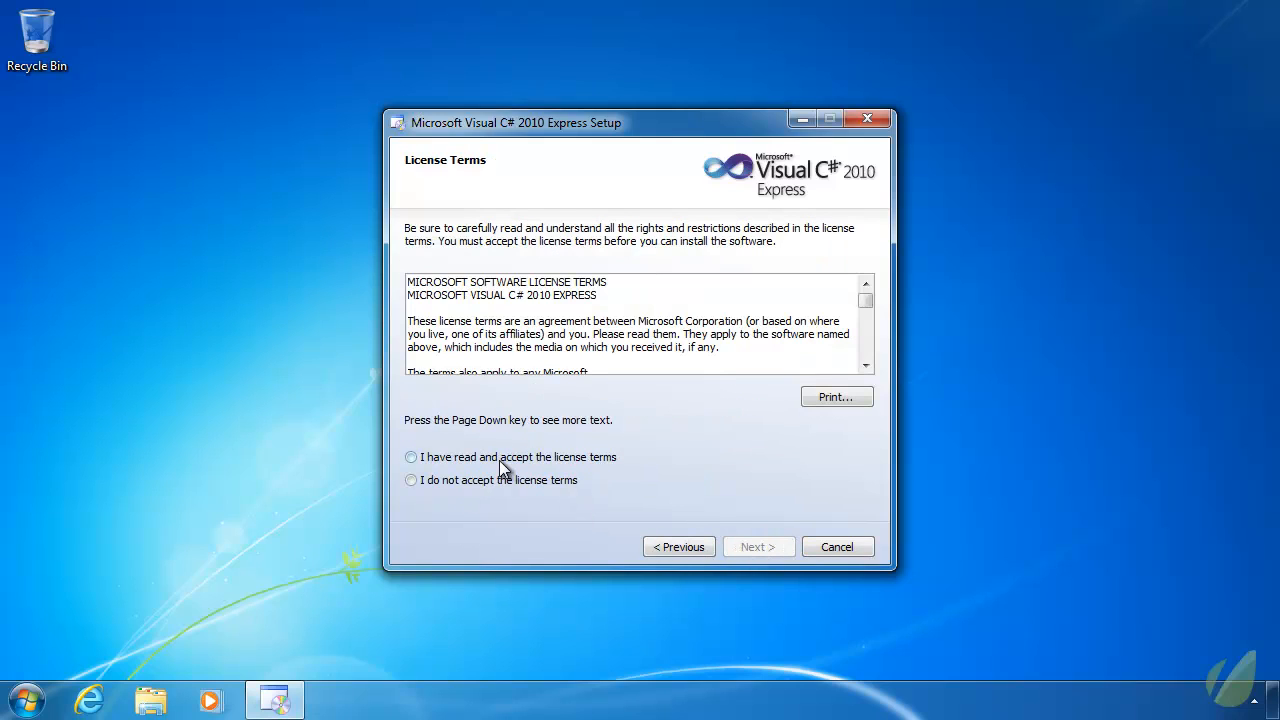
pyautogui.click(410, 456)
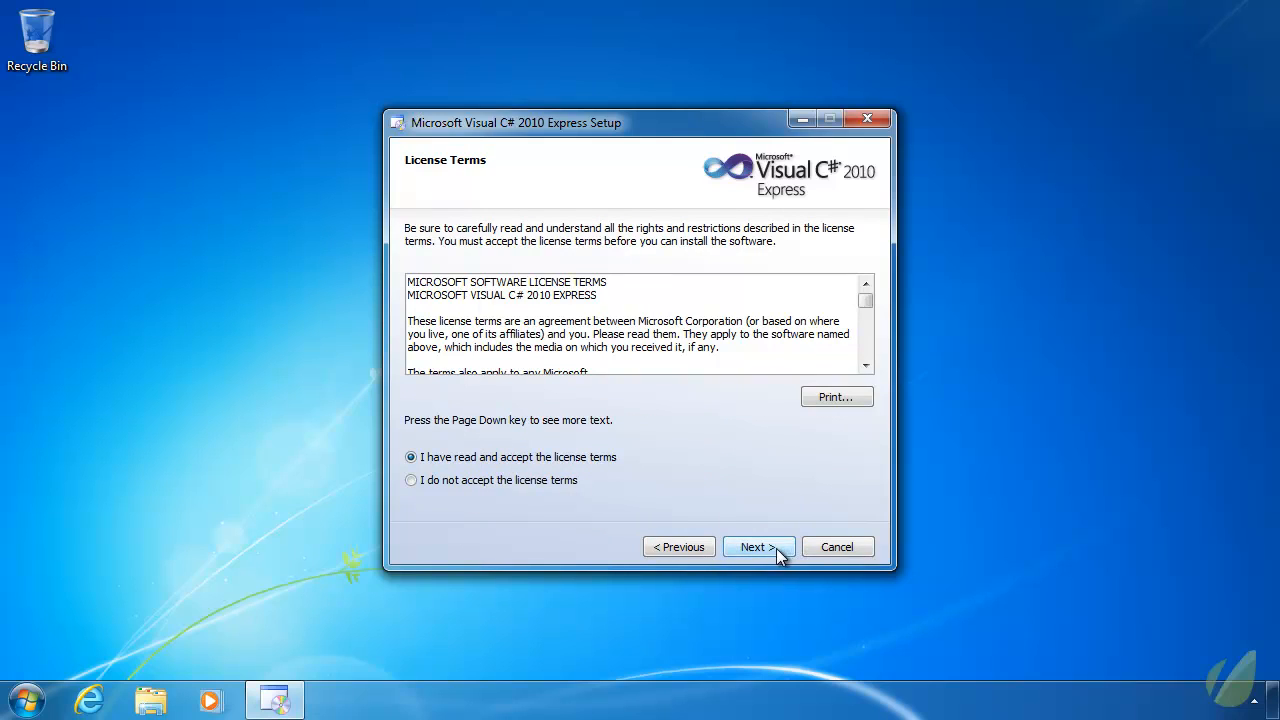
pyautogui.click(758, 548)
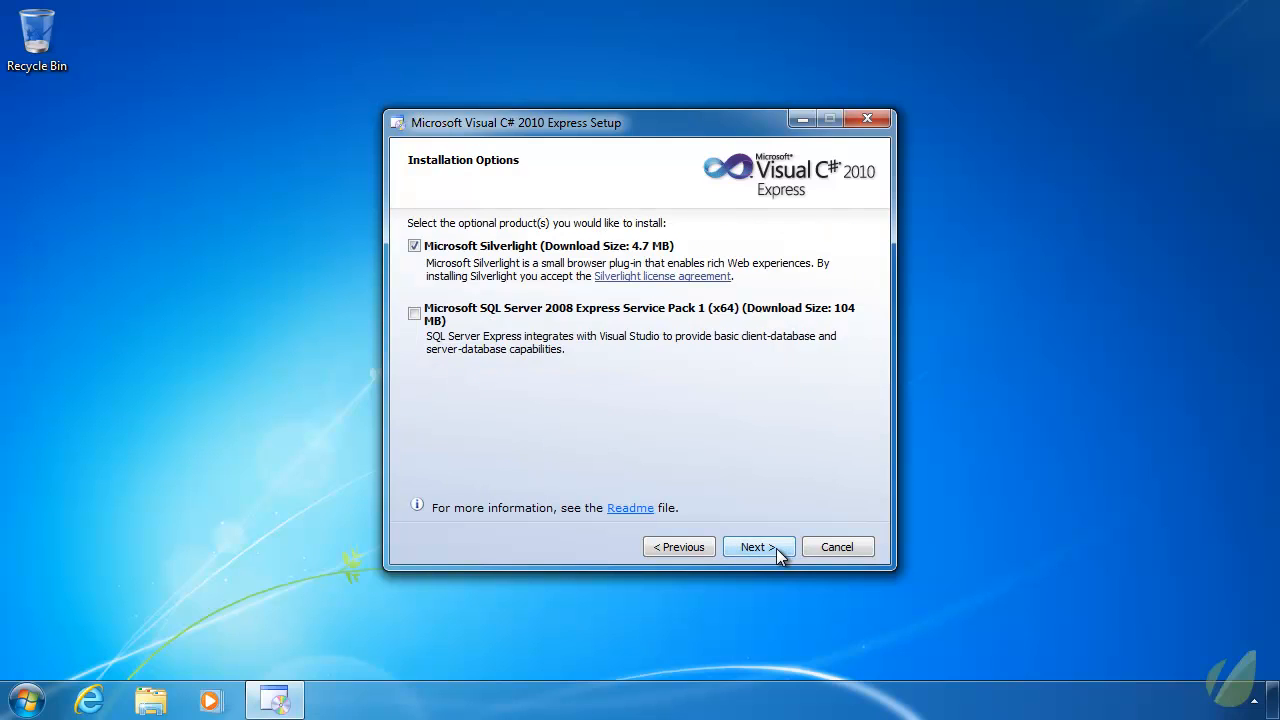
pyautogui.moveTo(500, 256)
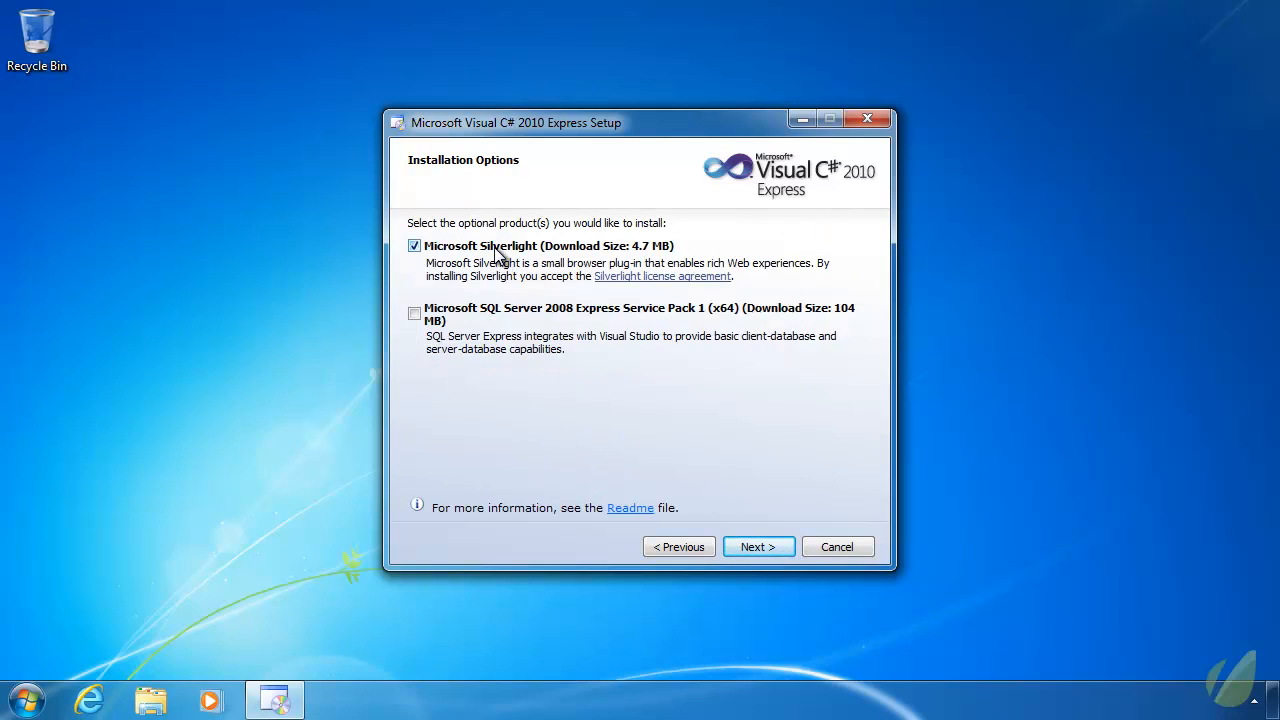
pyautogui.click(414, 246)
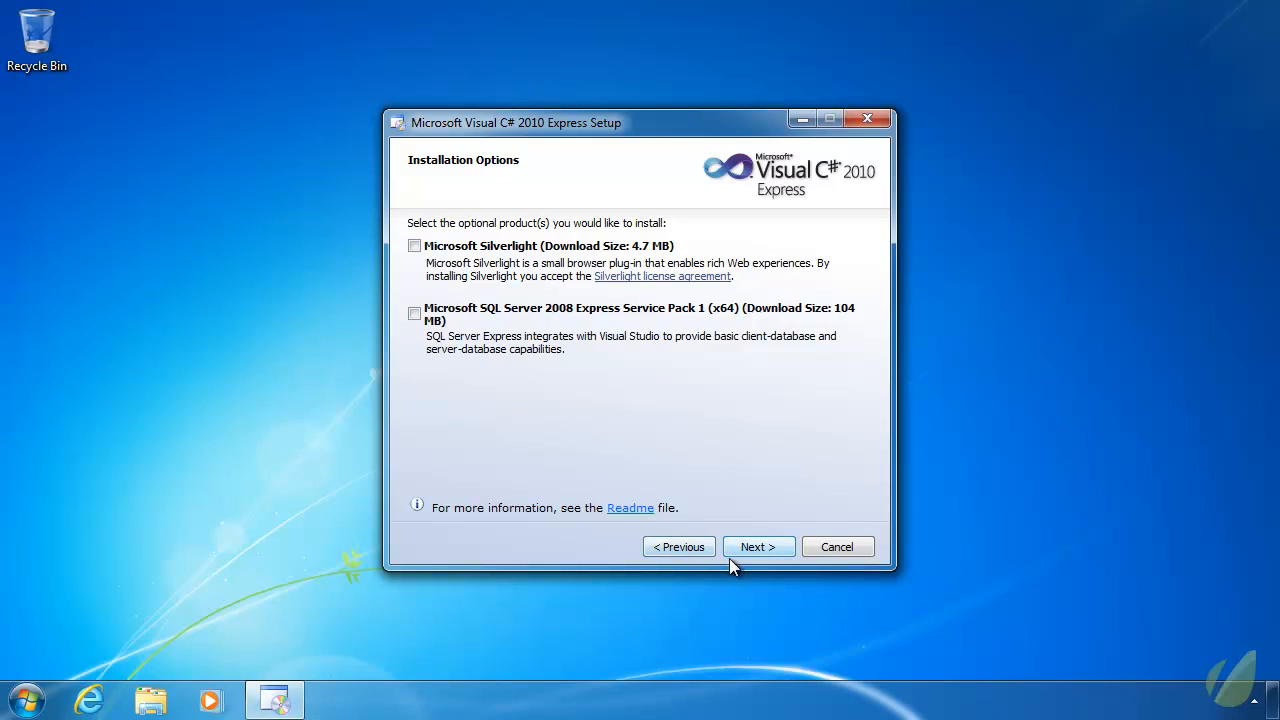
pyautogui.click(756, 546)
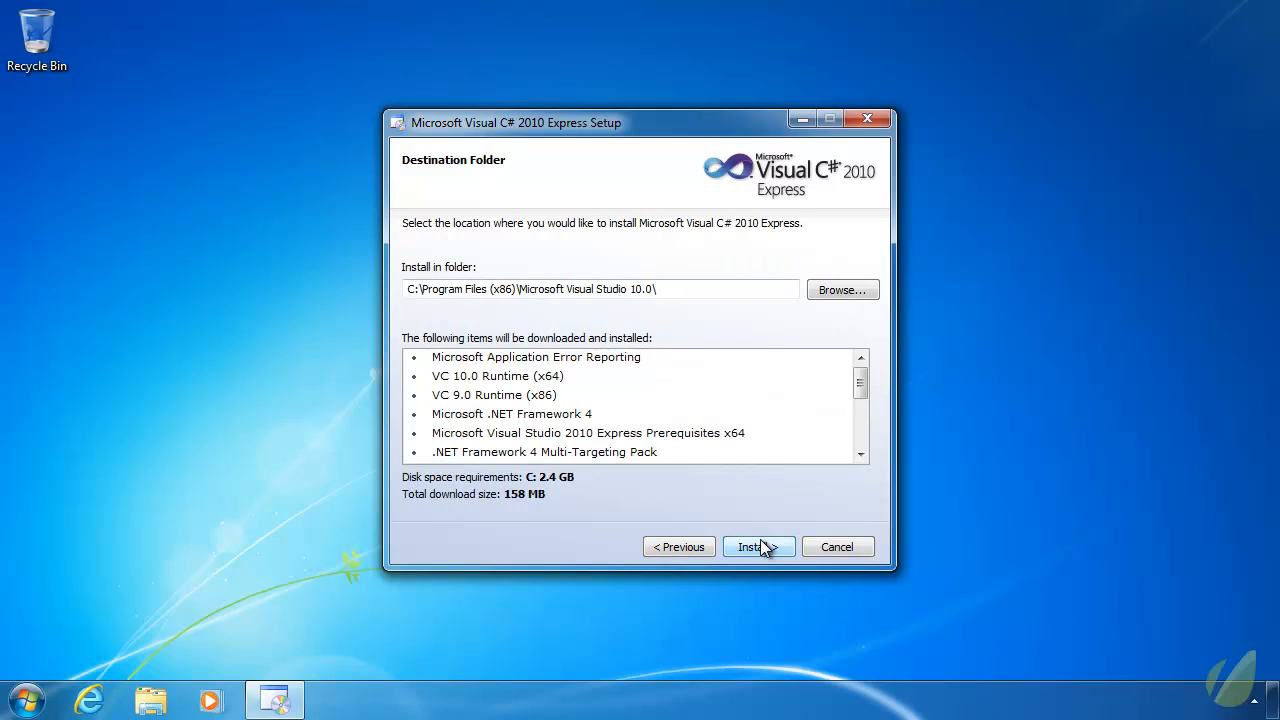
# - Install into the default Program Files folder and finish when the download completes
pyautogui.click(752, 546)
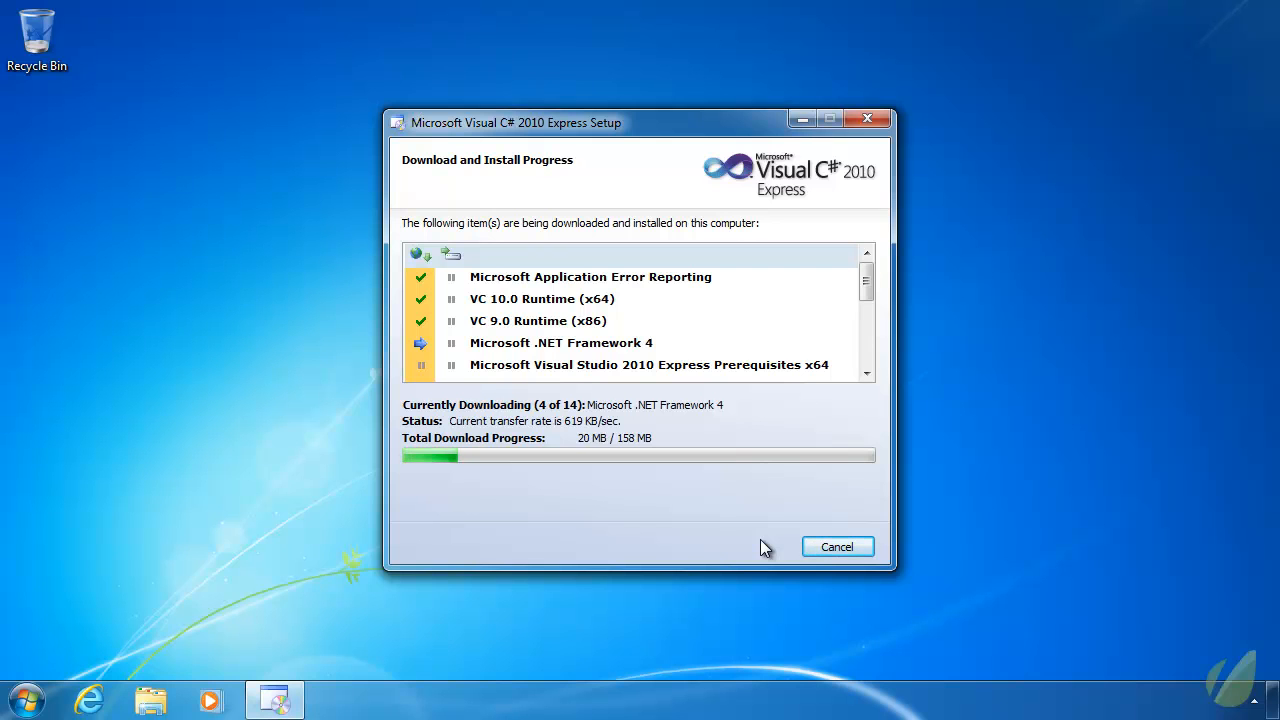
pyautogui.click(836, 546)
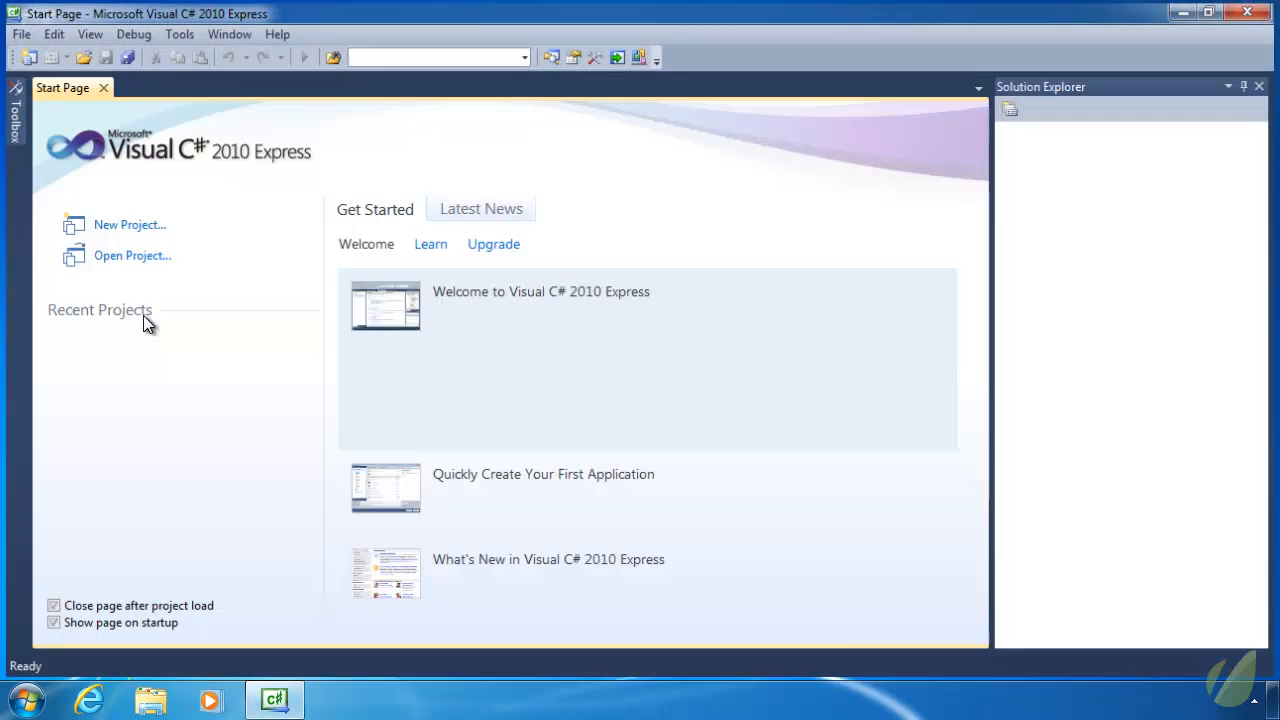
# - From the Start Page's Recent Projects area, choose New Project to bring up the template list
pyautogui.click(540, 292)
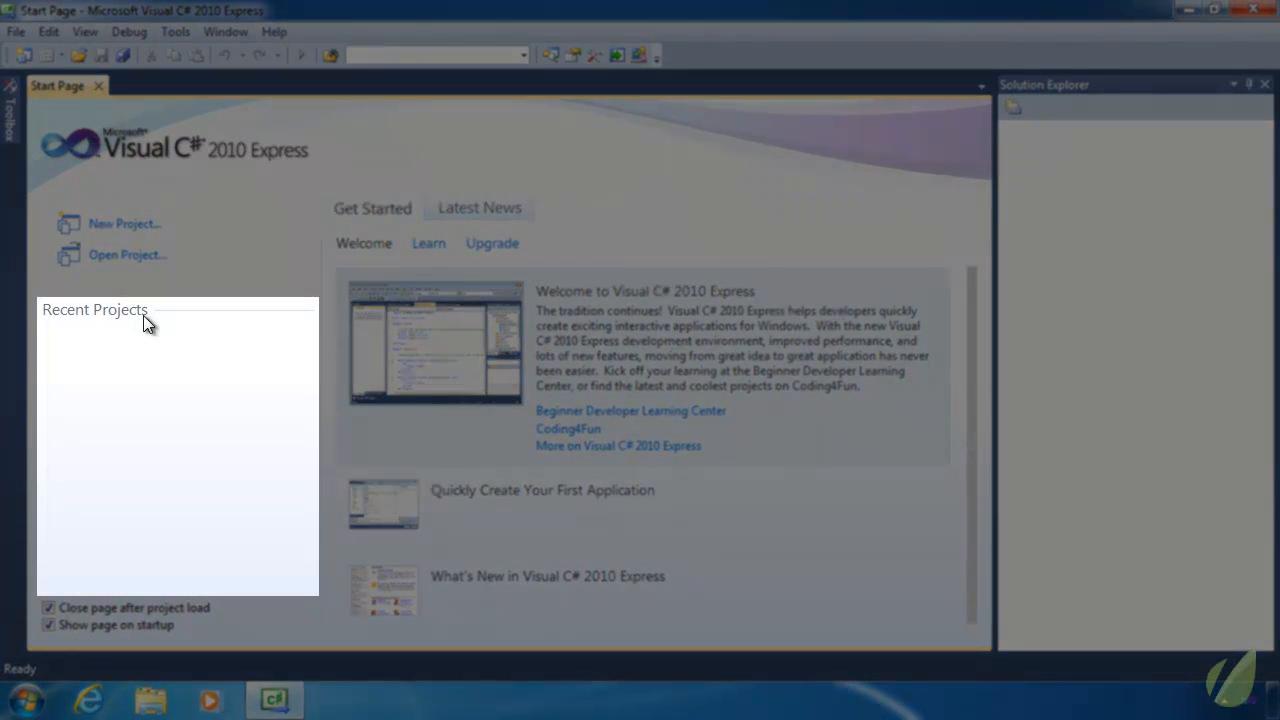
pyautogui.moveTo(170, 348)
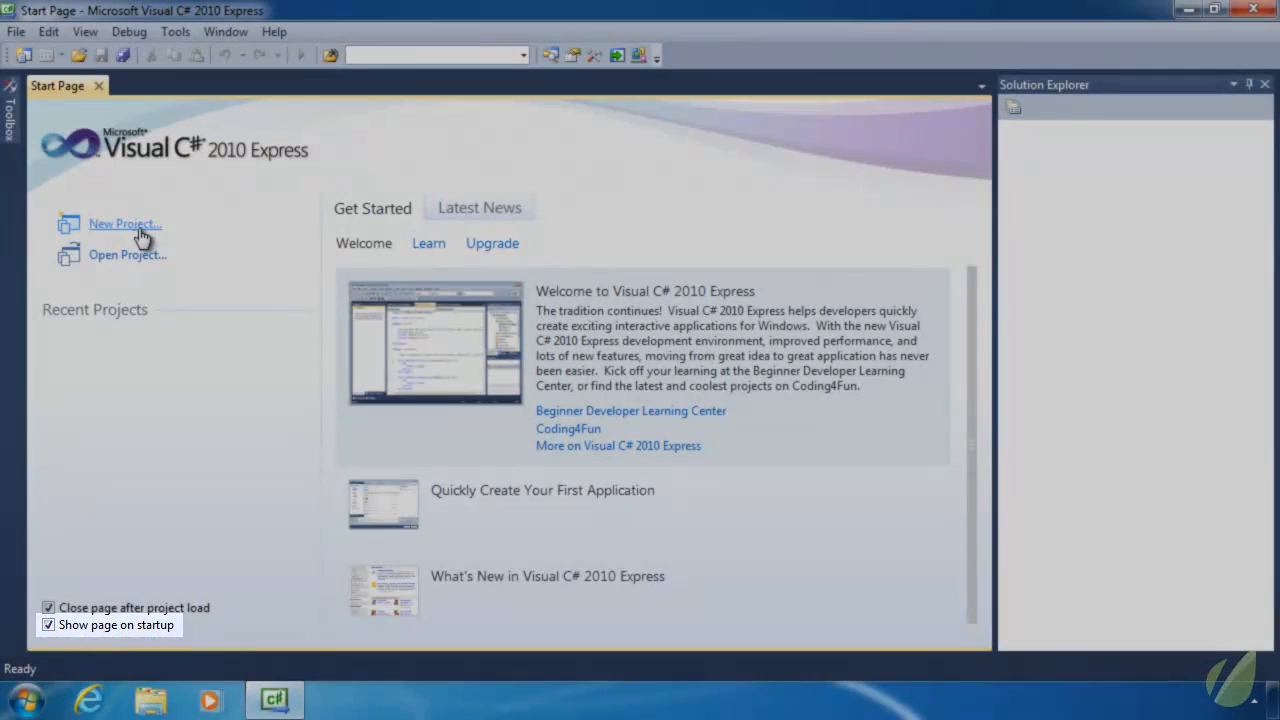
pyautogui.click(124, 224)
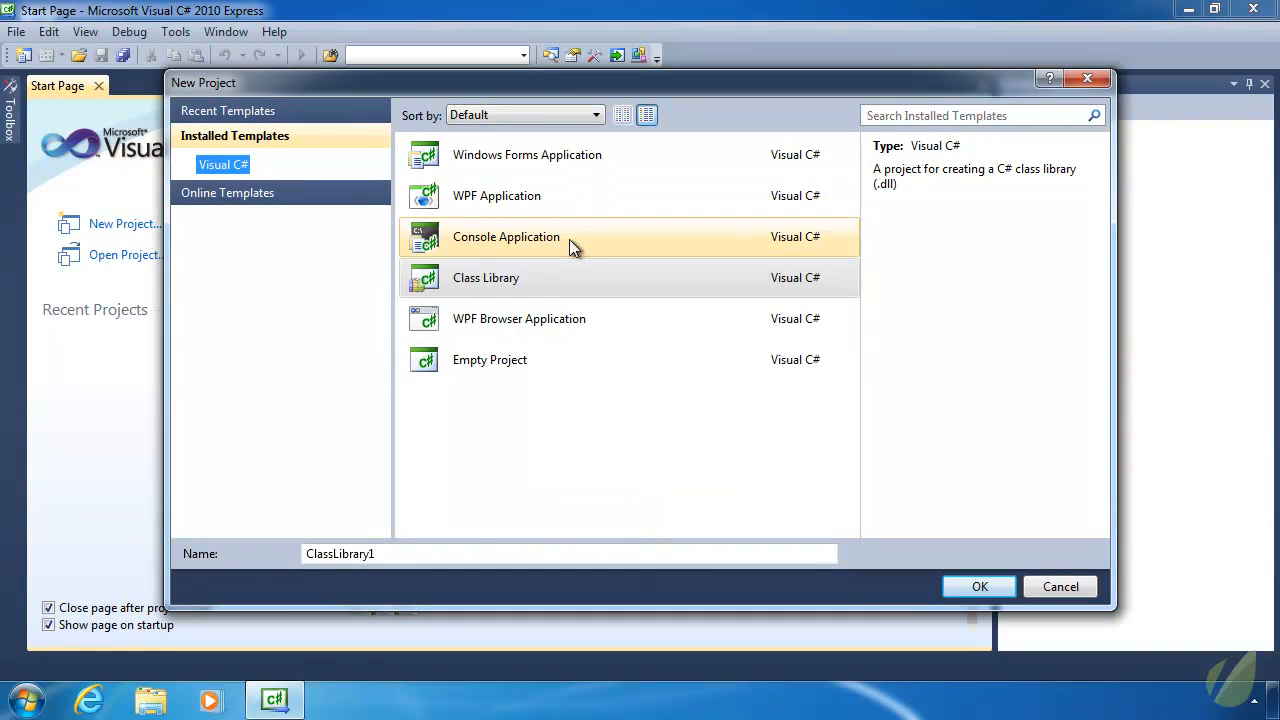
pyautogui.click(506, 236)
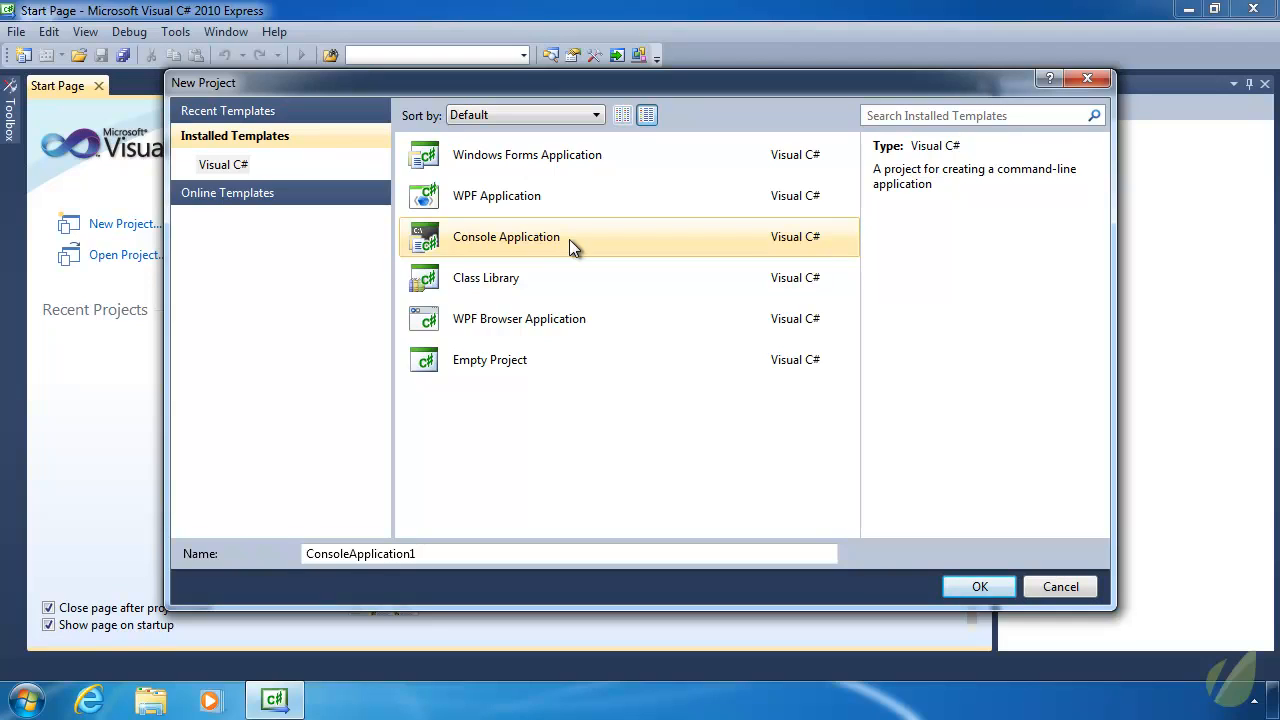
pyautogui.click(486, 276)
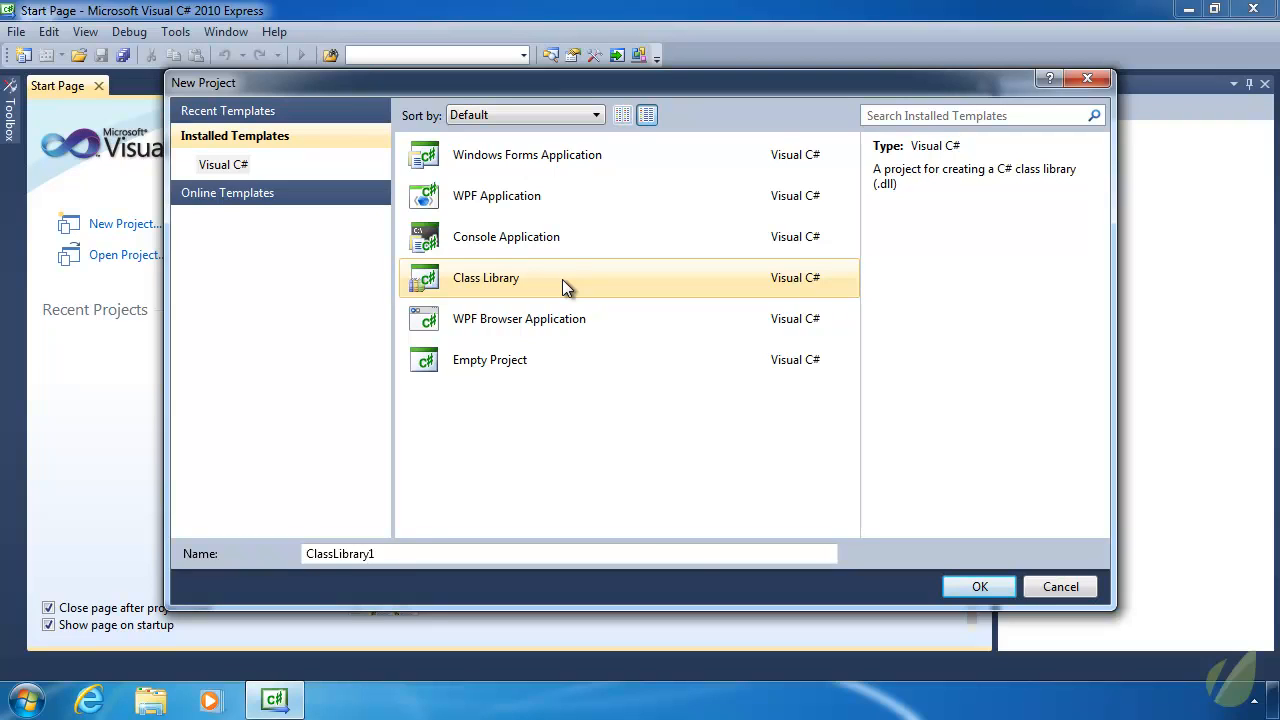
pyautogui.click(528, 154)
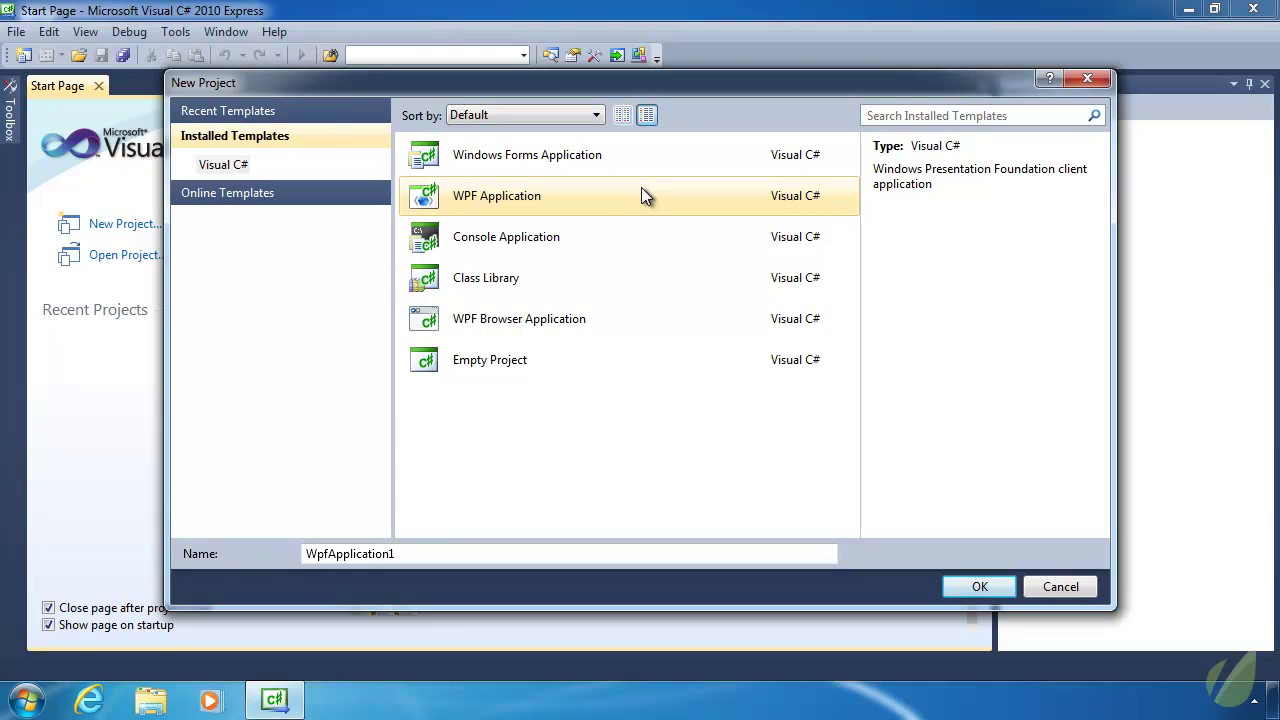
pyautogui.click(528, 154)
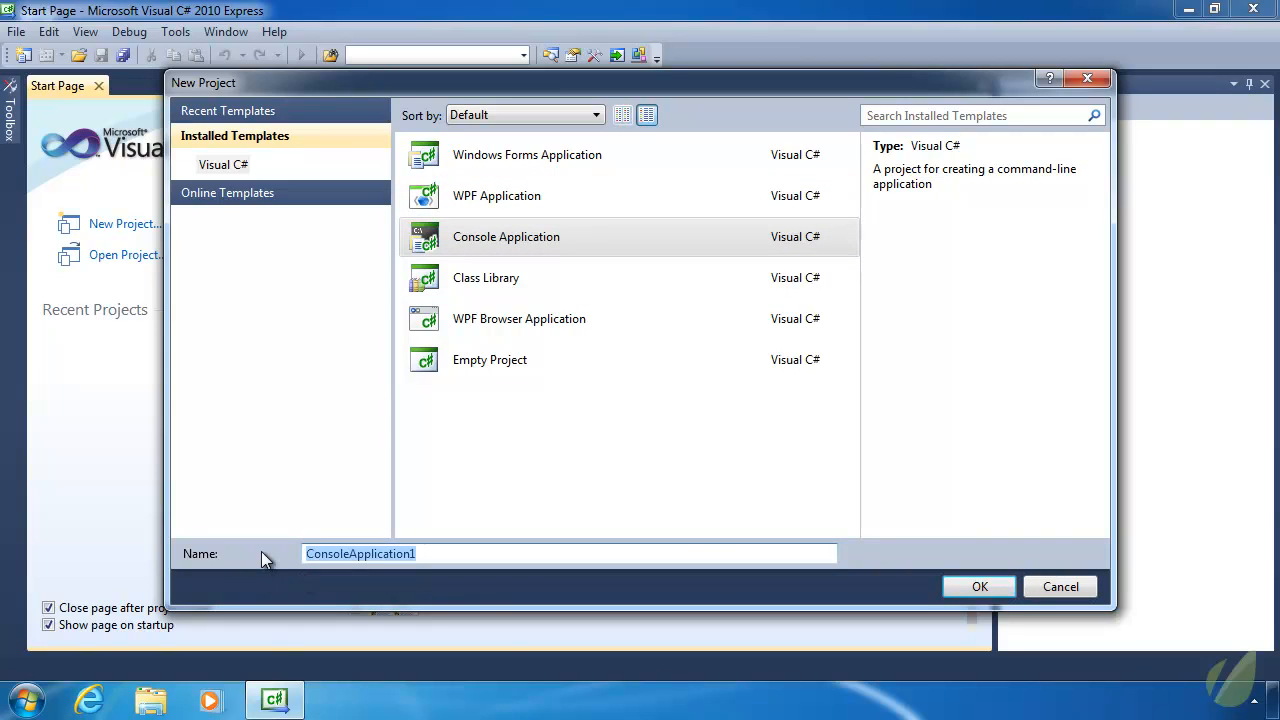
# - Name the new console project 'MyFirstPro...' and create it, opening Program.cs
pyautogui.write('MyF')
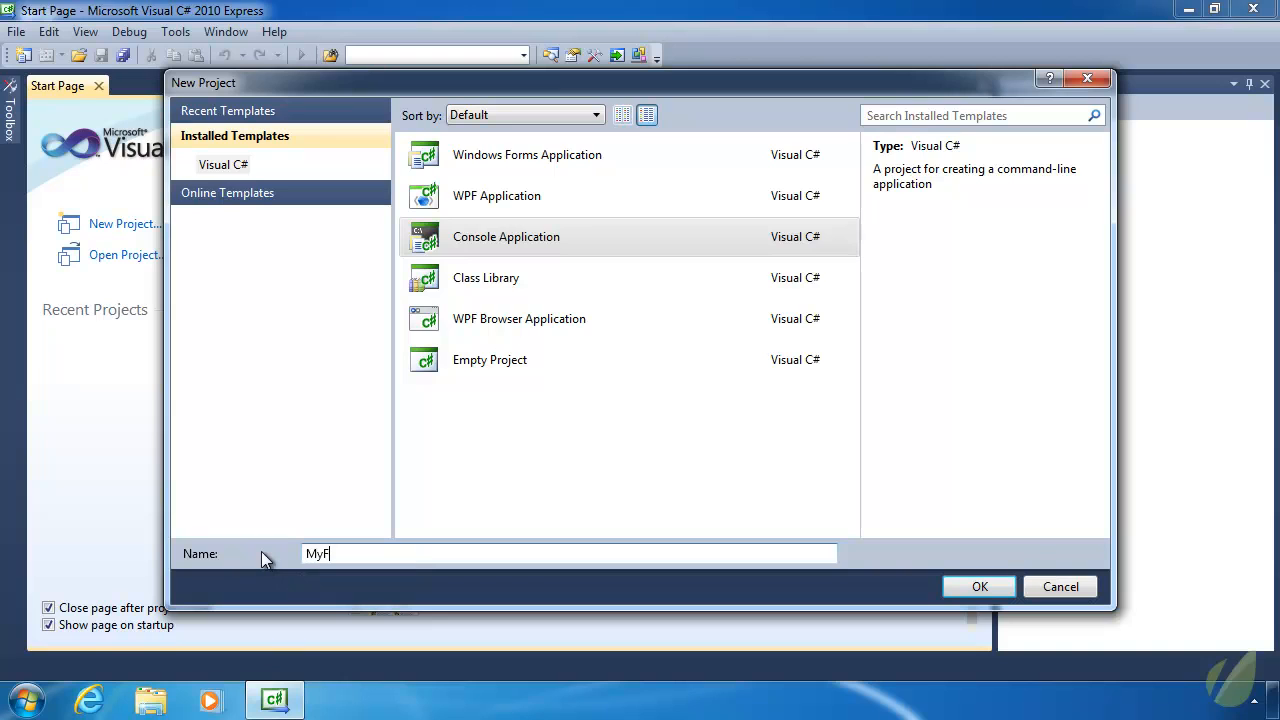
pyautogui.write('irstPro')
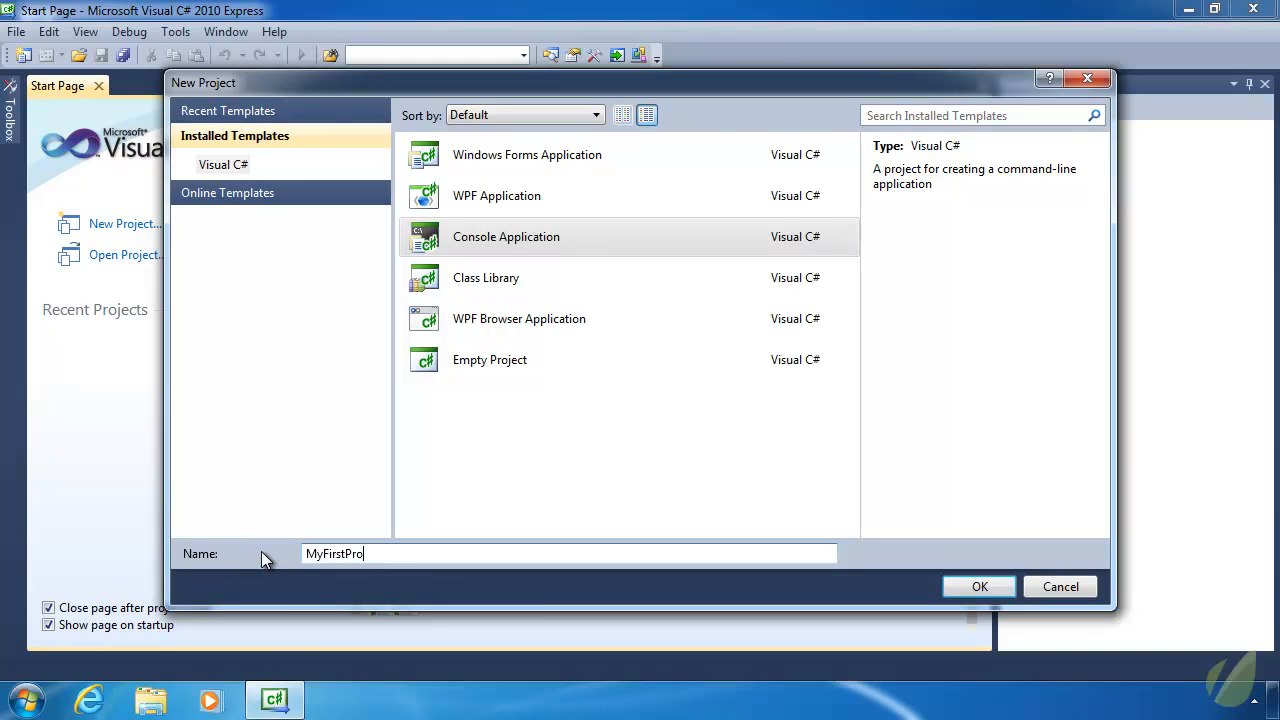
pyautogui.click(980, 586)
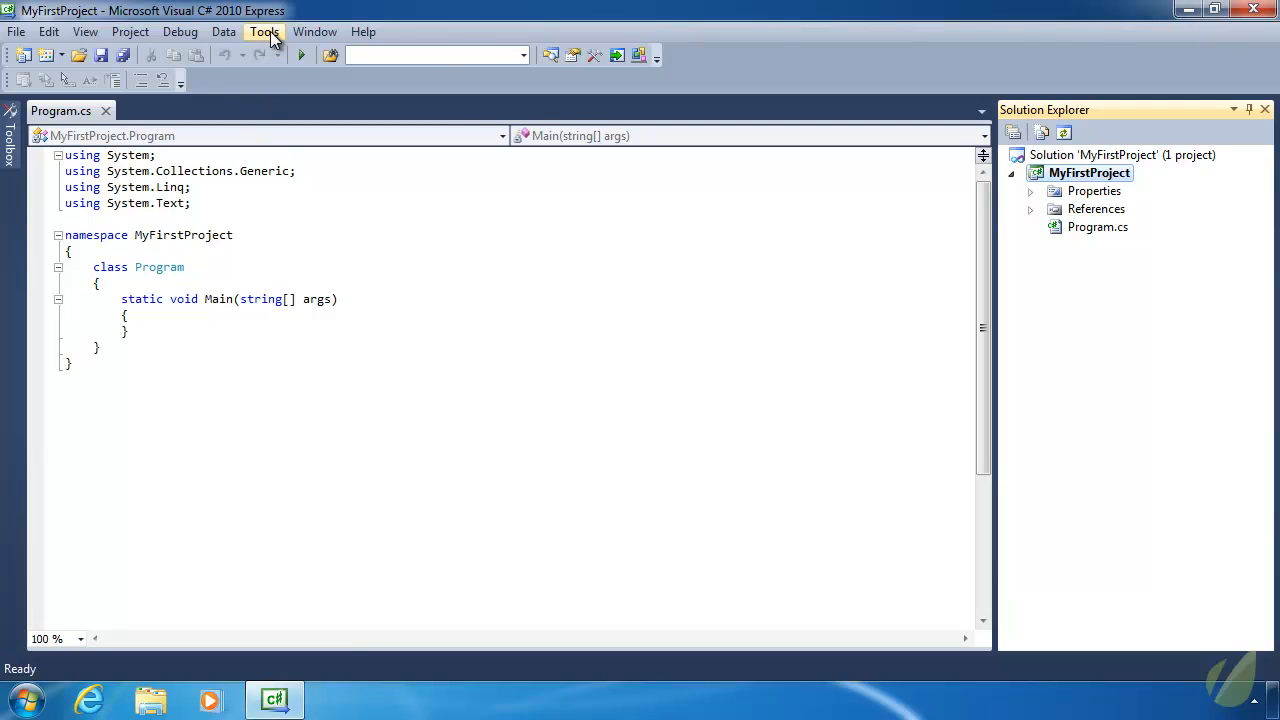
# - In Tools > Options, show all settings and expand the Text Editor category
pyautogui.click(264, 32)
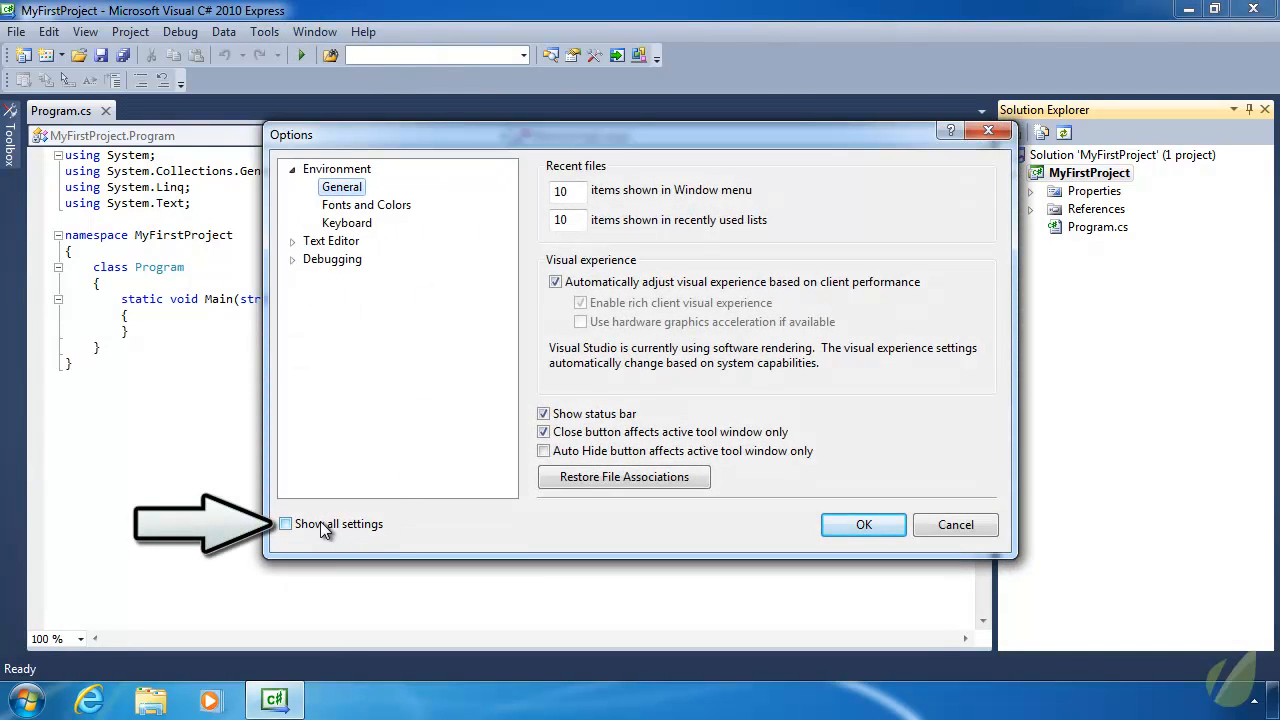
pyautogui.click(286, 524)
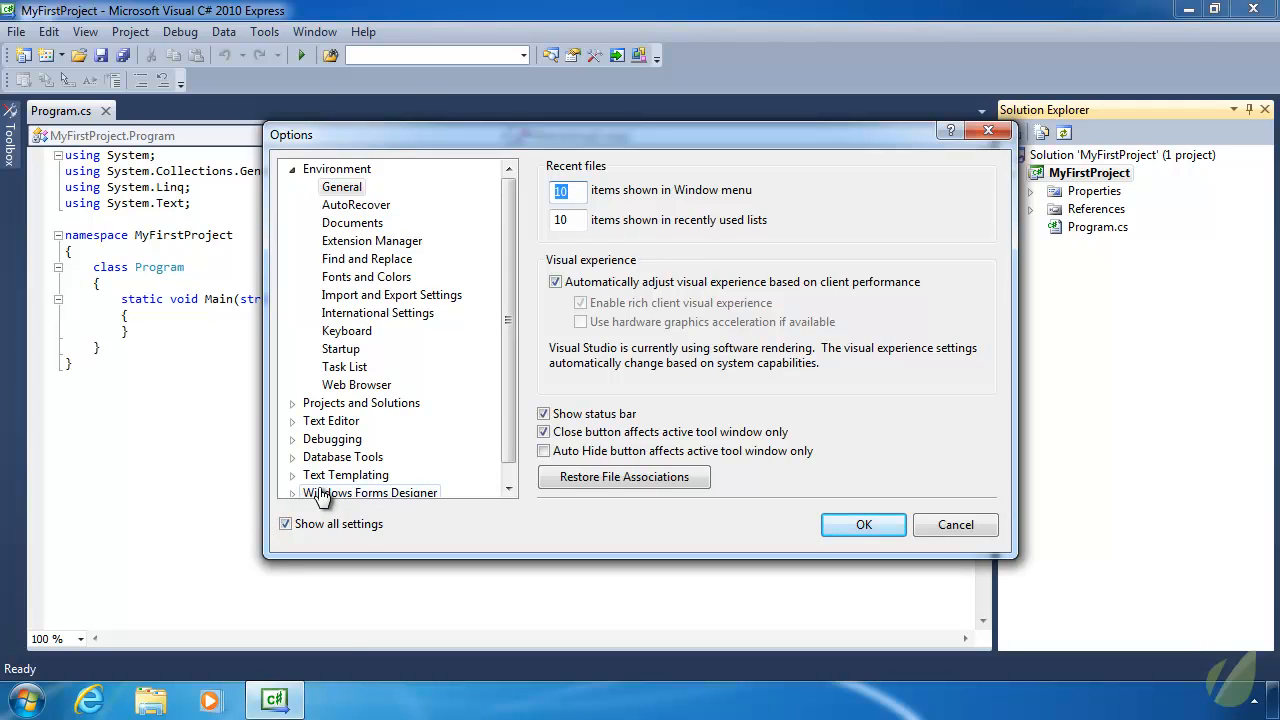
pyautogui.click(330, 420)
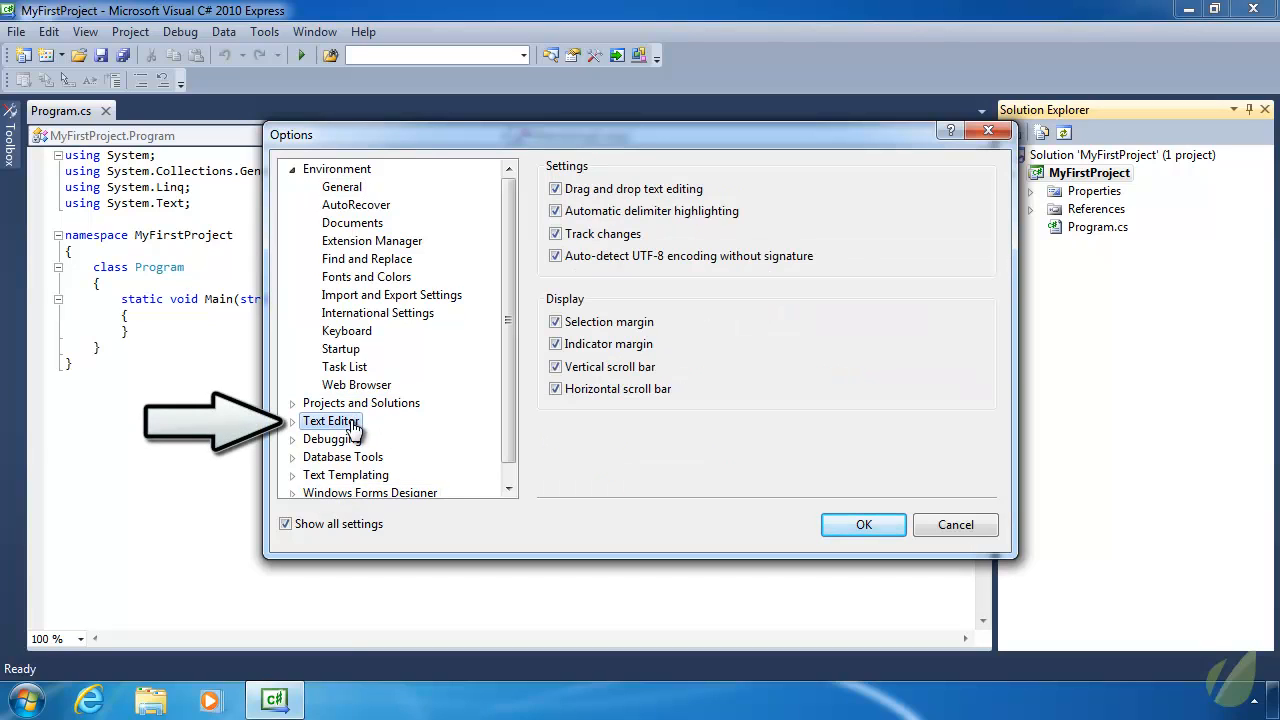
pyautogui.moveTo(300, 436)
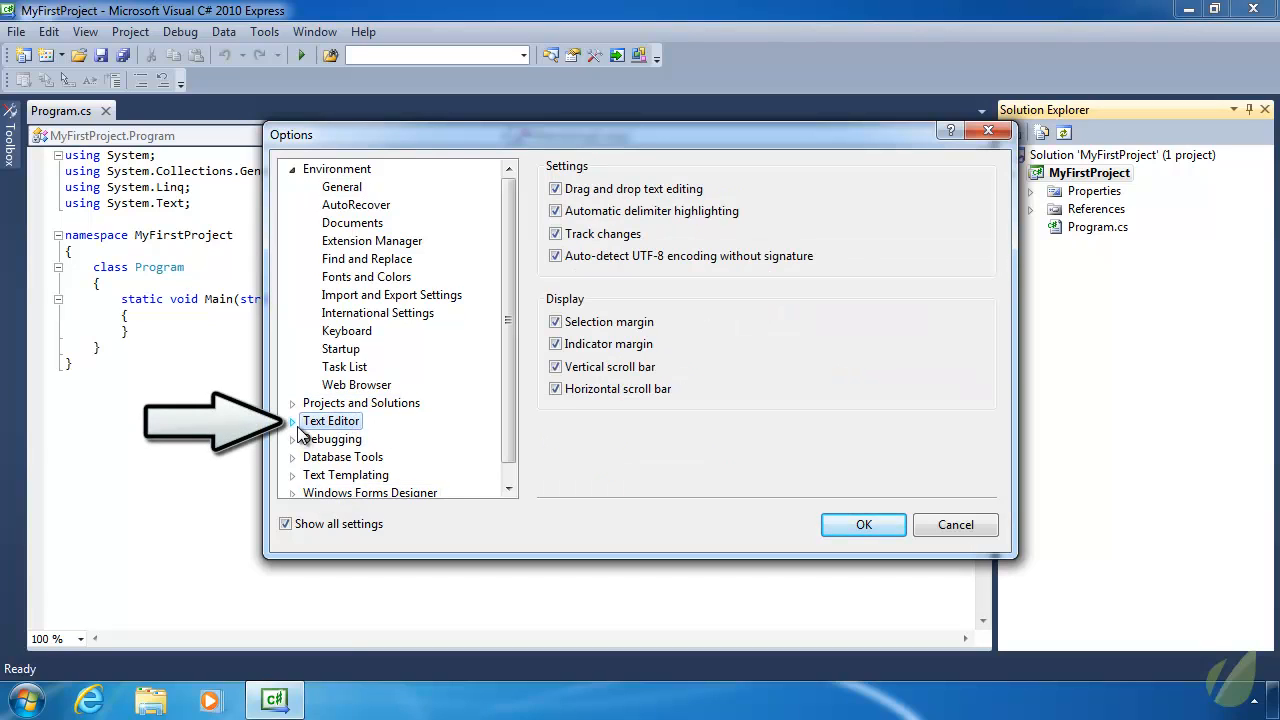
pyautogui.click(330, 420)
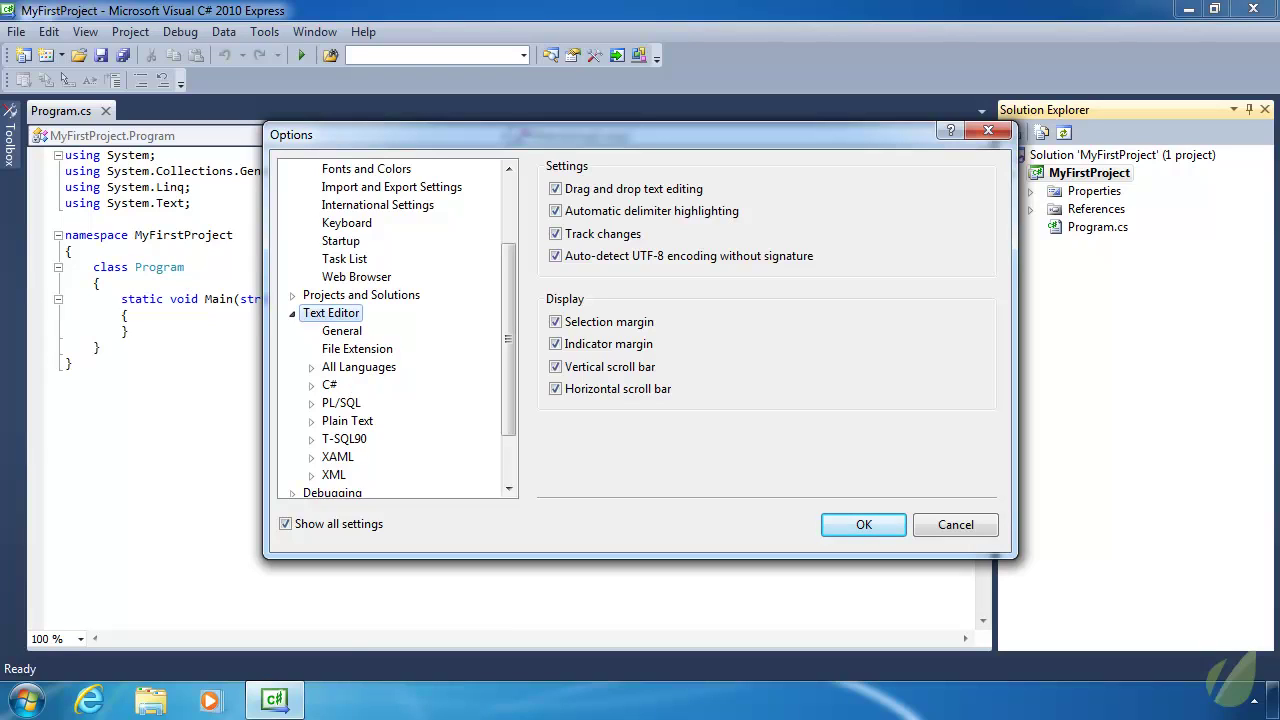
pyautogui.moveTo(416, 340)
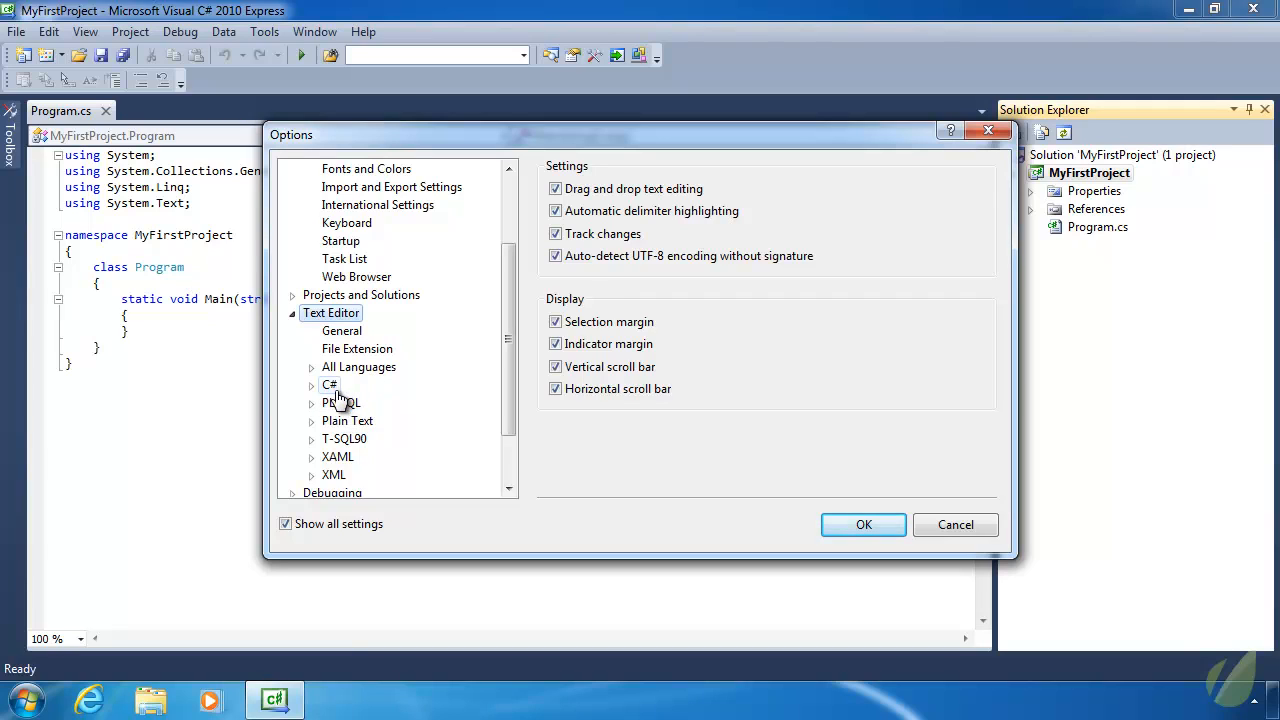
# - Browse the C#, XML and other language pages, then enable Line numbers for All Languages and apply
pyautogui.click(332, 384)
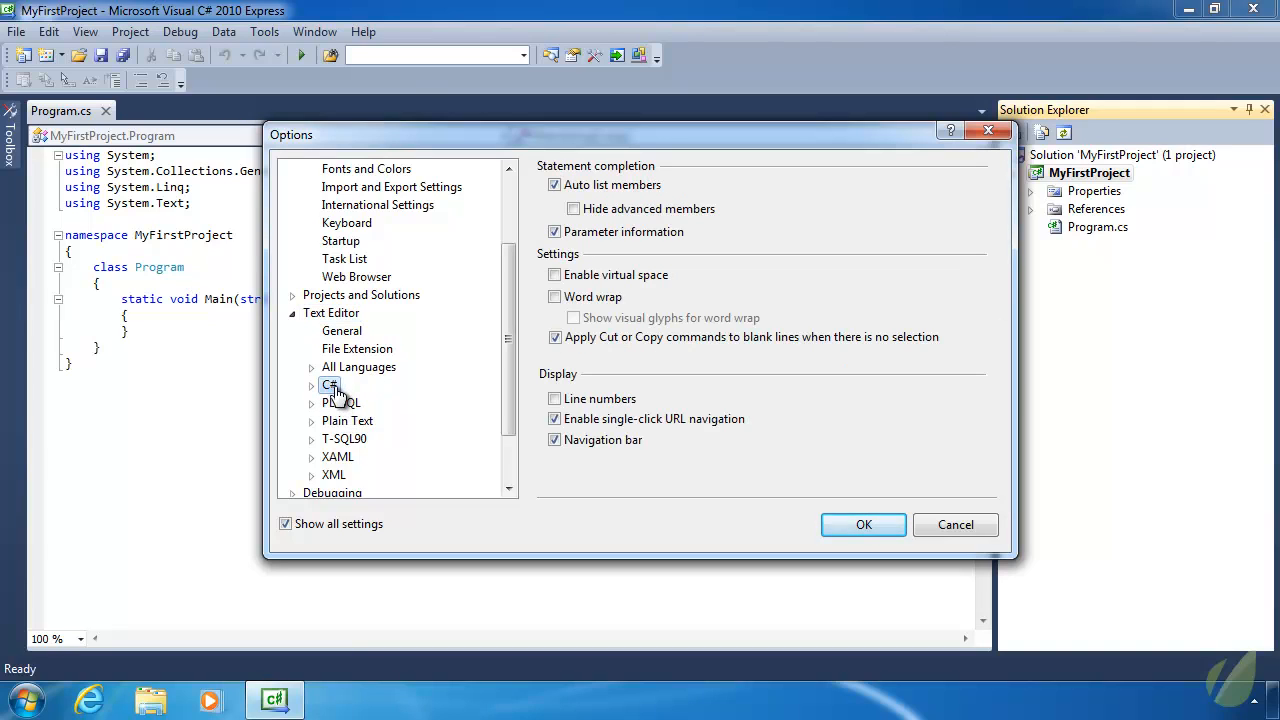
pyautogui.click(334, 474)
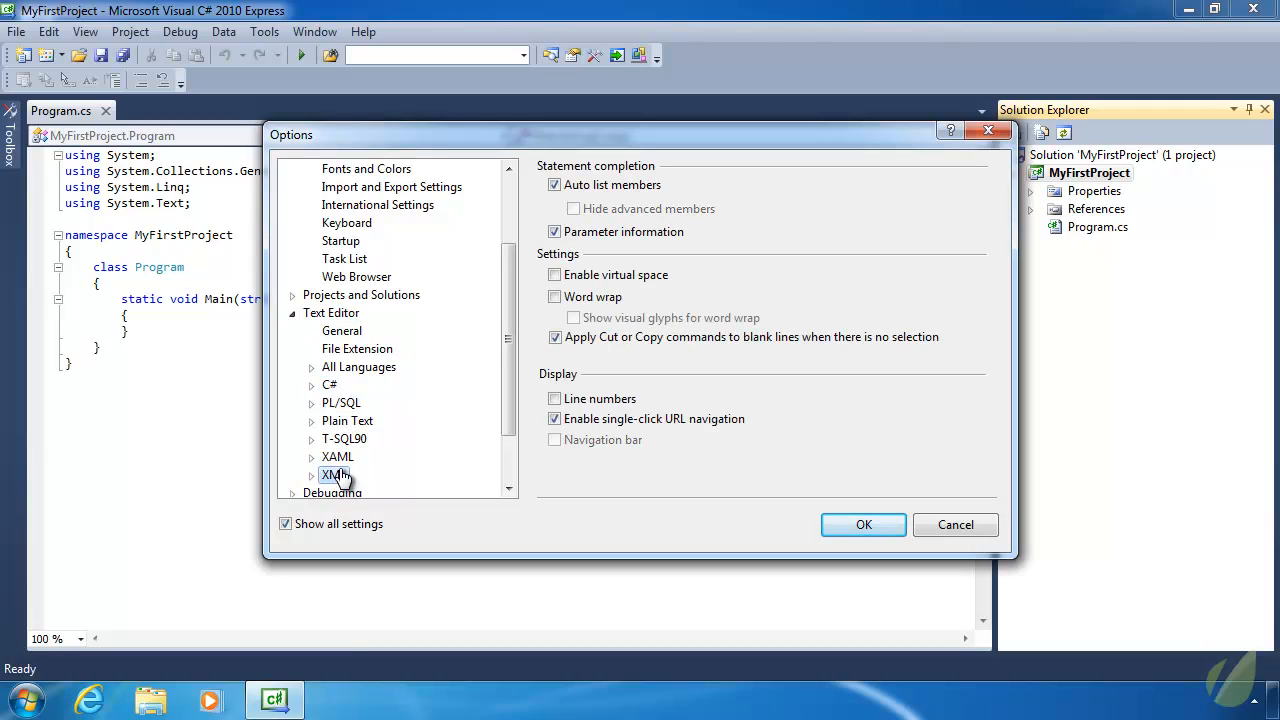
pyautogui.click(338, 456)
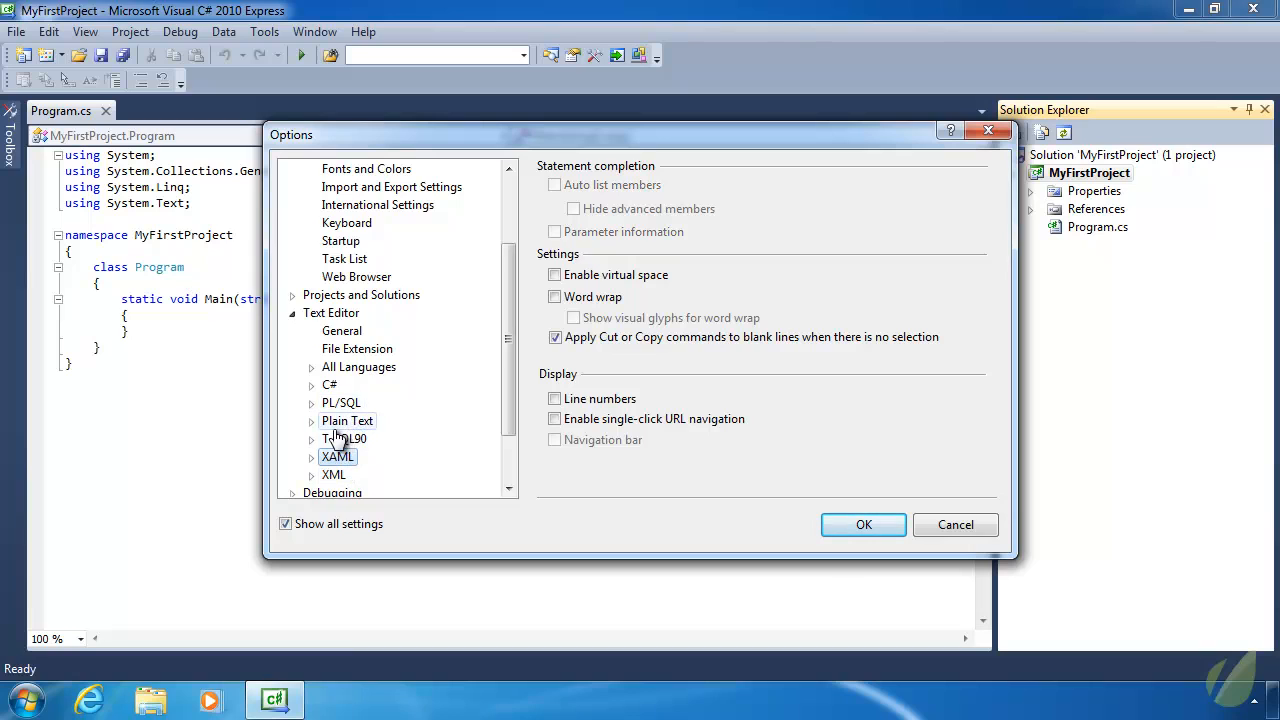
pyautogui.click(358, 366)
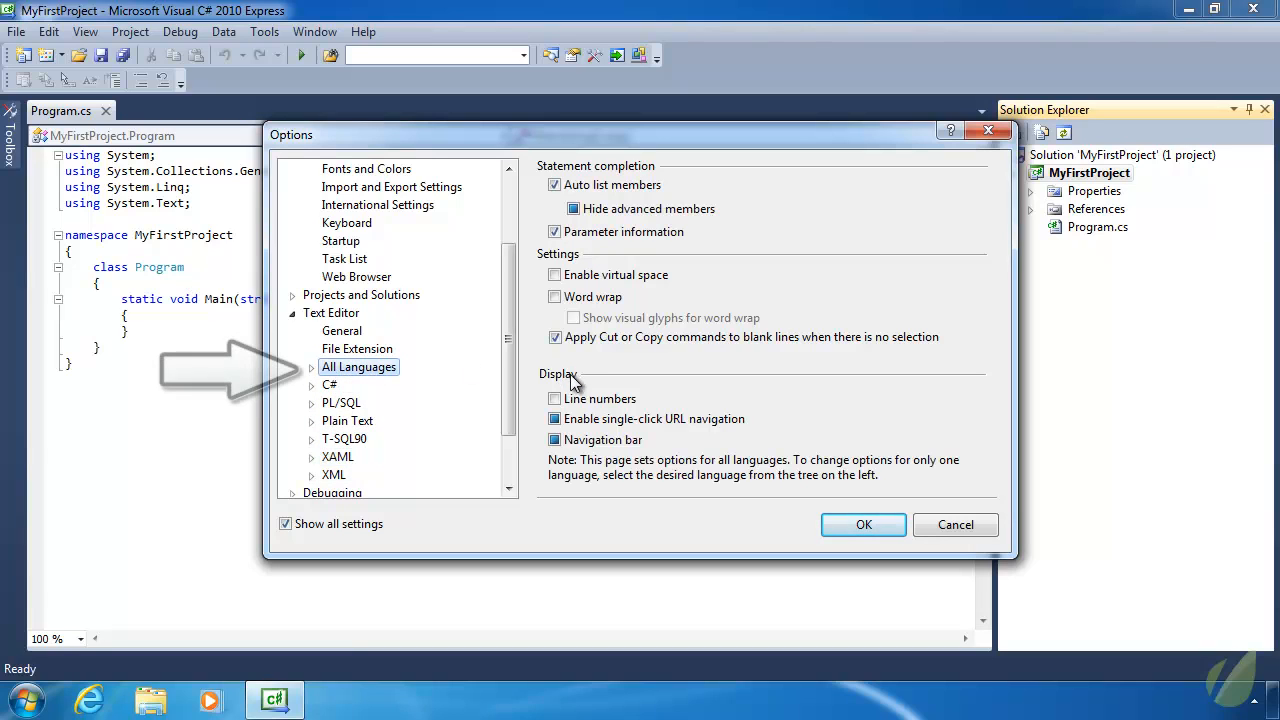
pyautogui.click(556, 398)
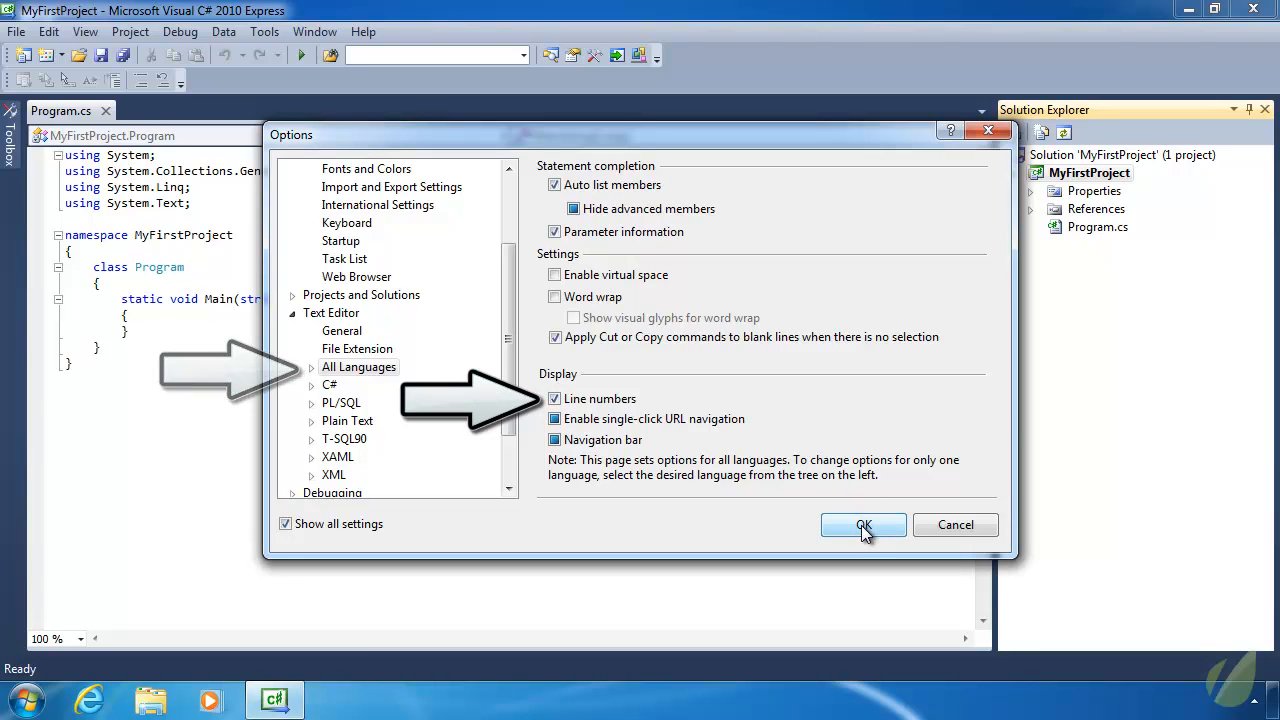
pyautogui.click(864, 524)
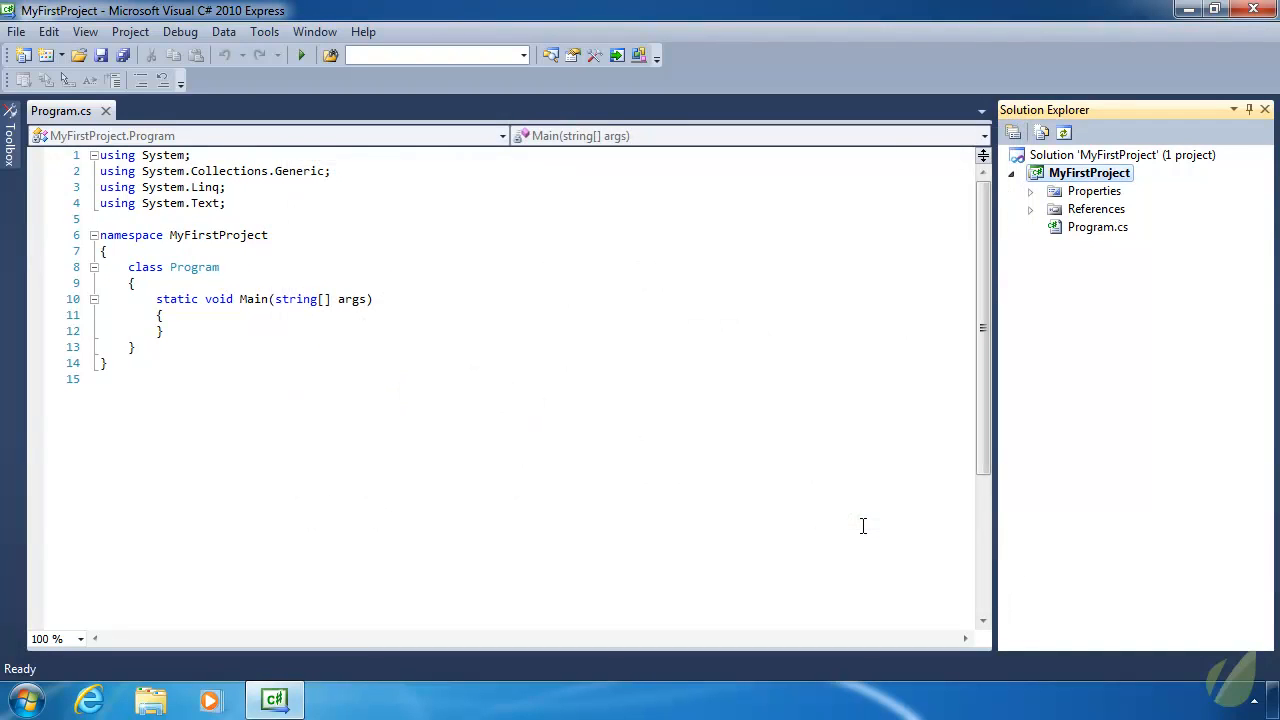
pyautogui.moveTo(504, 554)
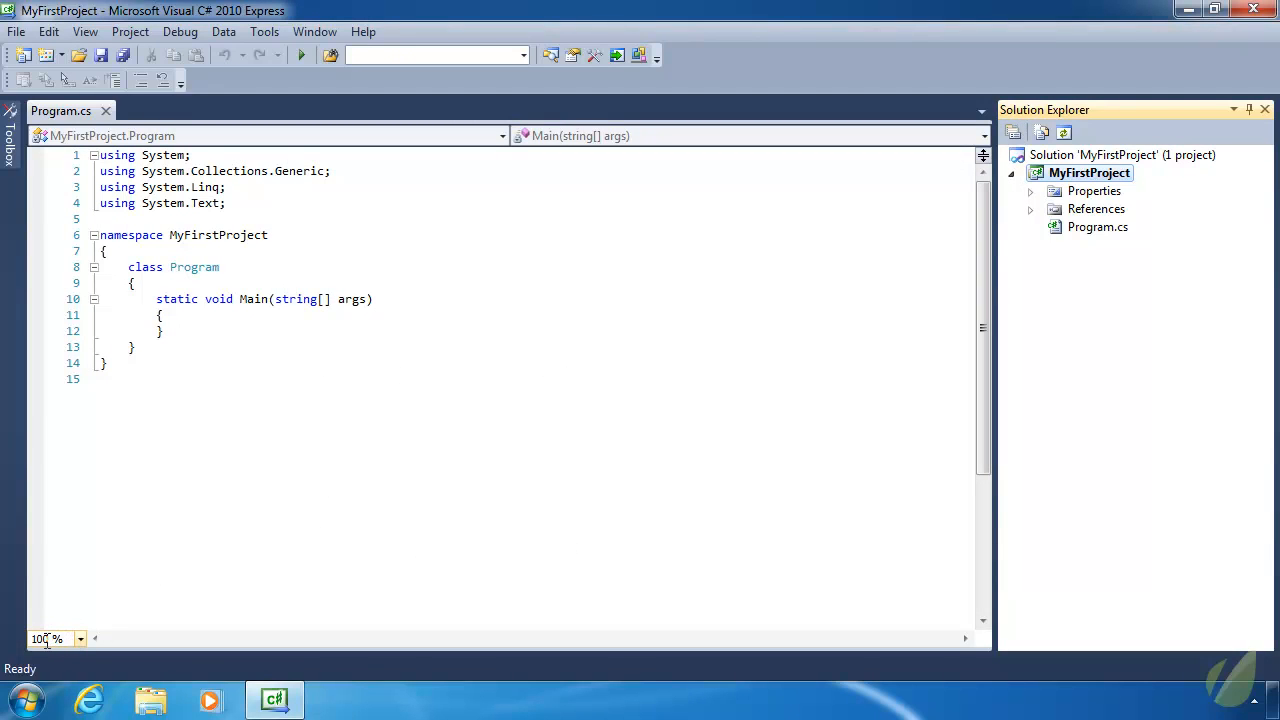
# - Set the code editor zoom to 125% from the zoom dropdown
pyautogui.click(224, 606)
pyautogui.write('125')
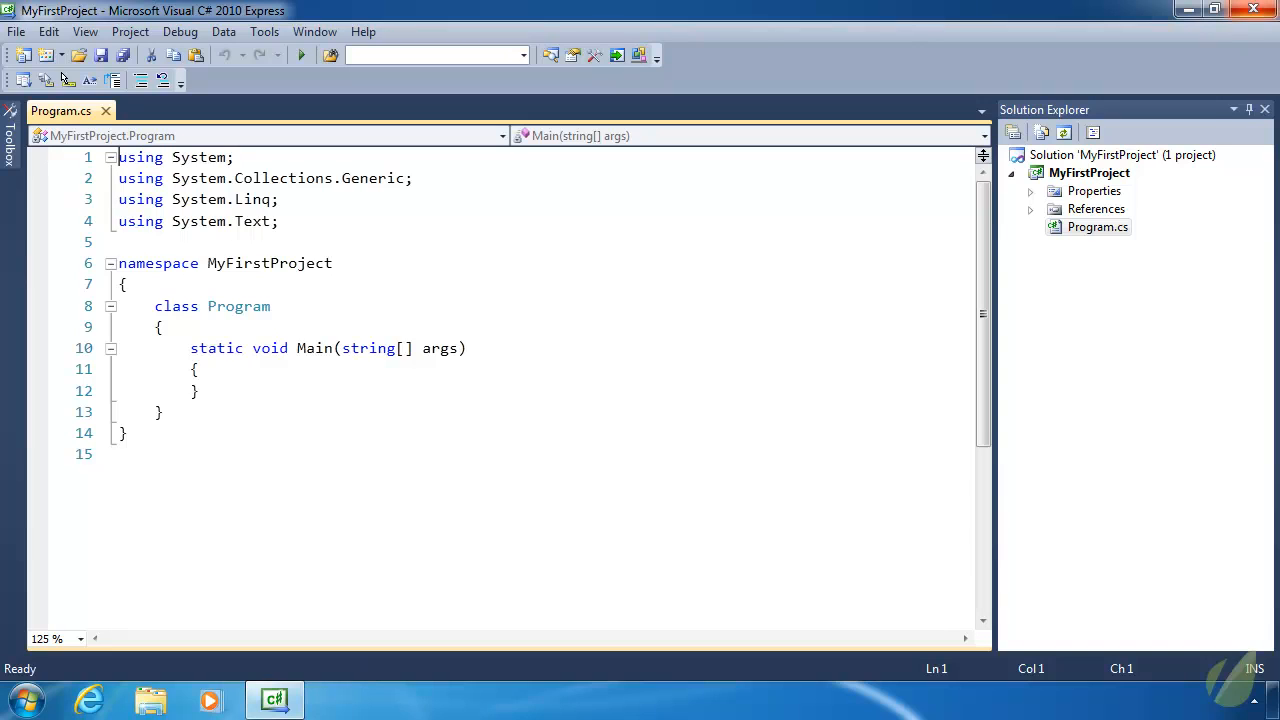
pyautogui.click(1030, 208)
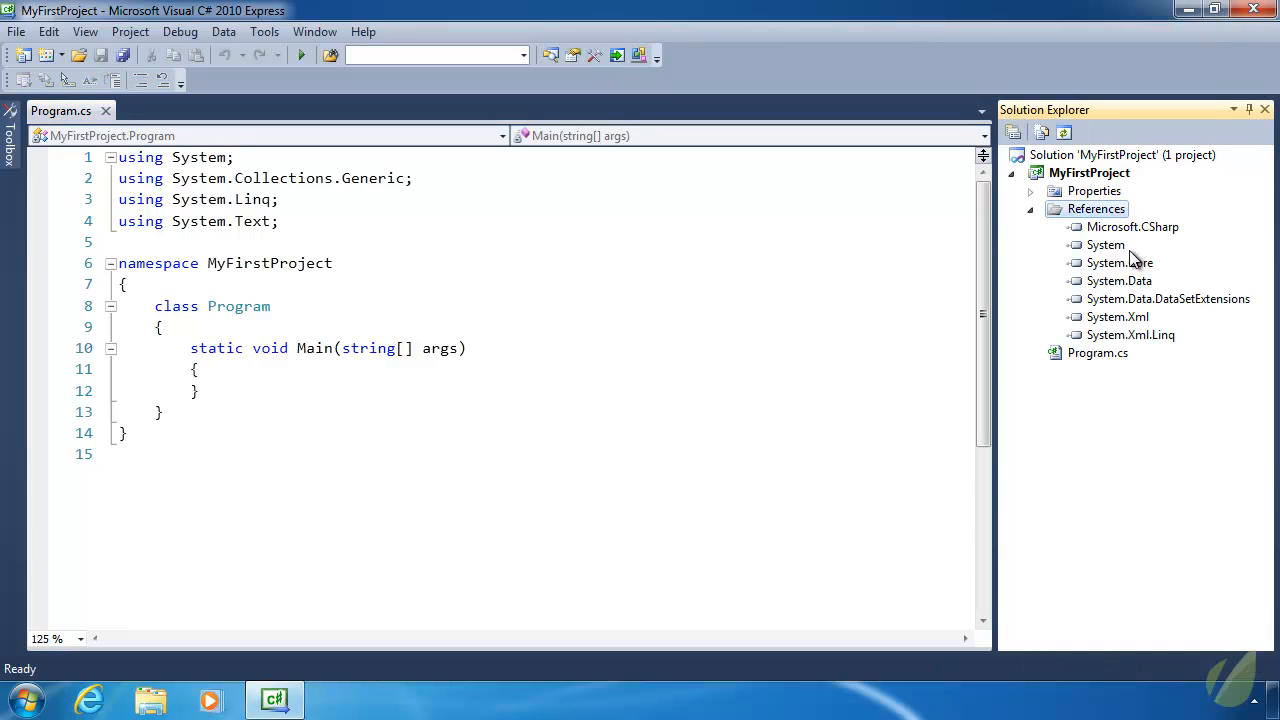
pyautogui.moveTo(1128, 256)
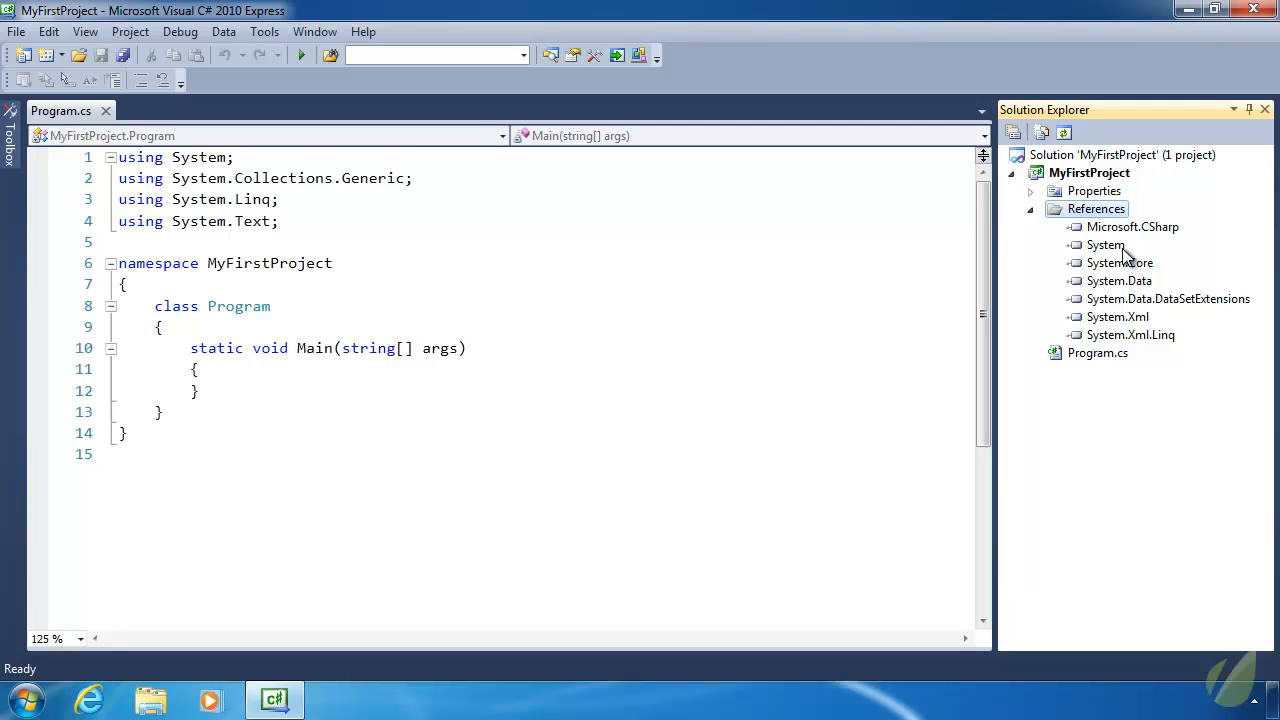
pyautogui.click(1030, 208)
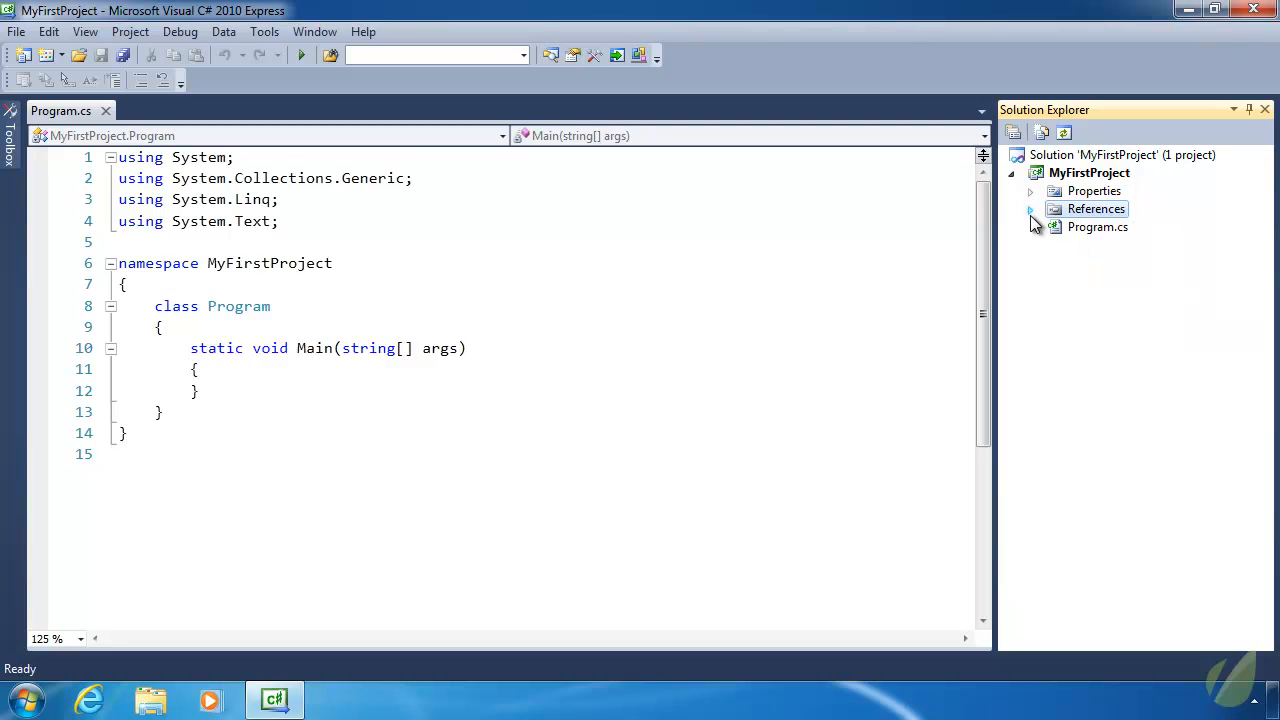
pyautogui.moveTo(1016, 222)
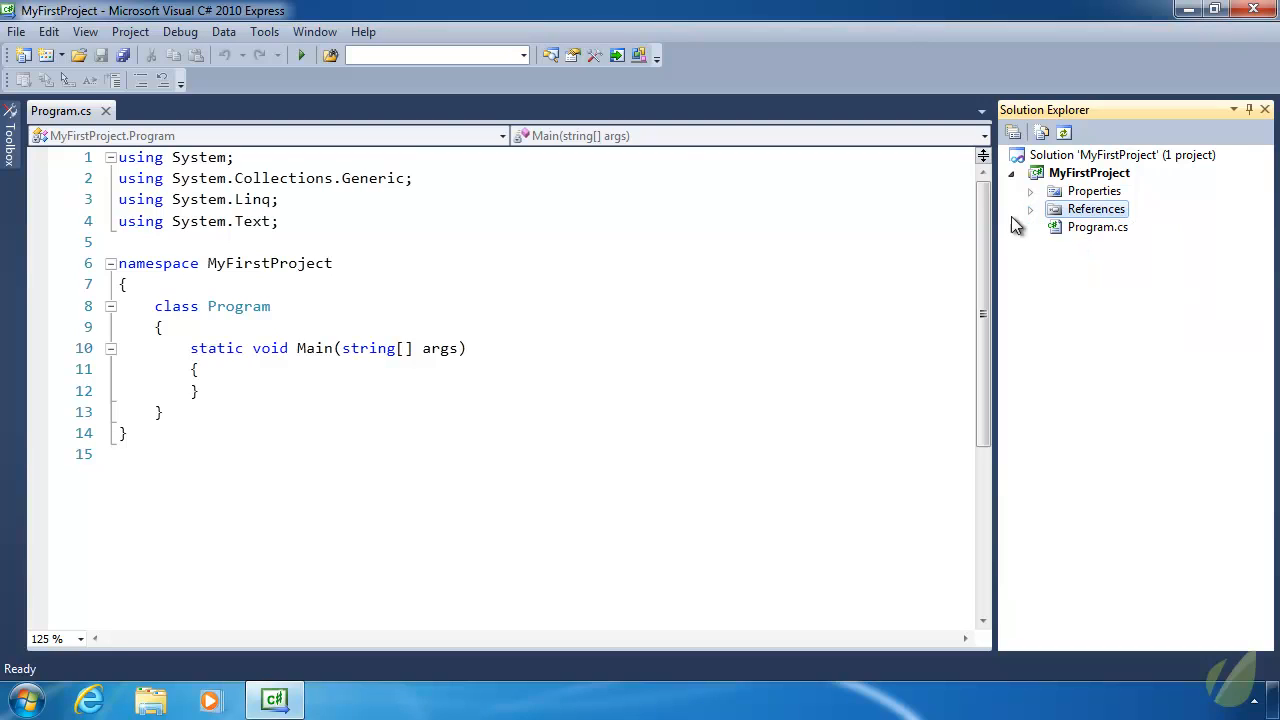
# - Save MyFirstProject to the Projects folder with Create directory for solution checked
pyautogui.click(16, 32)
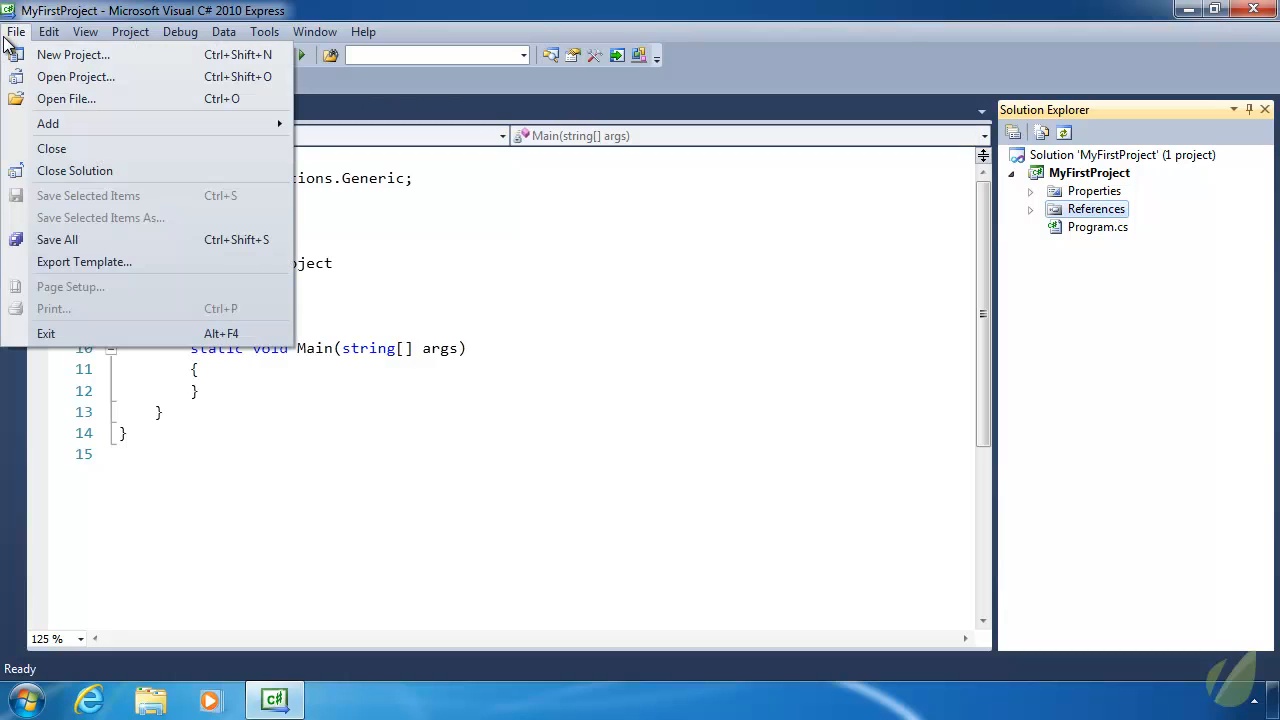
pyautogui.moveTo(84, 124)
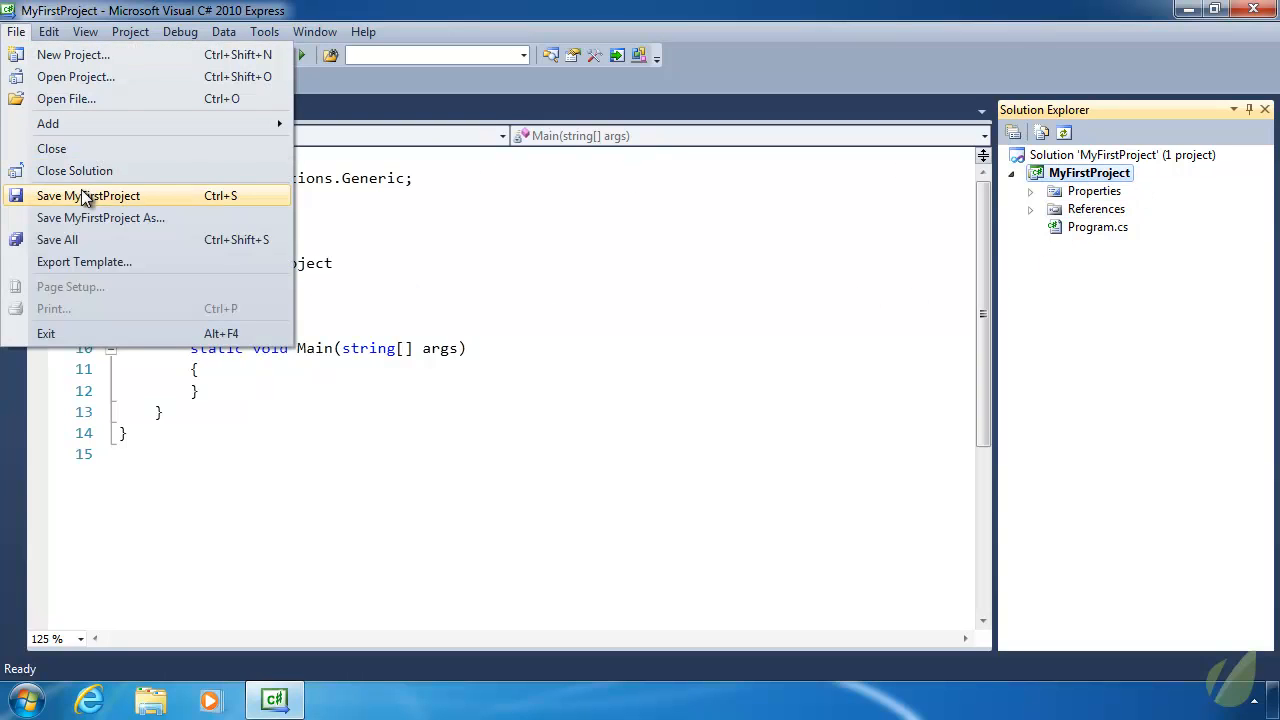
pyautogui.click(88, 196)
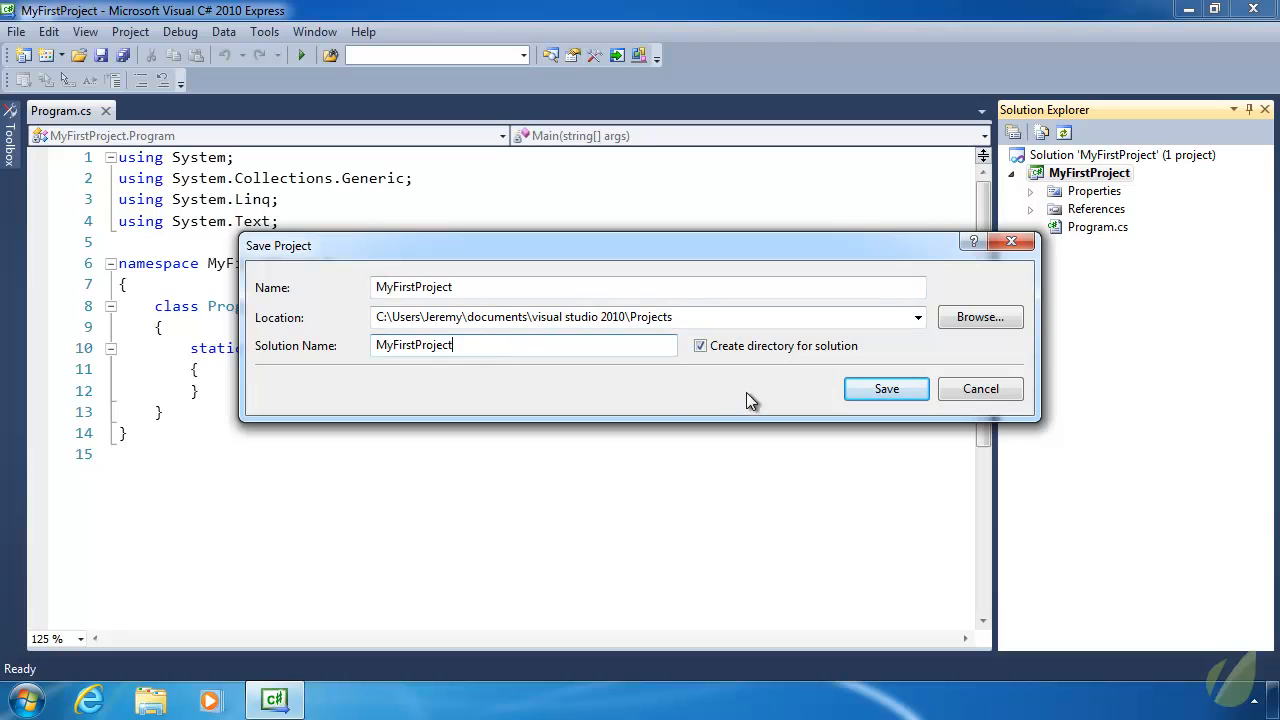
pyautogui.click(886, 388)
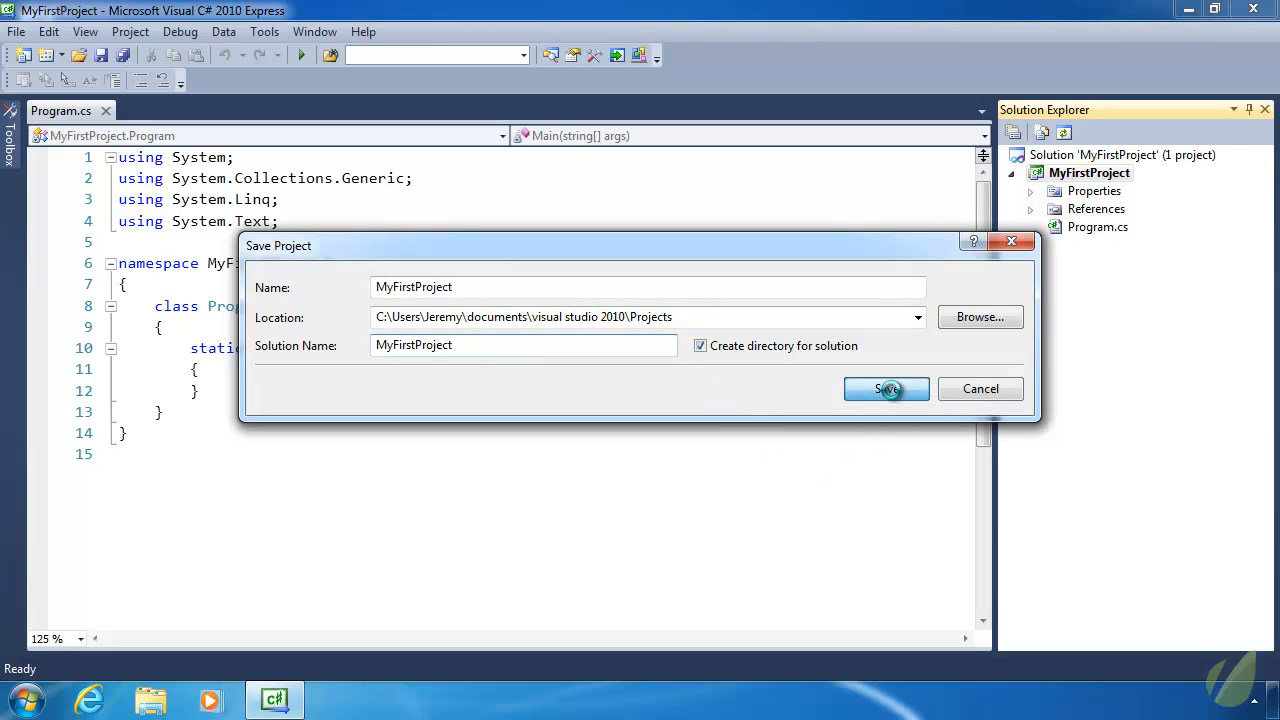
pyautogui.click(886, 388)
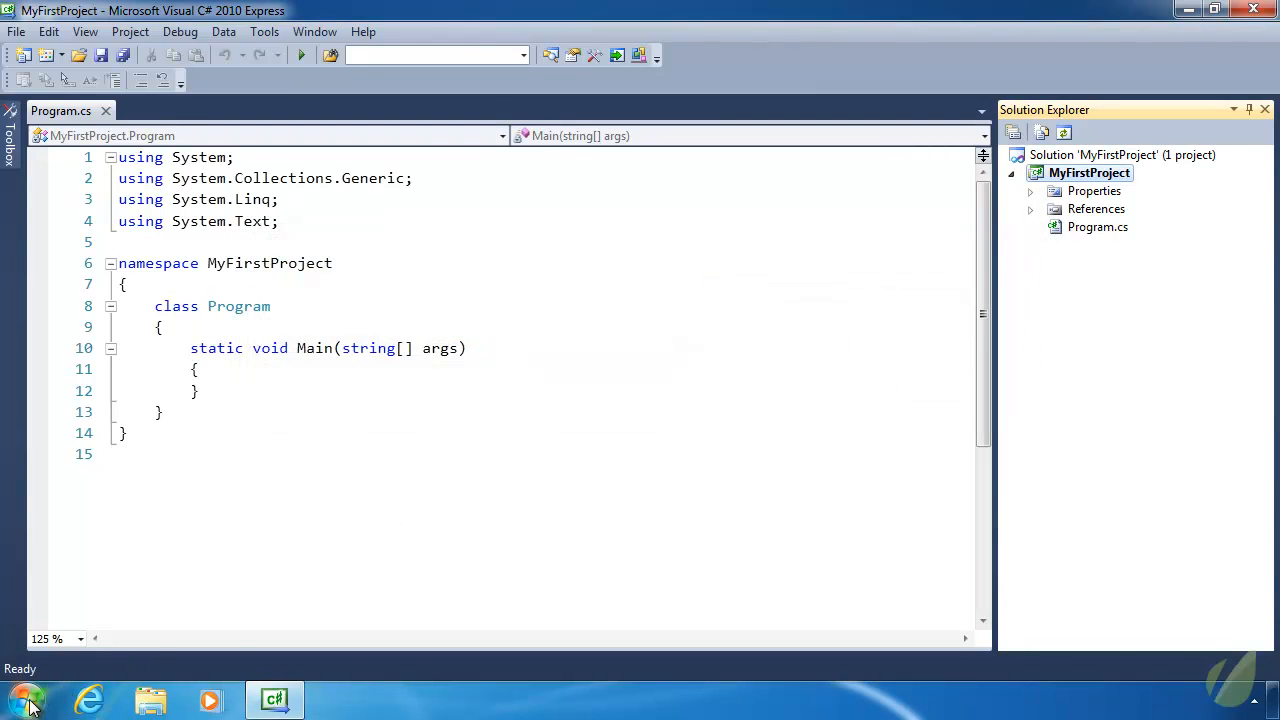
# - Browse Documents > Visual Studio 2010 > Projects > MyFirstProject in Explorer
pyautogui.click(150, 700)
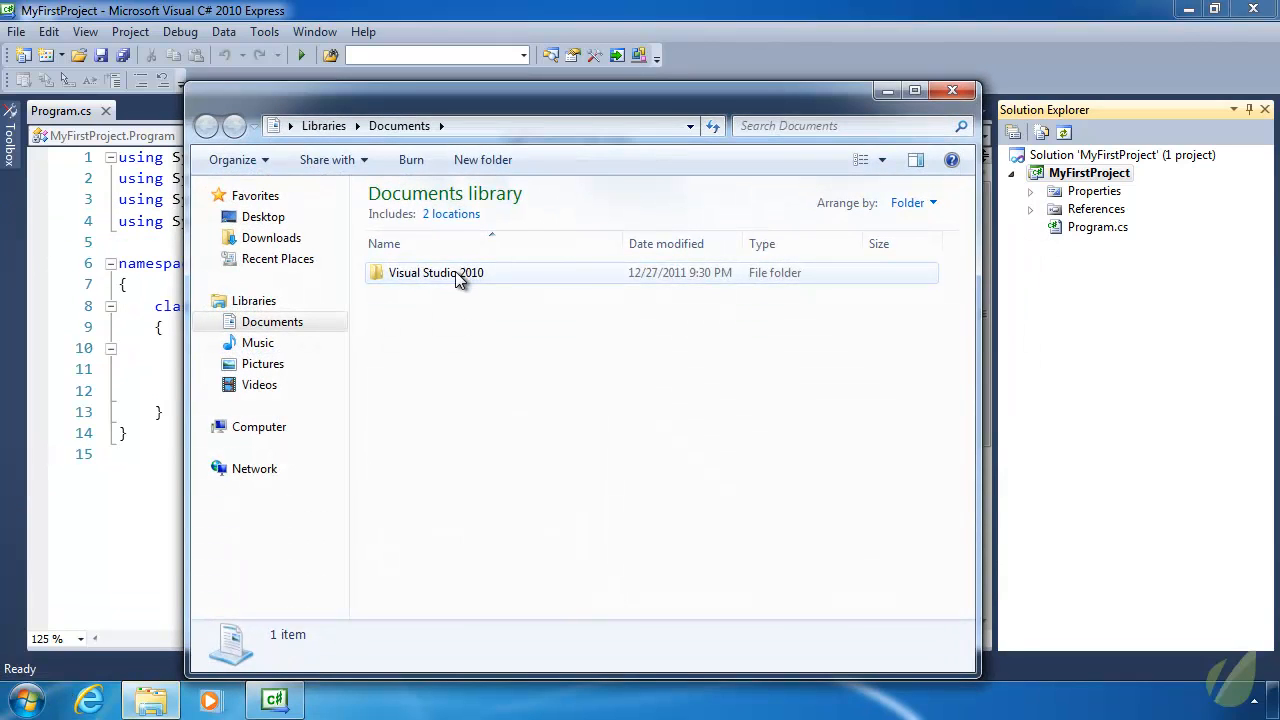
pyautogui.doubleClick(436, 272)
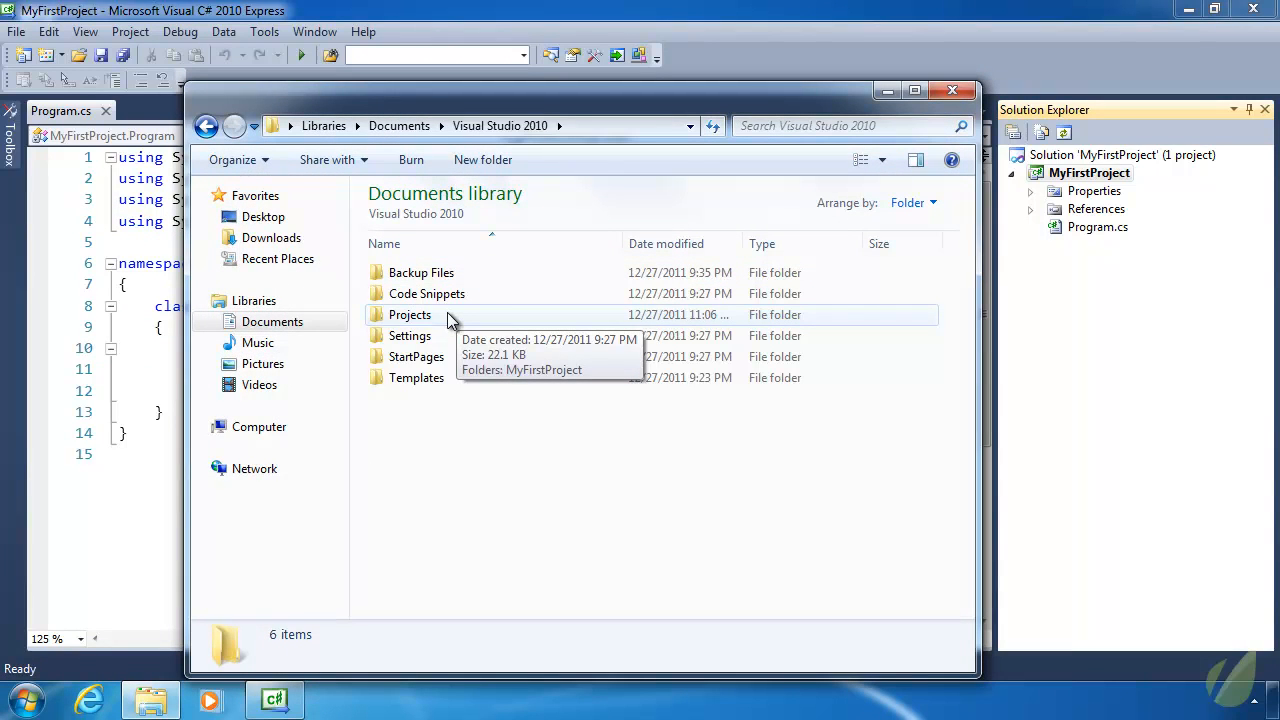
pyautogui.doubleClick(410, 314)
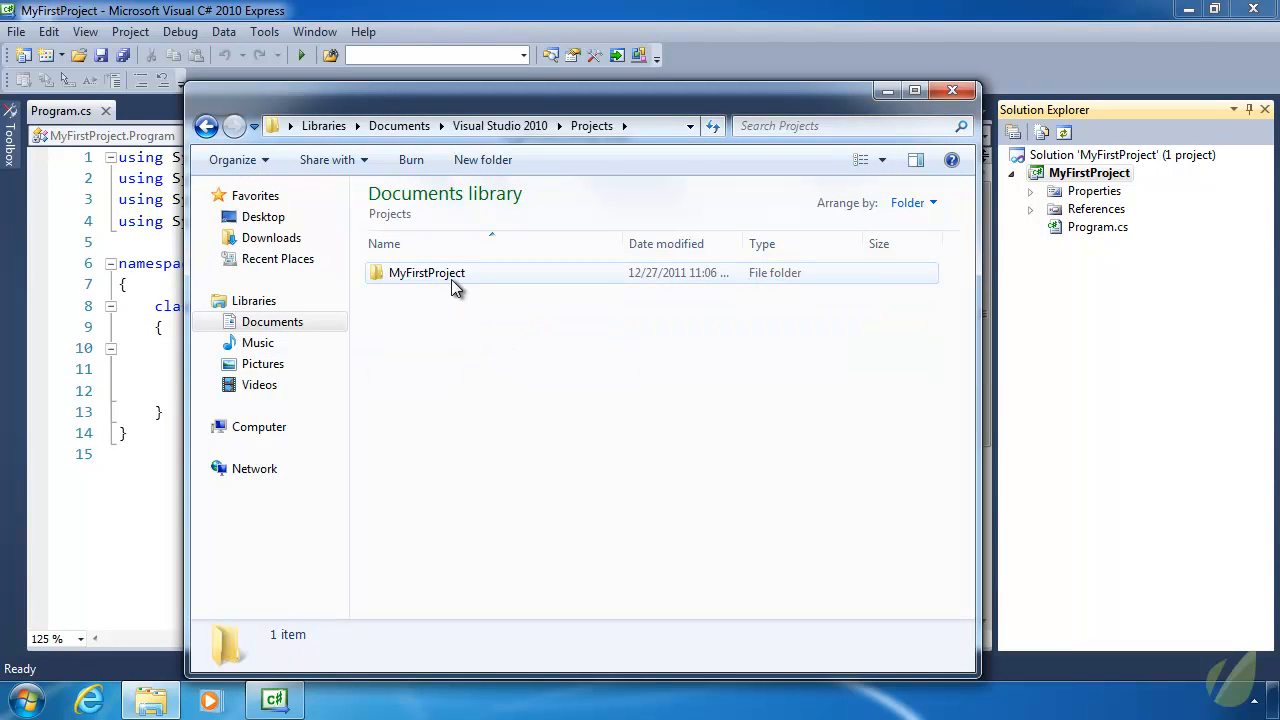
pyautogui.moveTo(428, 272)
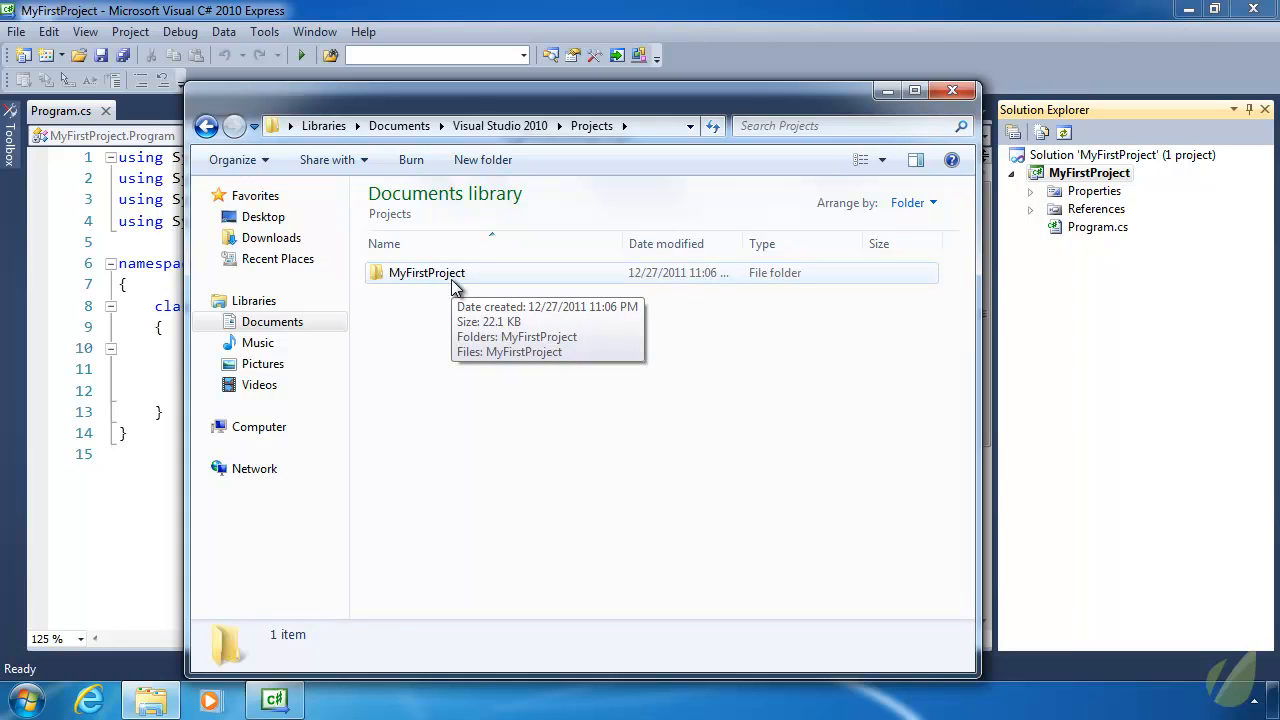
pyautogui.doubleClick(426, 272)
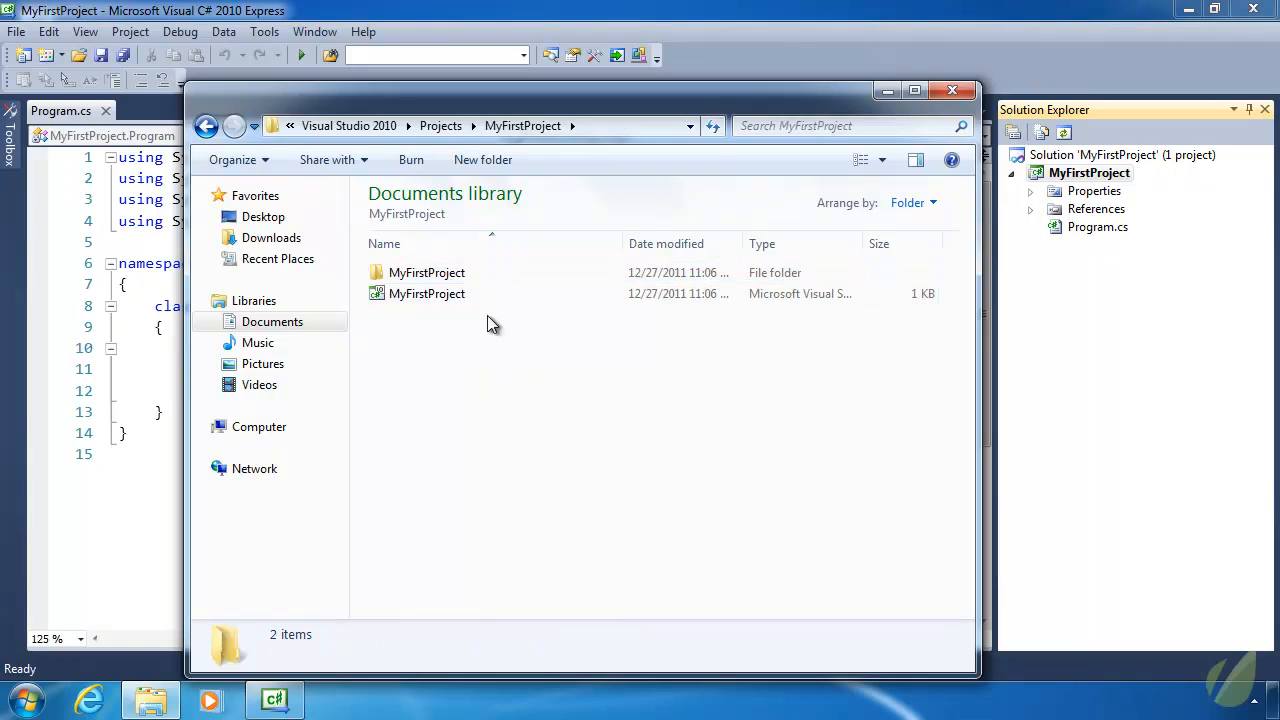
# - Enter the inner MyFirstProject folder, inspect the project file, and close the window
pyautogui.click(428, 272)
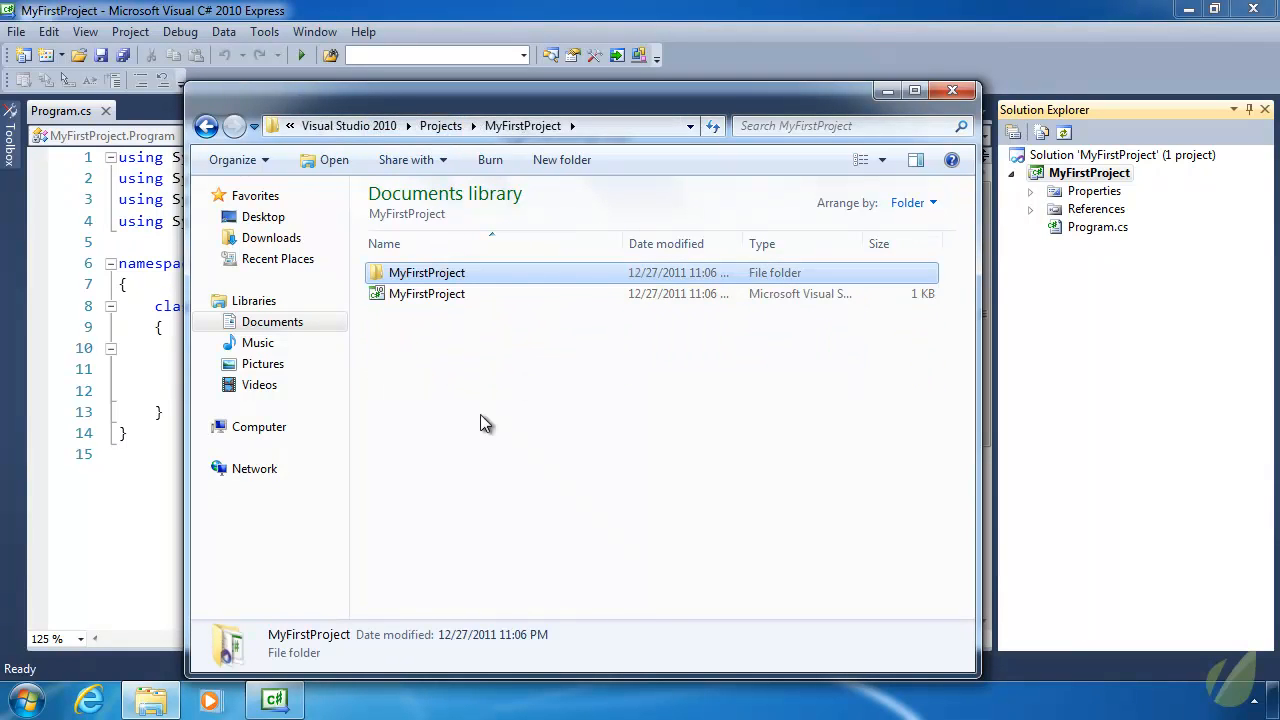
pyautogui.moveTo(448, 280)
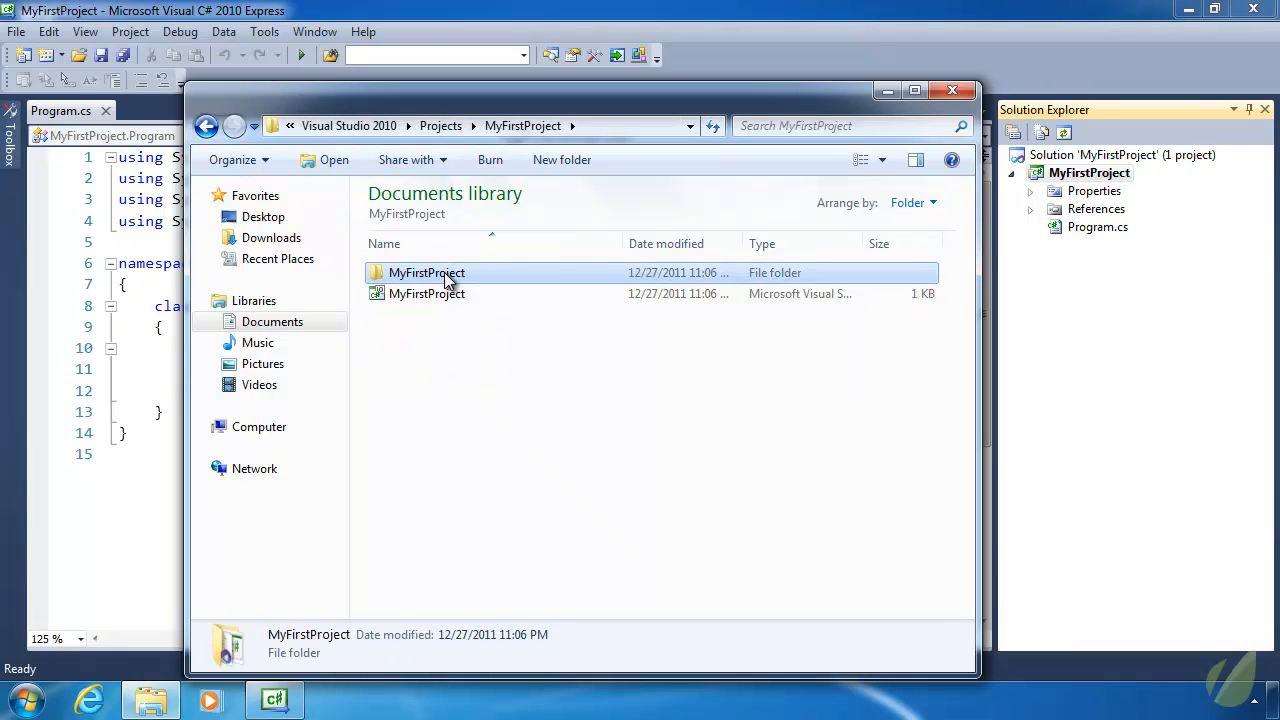
pyautogui.doubleClick(426, 272)
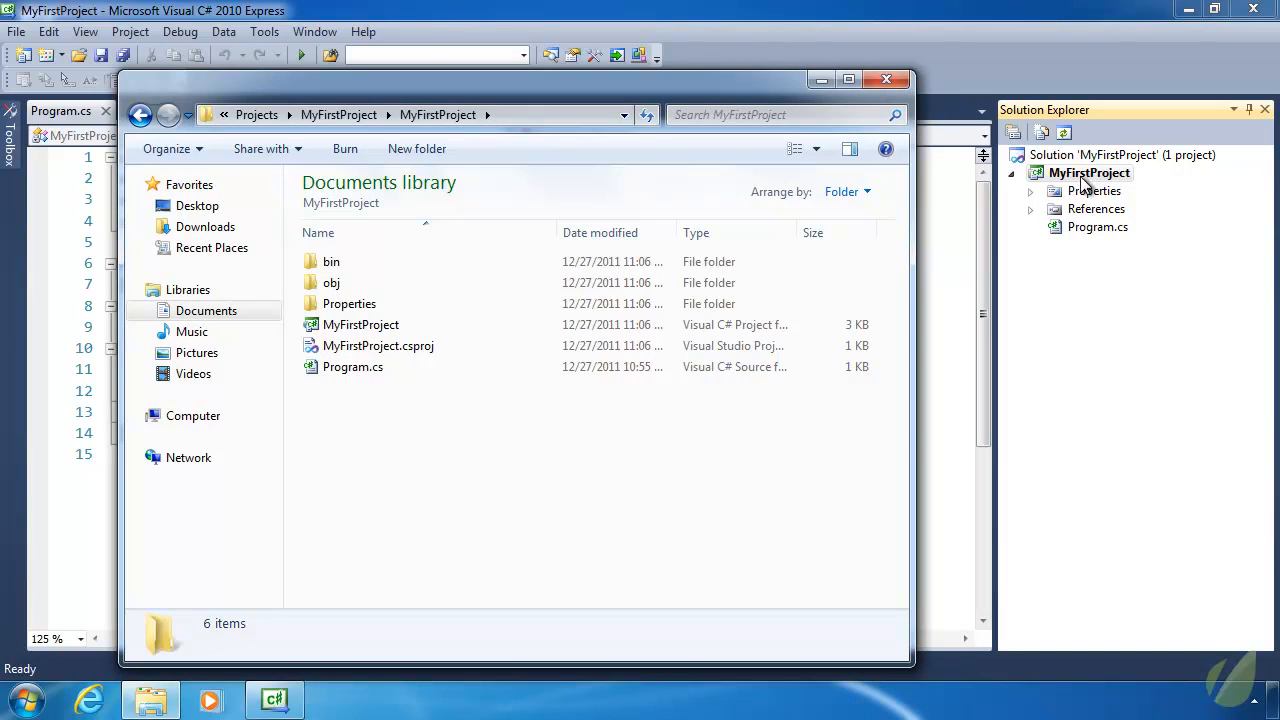
pyautogui.moveTo(1090, 190)
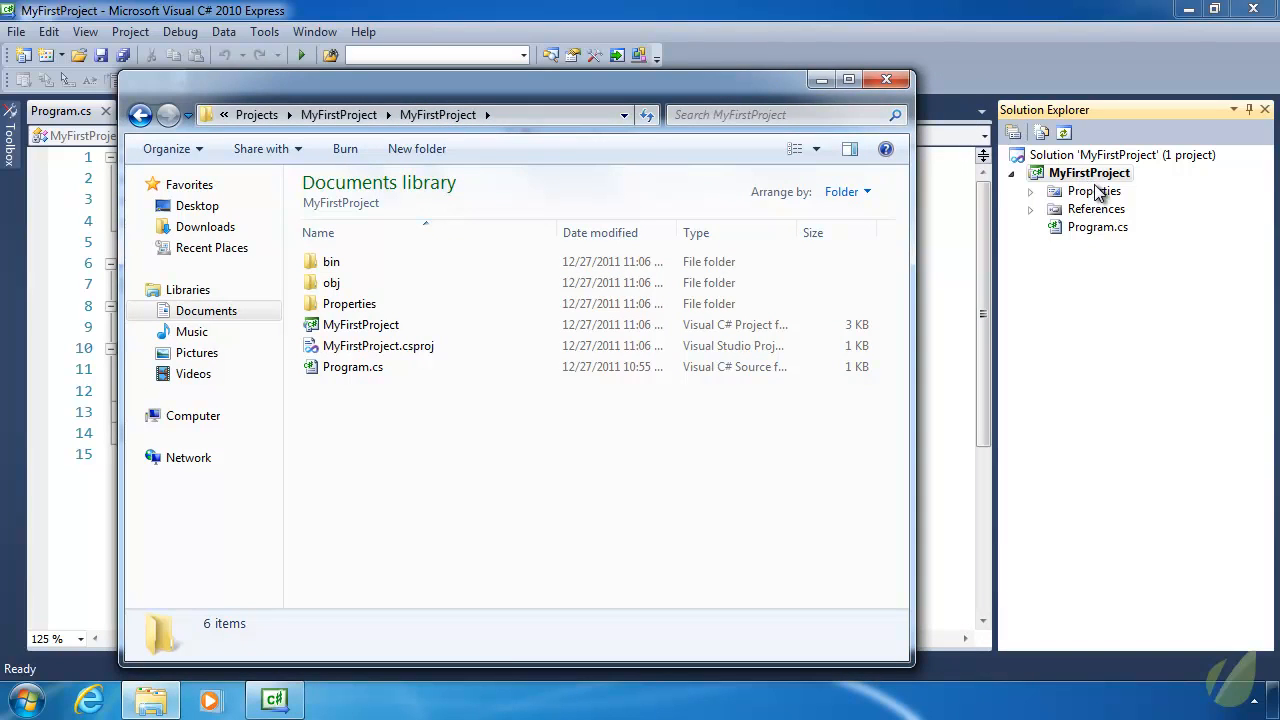
pyautogui.click(360, 324)
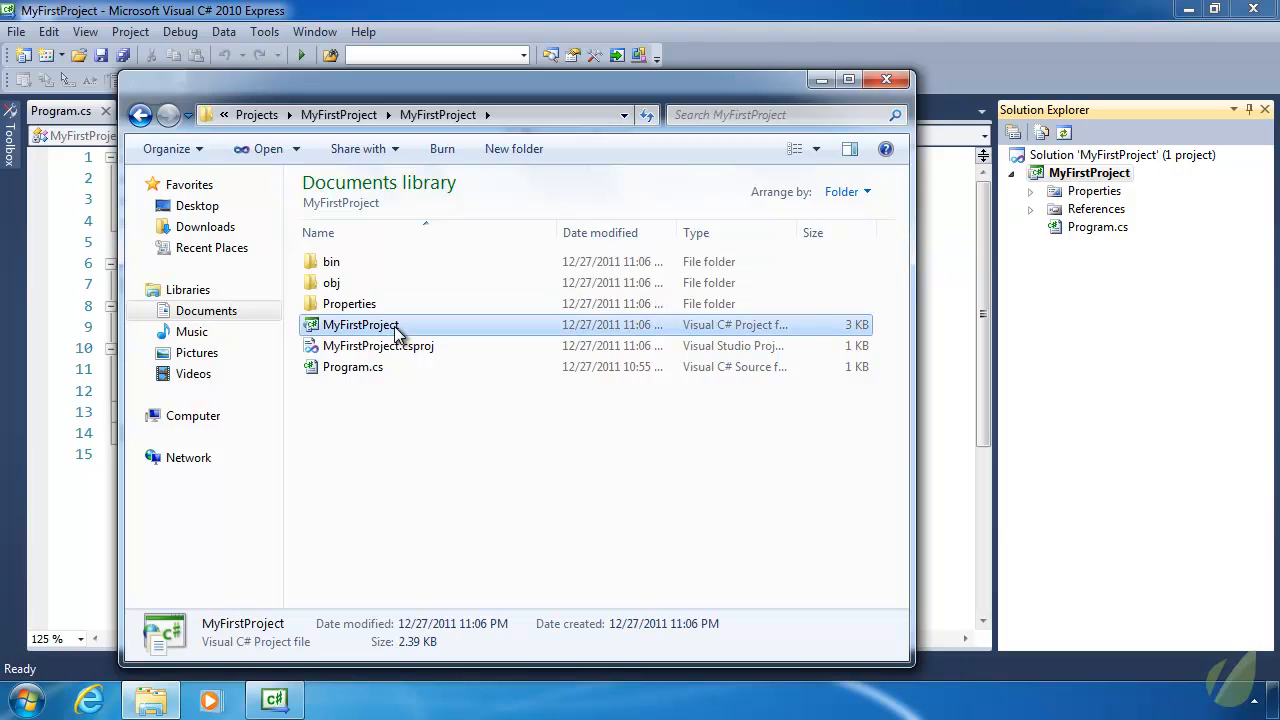
pyautogui.click(352, 368)
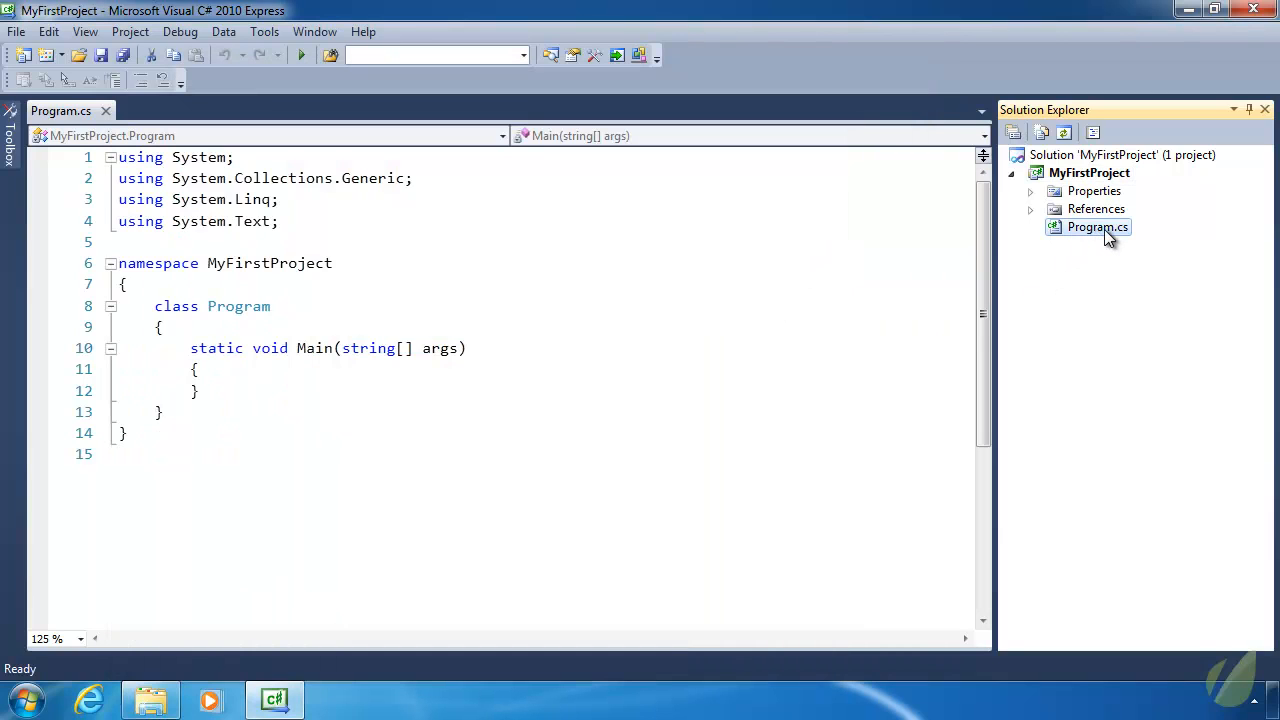
# - Add a new class Class1.cs to MyFirstProject
pyautogui.click(150, 700)
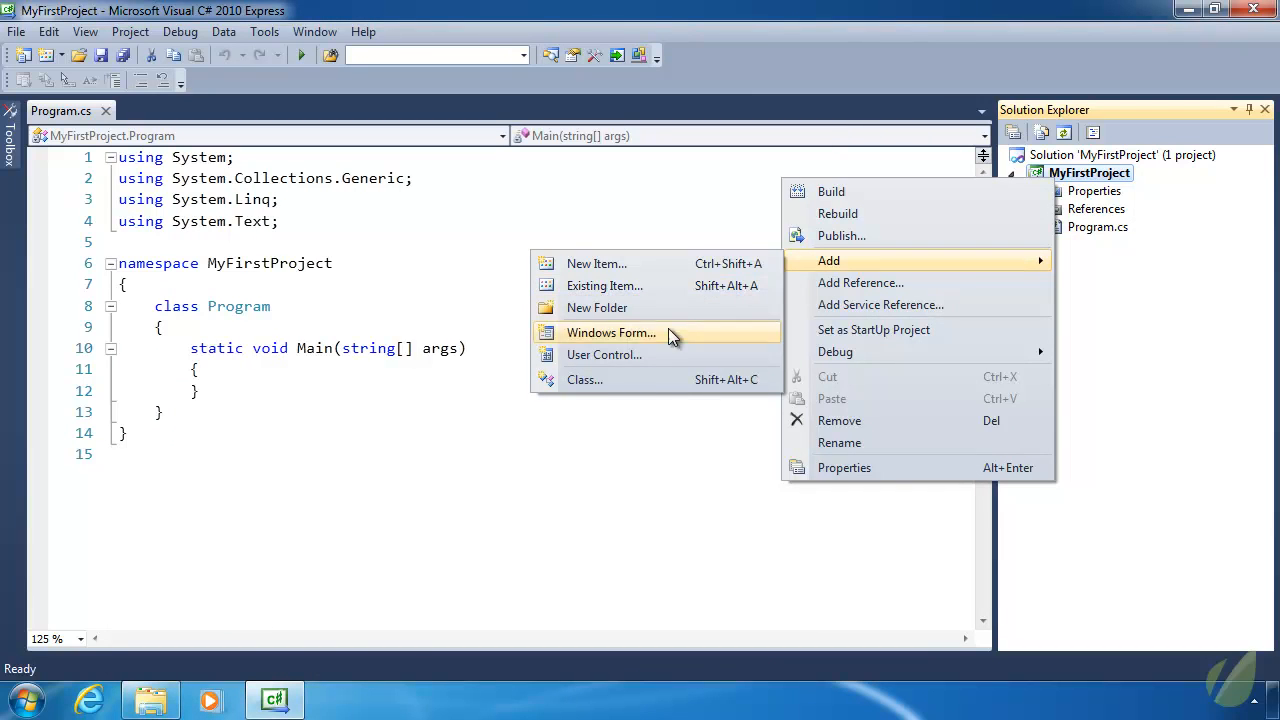
pyautogui.click(596, 264)
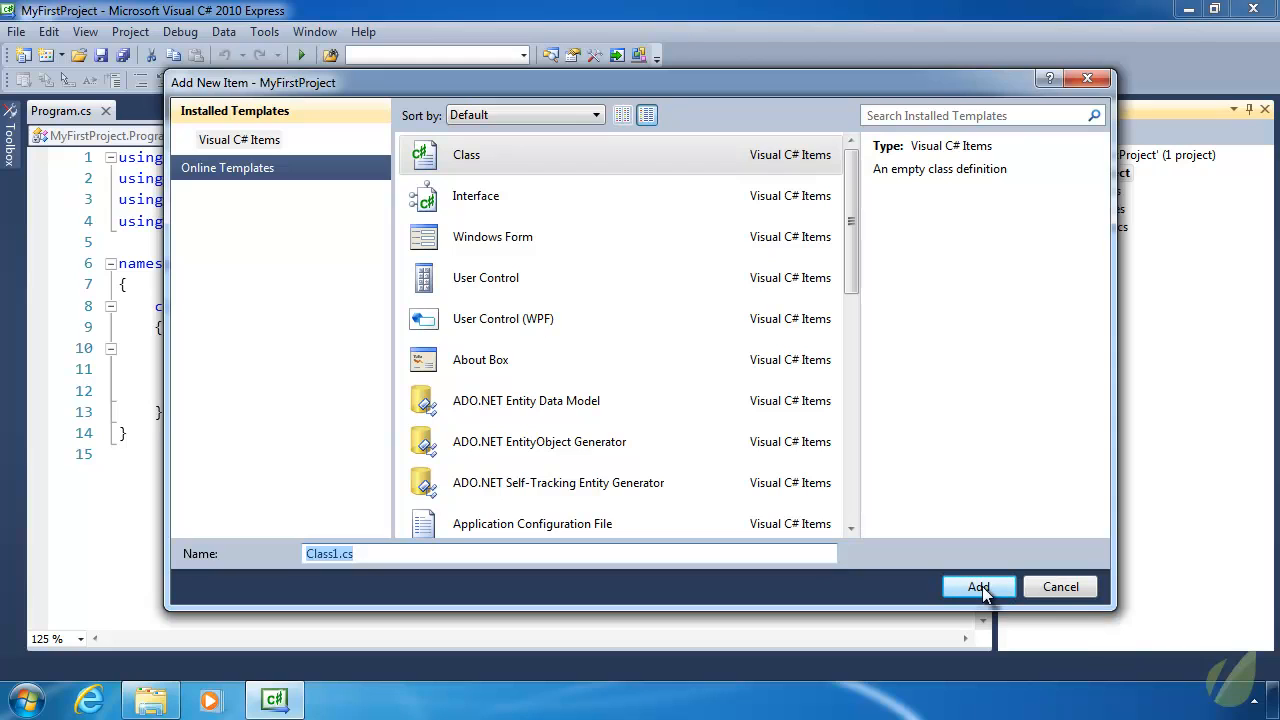
pyautogui.click(978, 588)
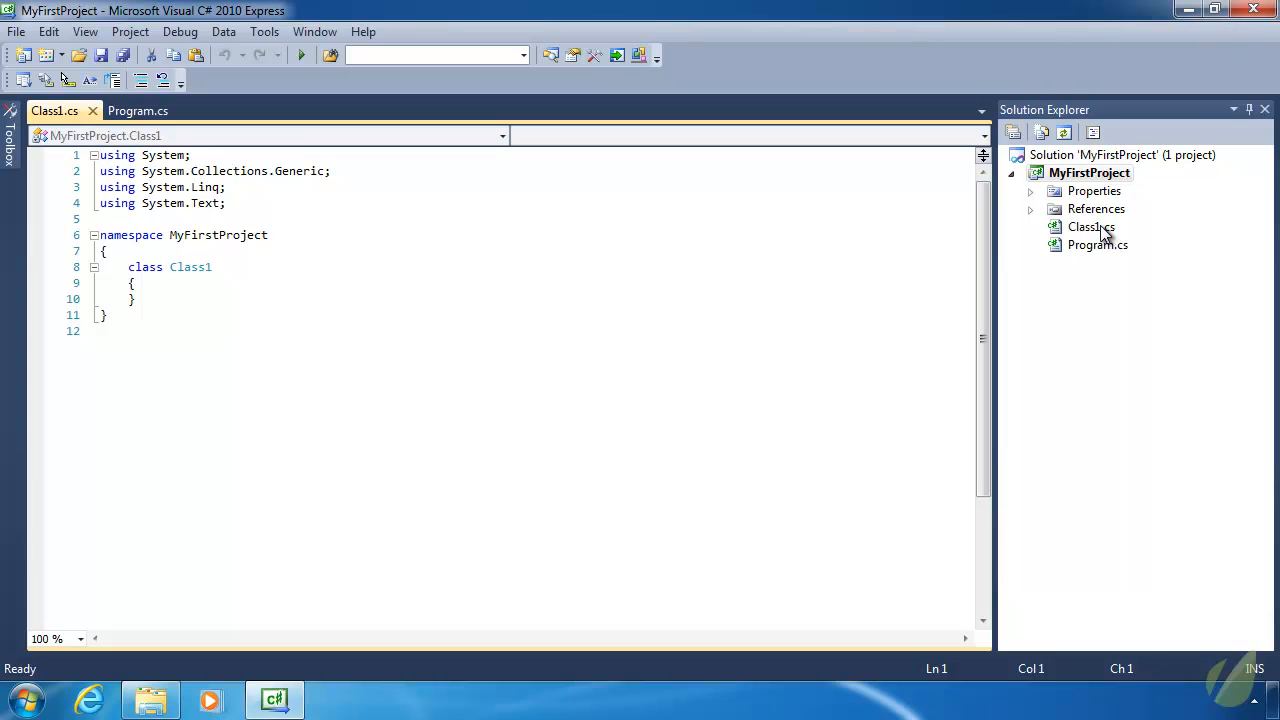
pyautogui.moveTo(150, 700)
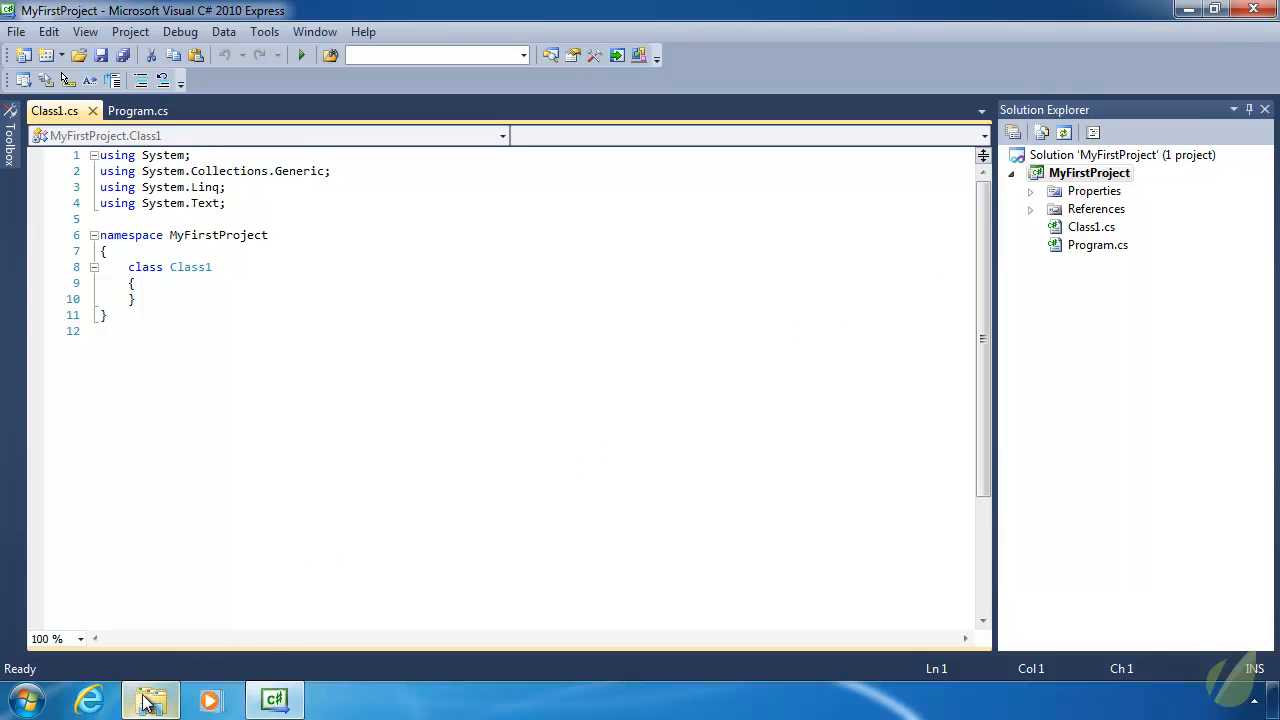
# - Check in the Explorer project folder that Class1.cs now exists on disk
pyautogui.click(150, 700)
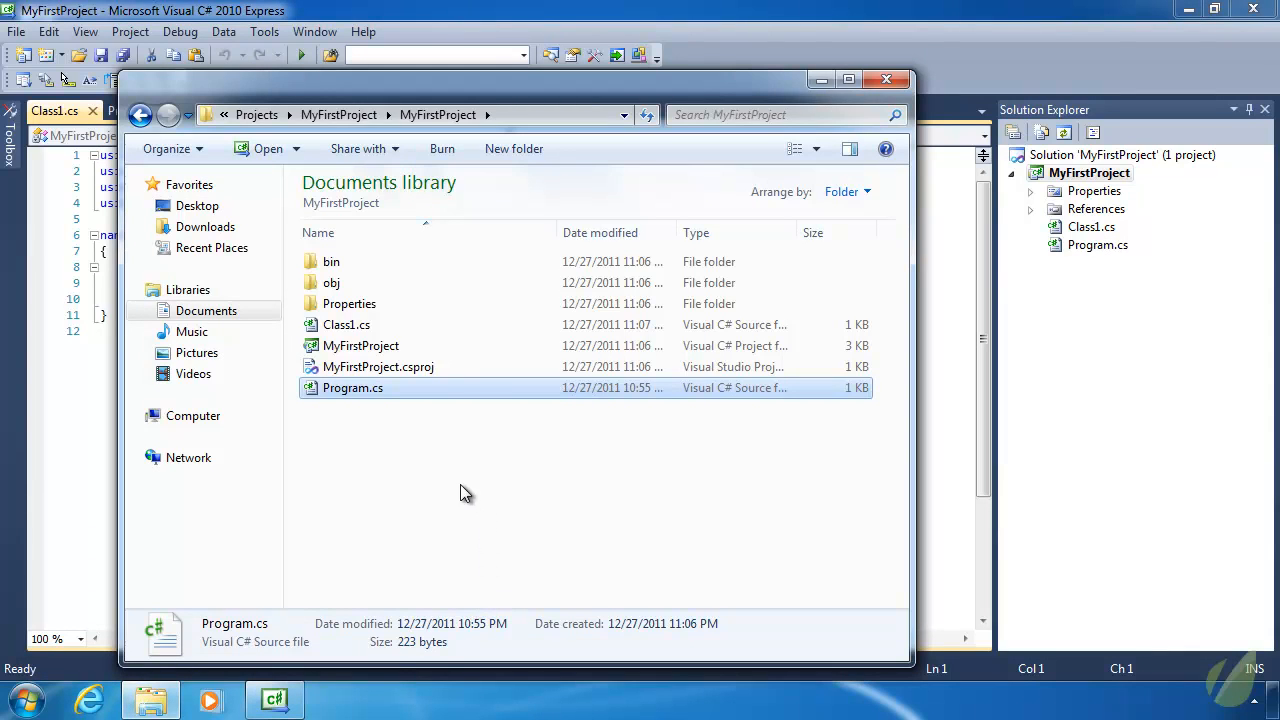
pyautogui.click(346, 324)
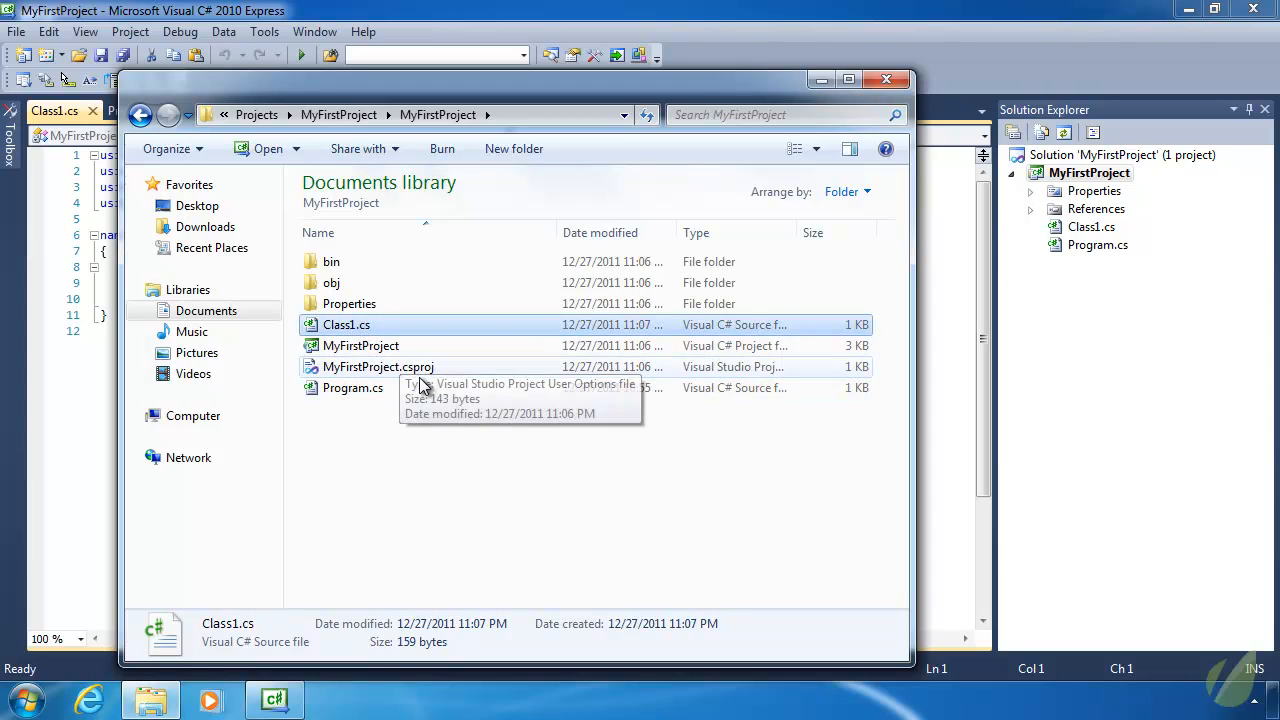
pyautogui.moveTo(760, 216)
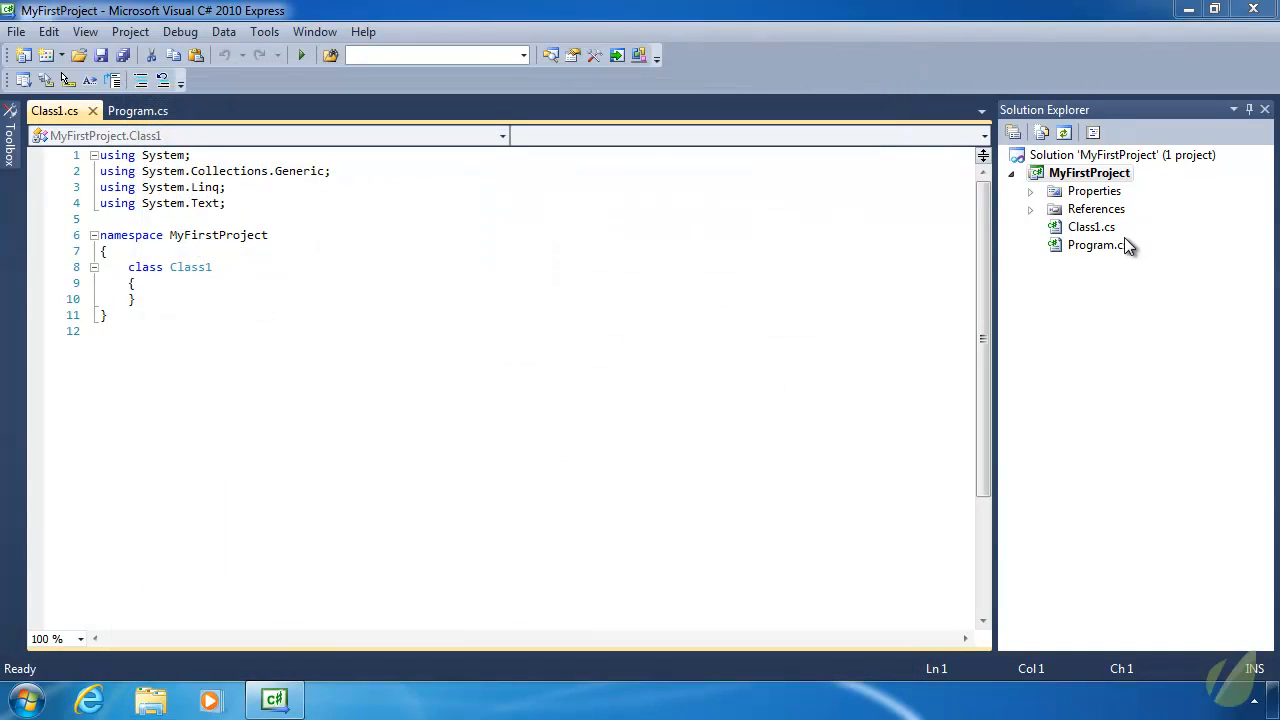
pyautogui.moveTo(1116, 244)
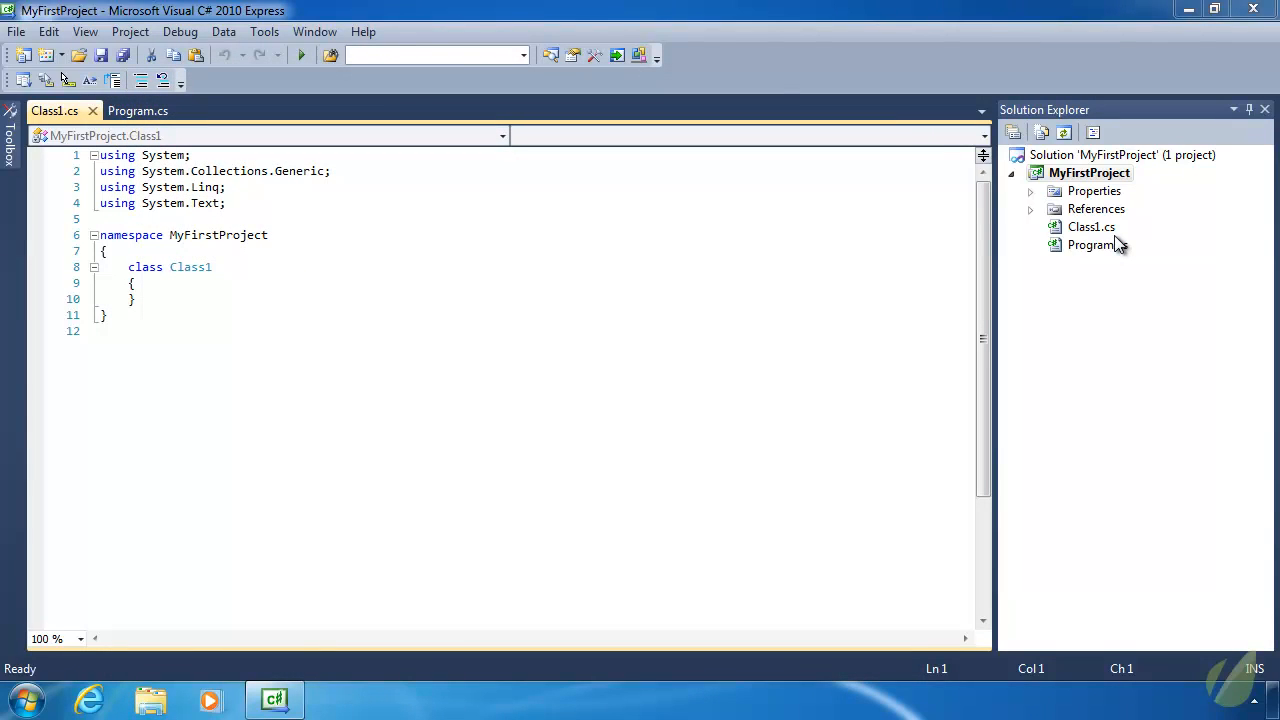
pyautogui.moveTo(1104, 232)
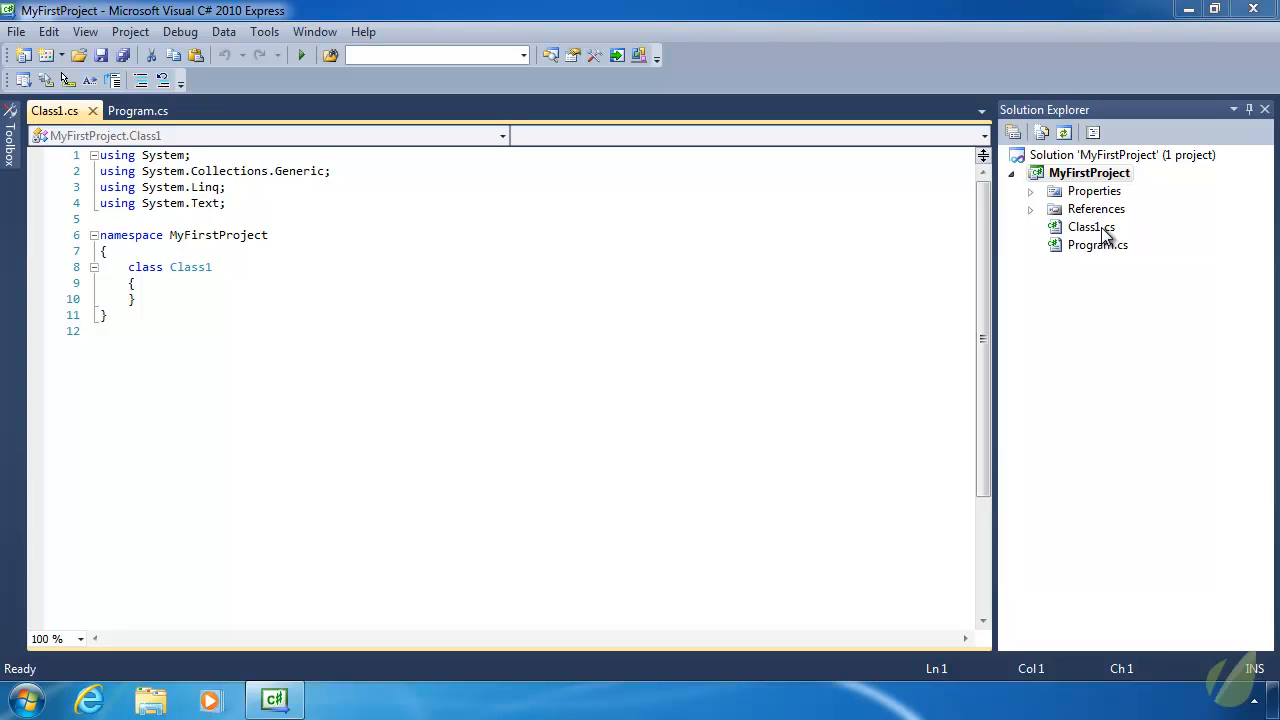
pyautogui.moveTo(1090, 184)
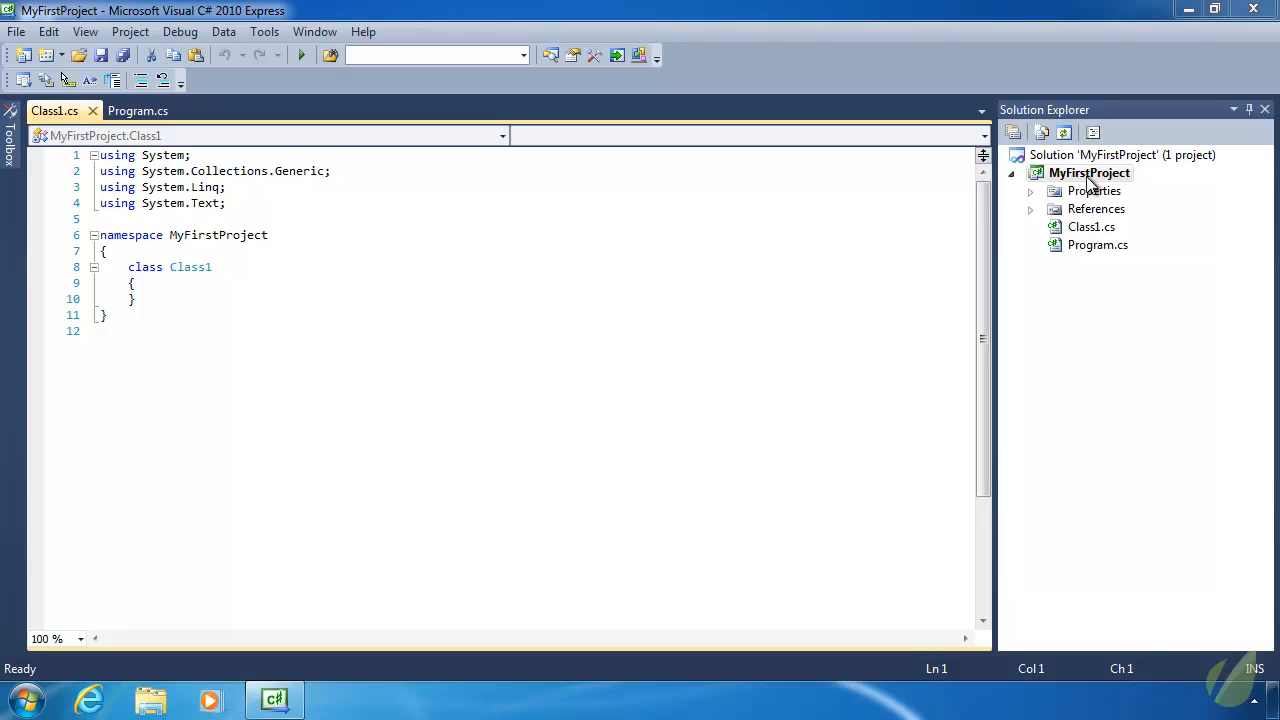
# - Delete Class1.cs from the project via Solution Explorer and confirm permanent deletion
pyautogui.rightClick(1088, 172)
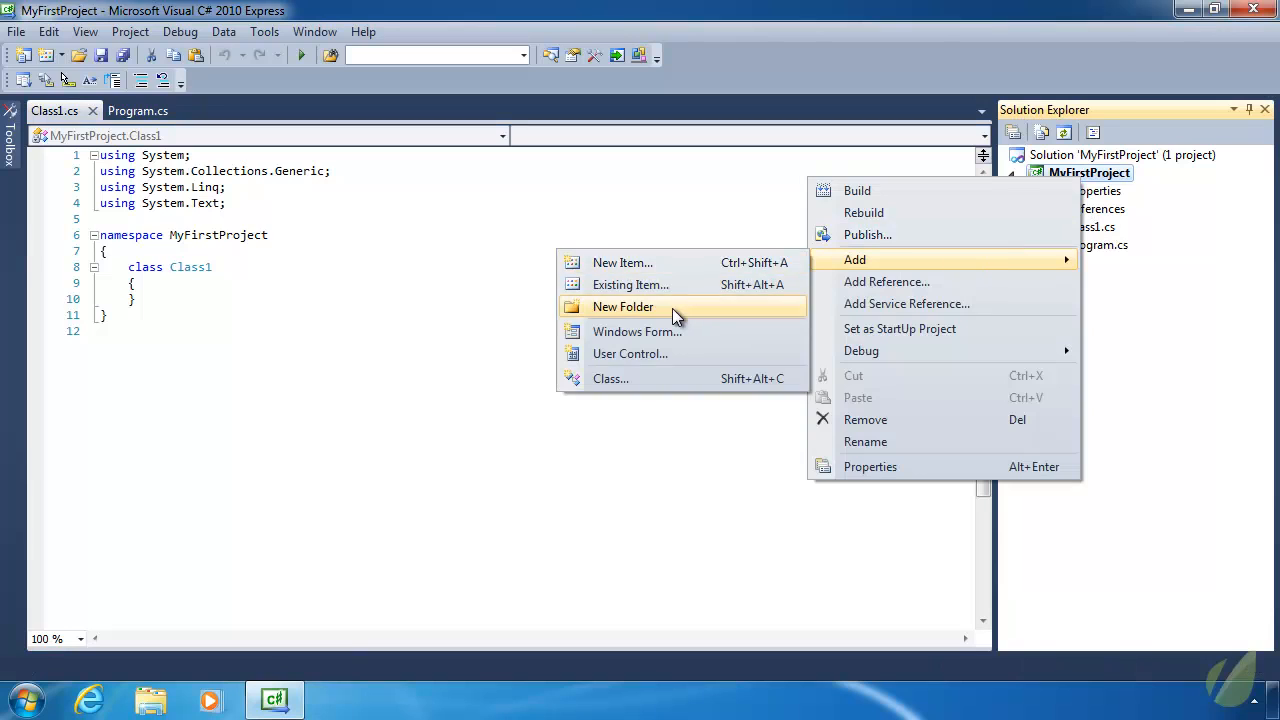
pyautogui.click(624, 306)
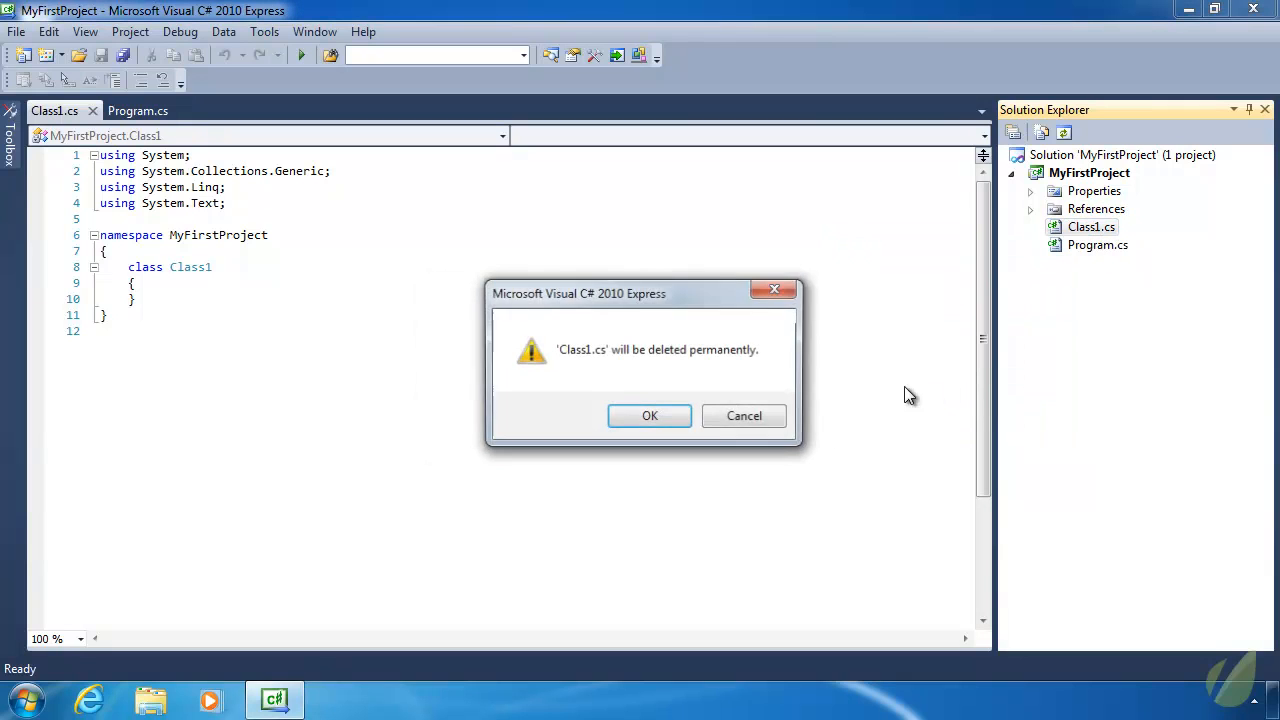
pyautogui.click(648, 414)
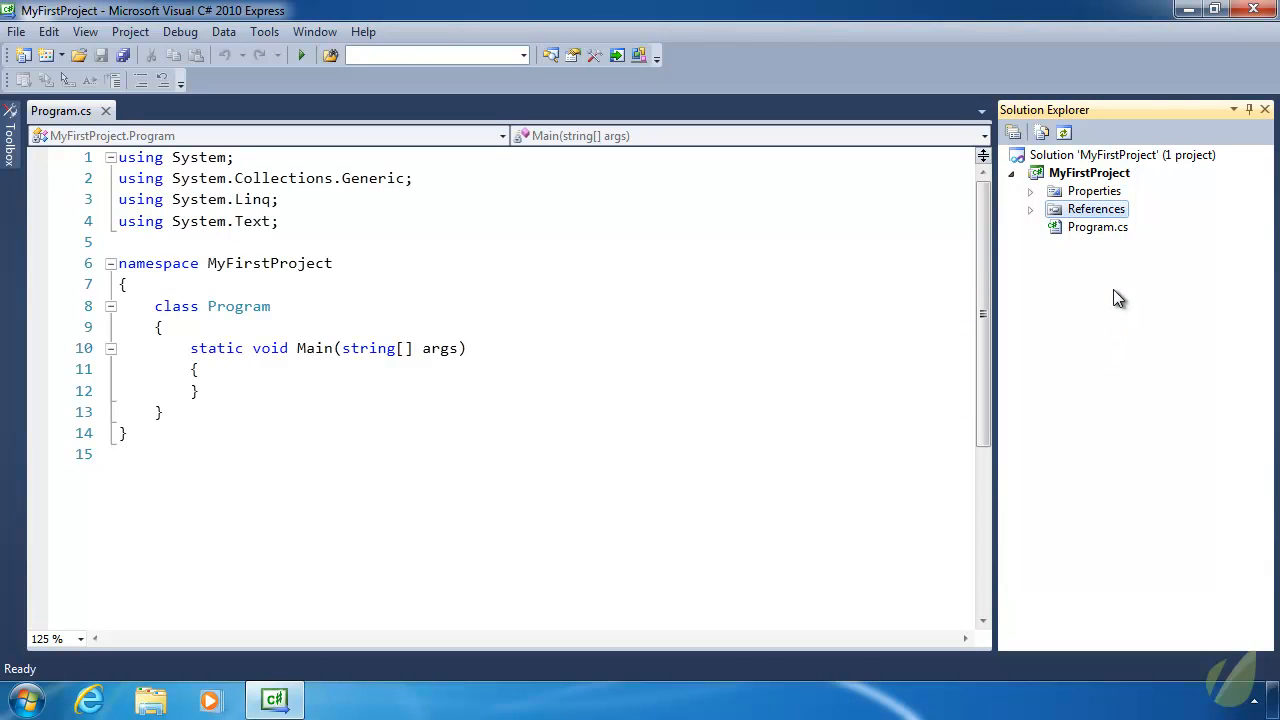
pyautogui.moveTo(184, 372)
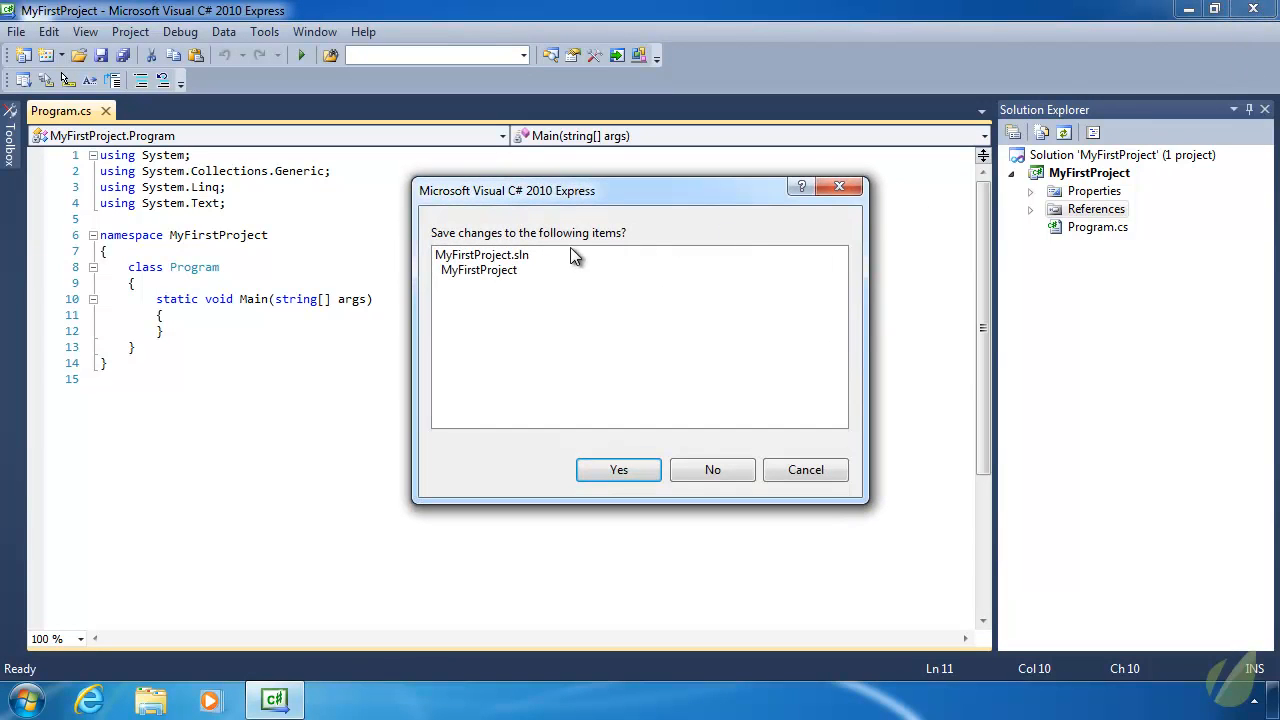
pyautogui.moveTo(636, 284)
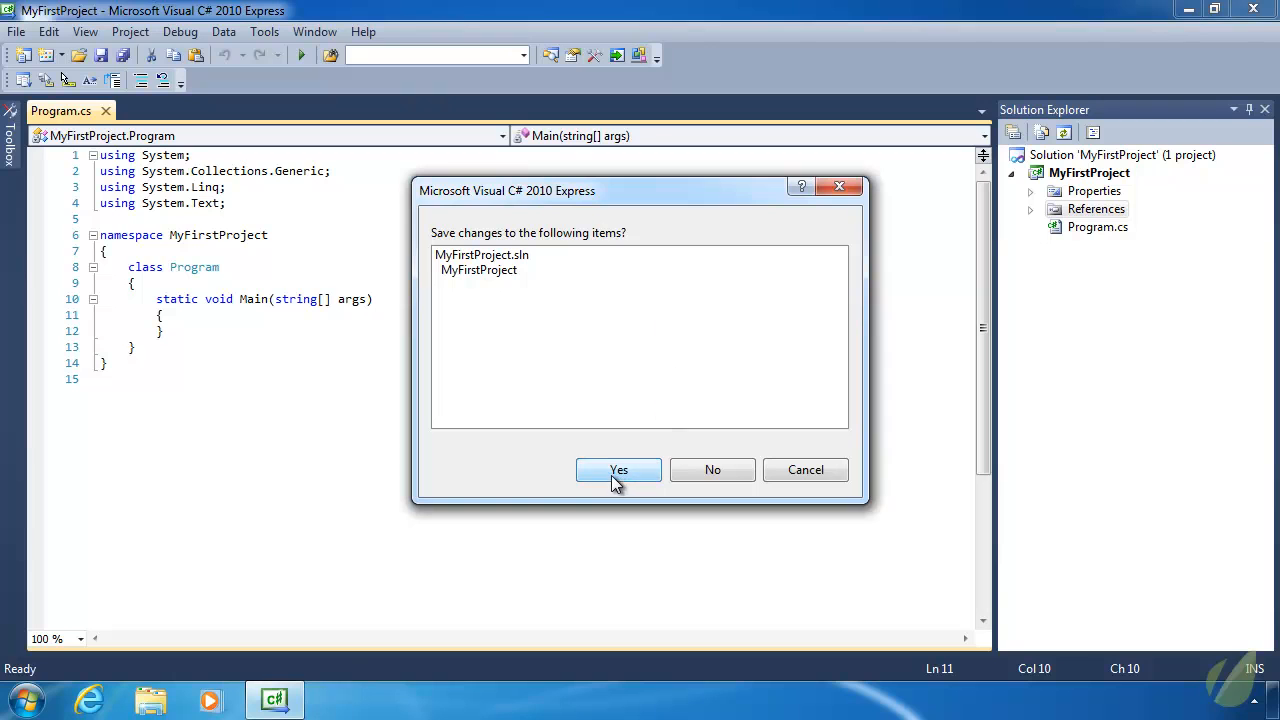
# - Answer Yes to save solution changes on closing, then bring up the Start menu
pyautogui.click(618, 470)
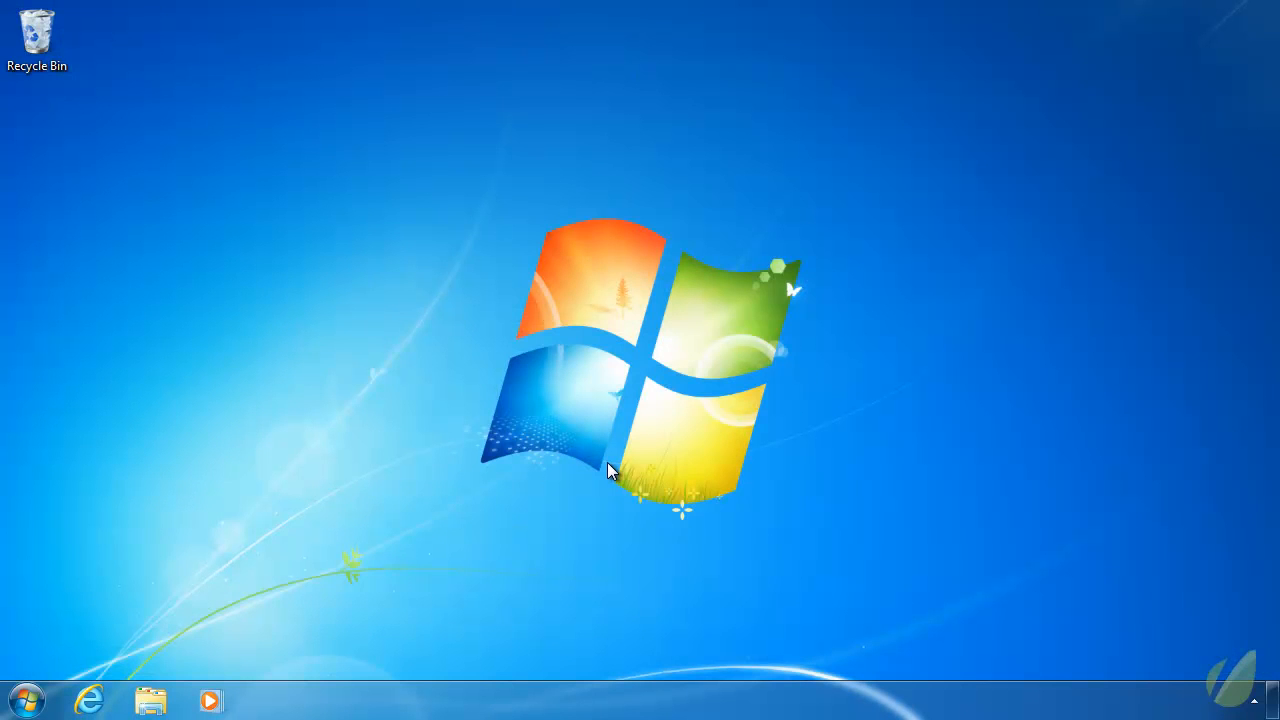
pyautogui.click(24, 700)
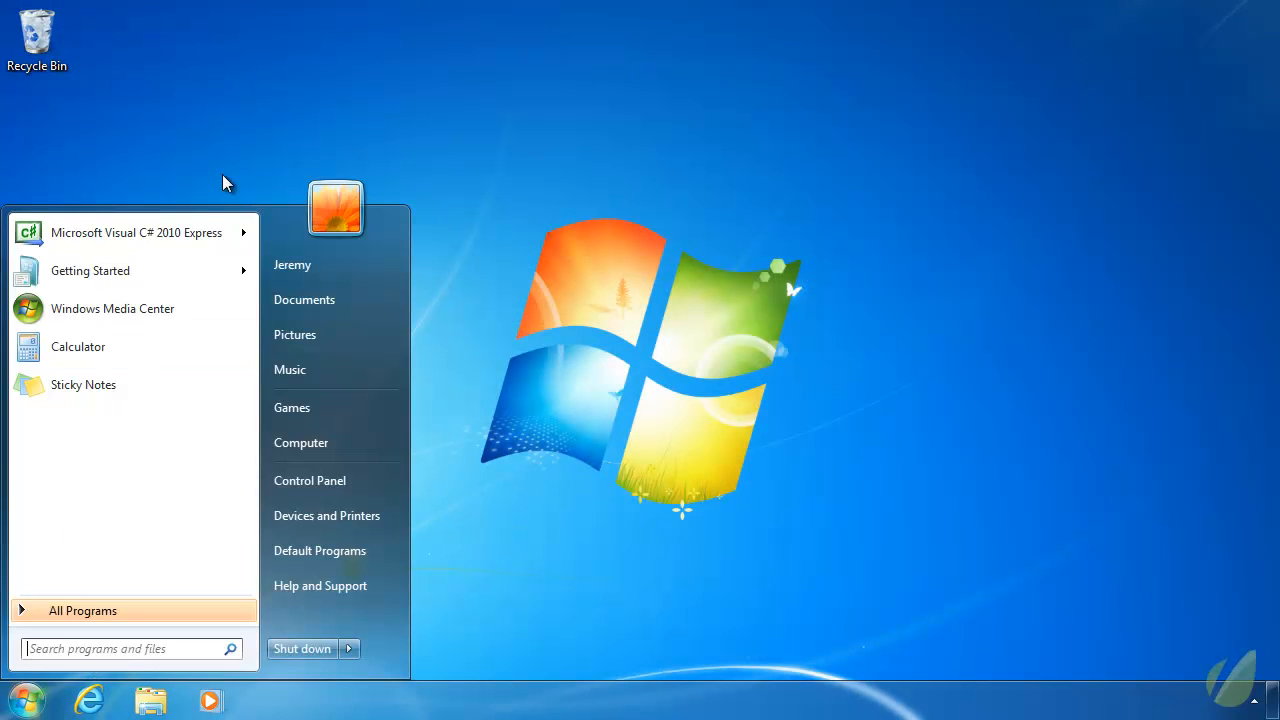
pyautogui.moveTo(136, 232)
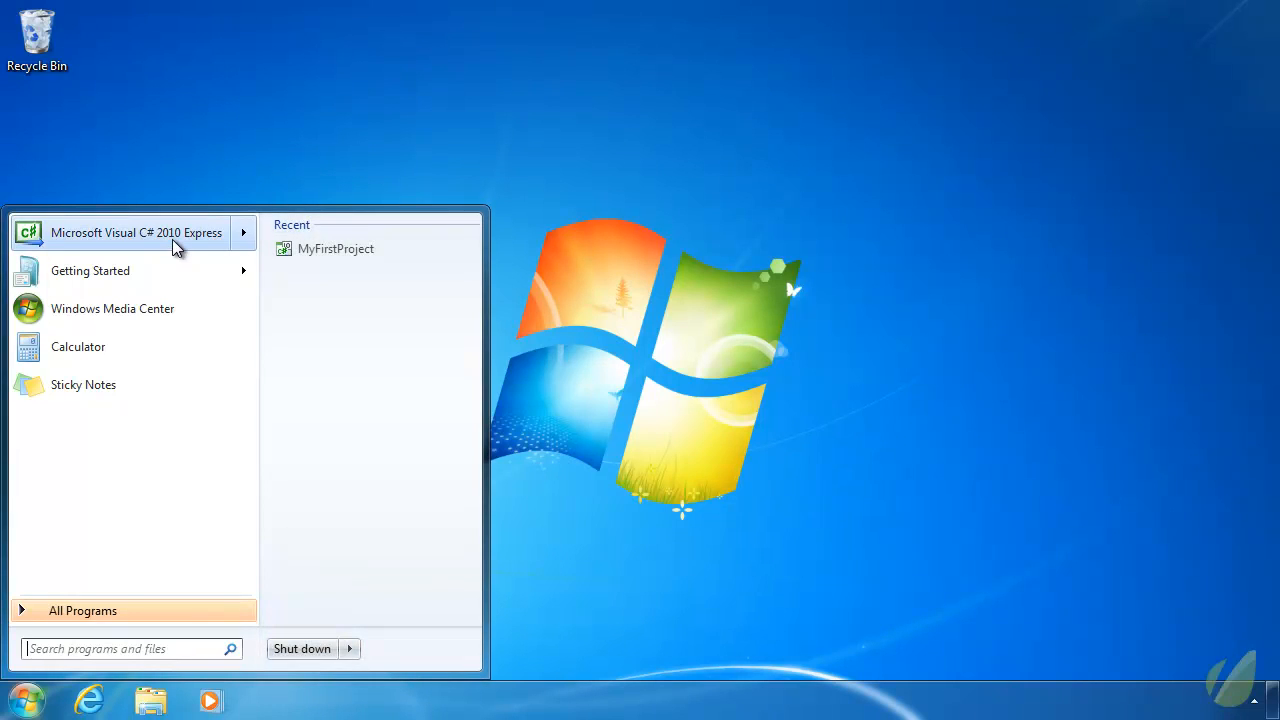
# - Launch Microsoft Visual C# 2010 Express from the Start menu to its Start Page
pyautogui.click(136, 232)
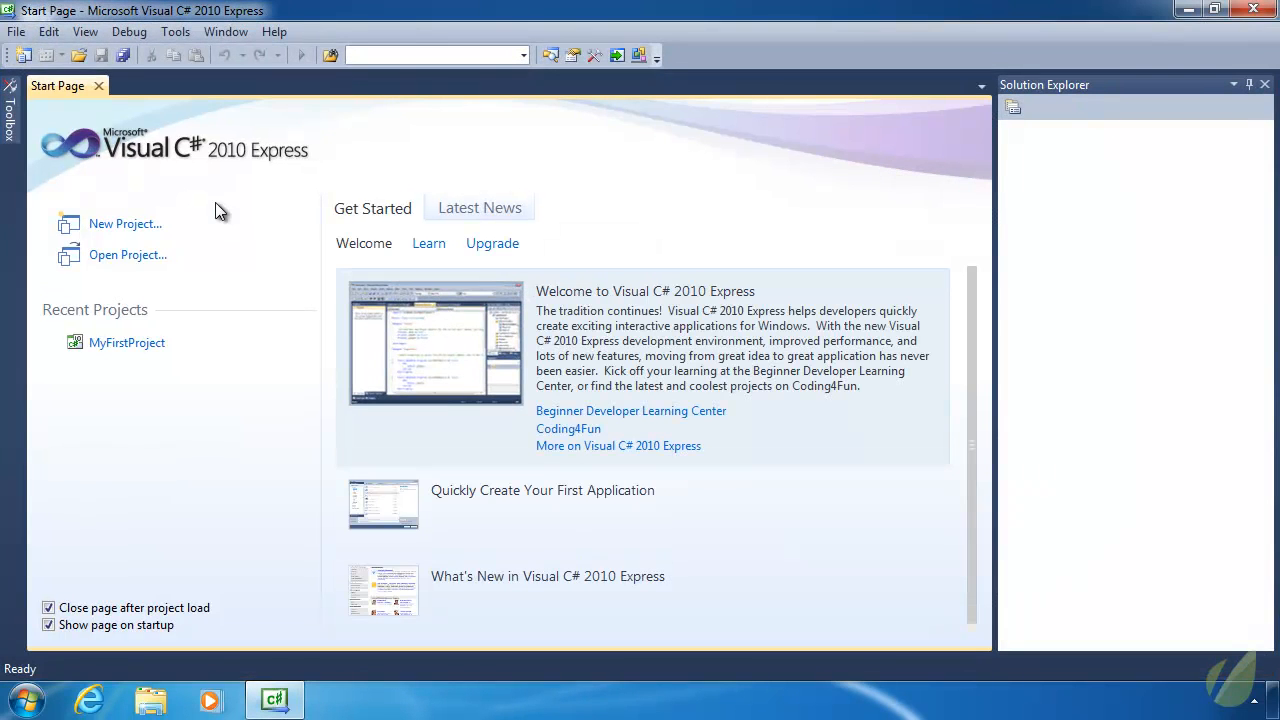
pyautogui.moveTo(128, 342)
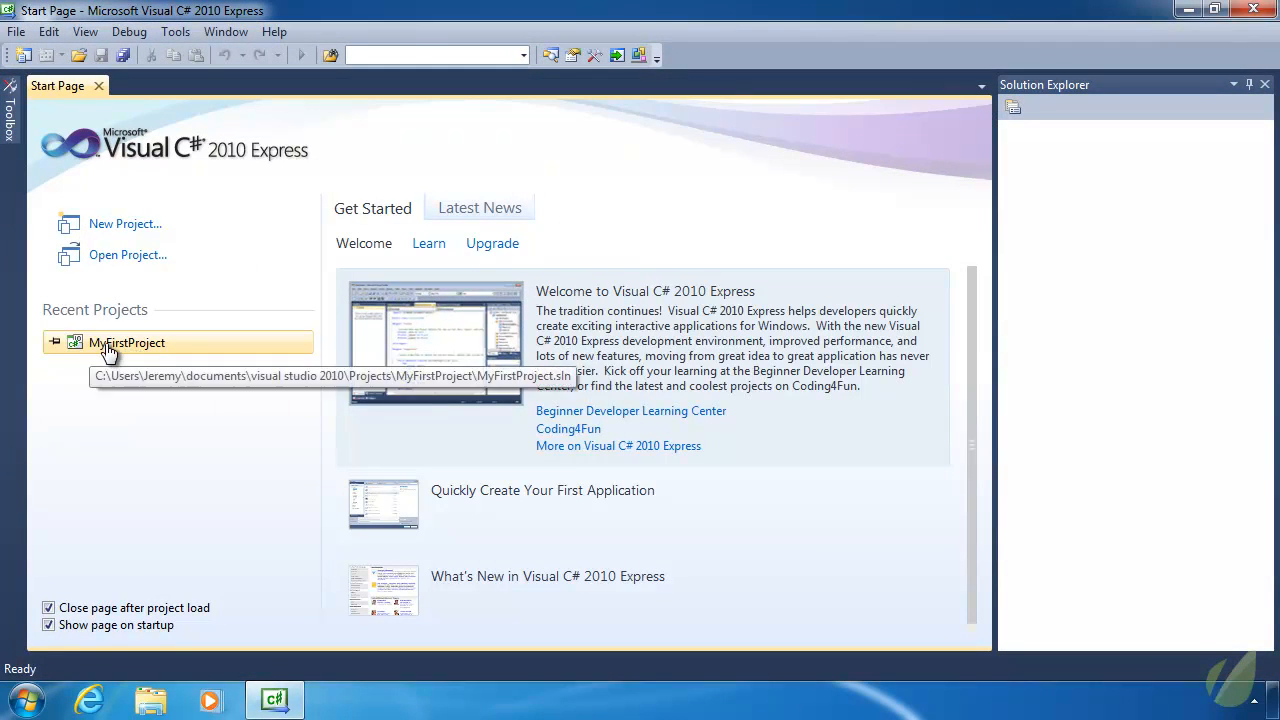
pyautogui.moveTo(122, 348)
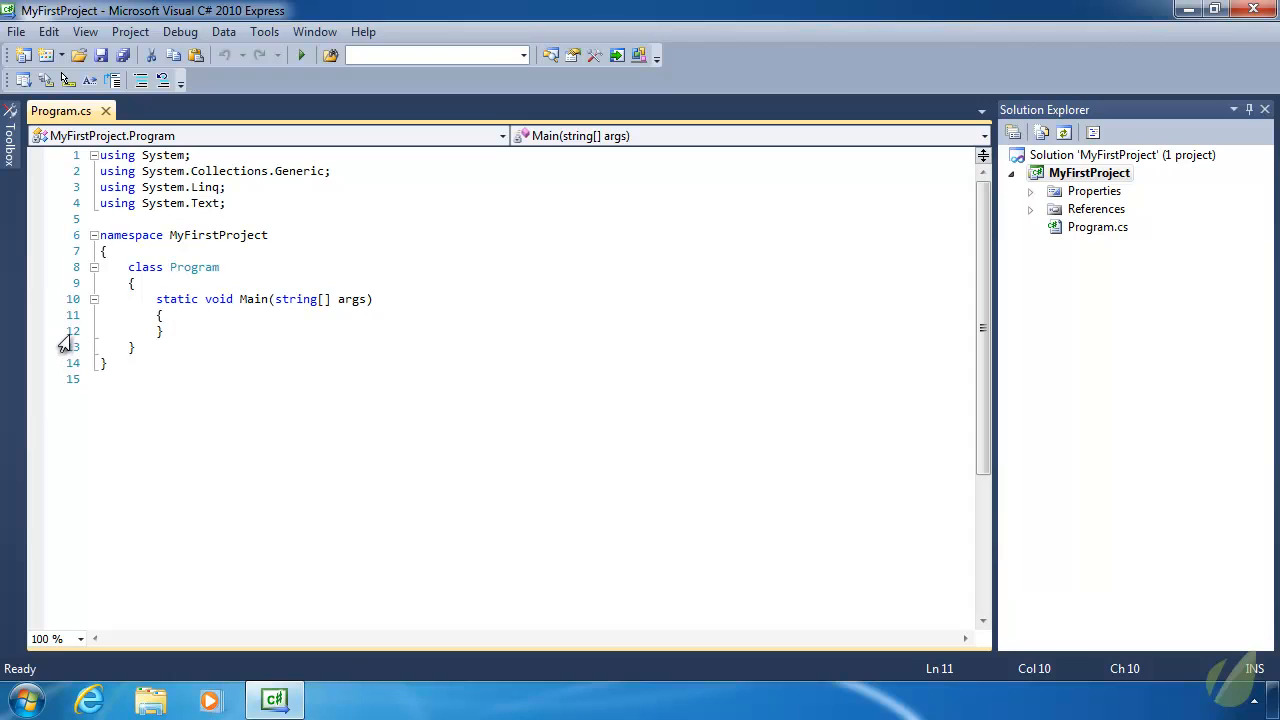
pyautogui.moveTo(1116, 254)
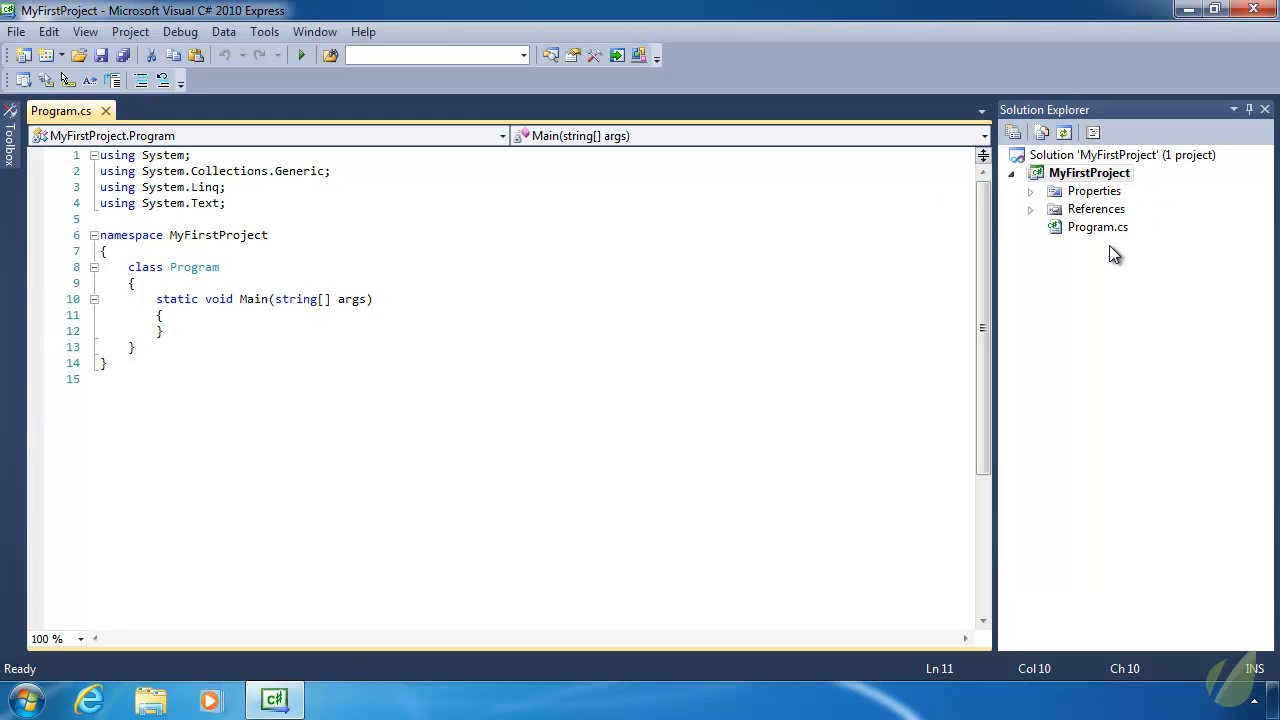
# - Add a new Class1.cs class to MyFirstProject and open it beside Program.cs
pyautogui.rightClick(1088, 172)
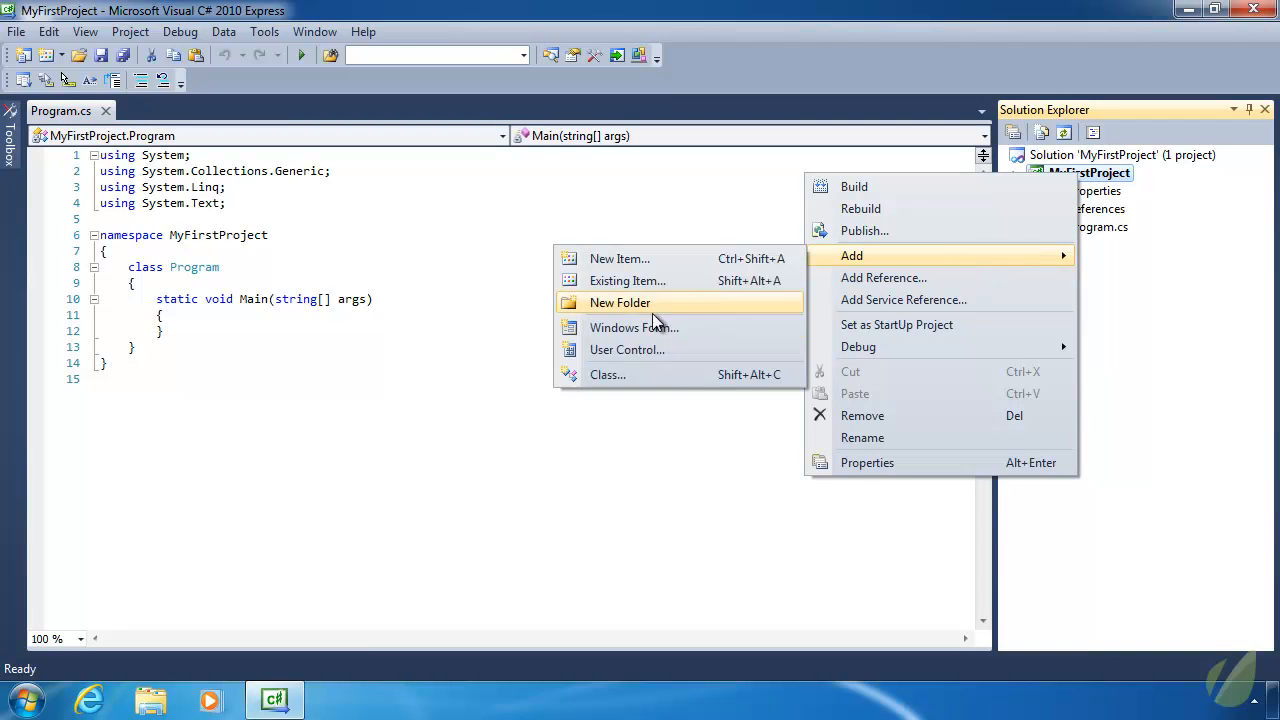
pyautogui.click(620, 258)
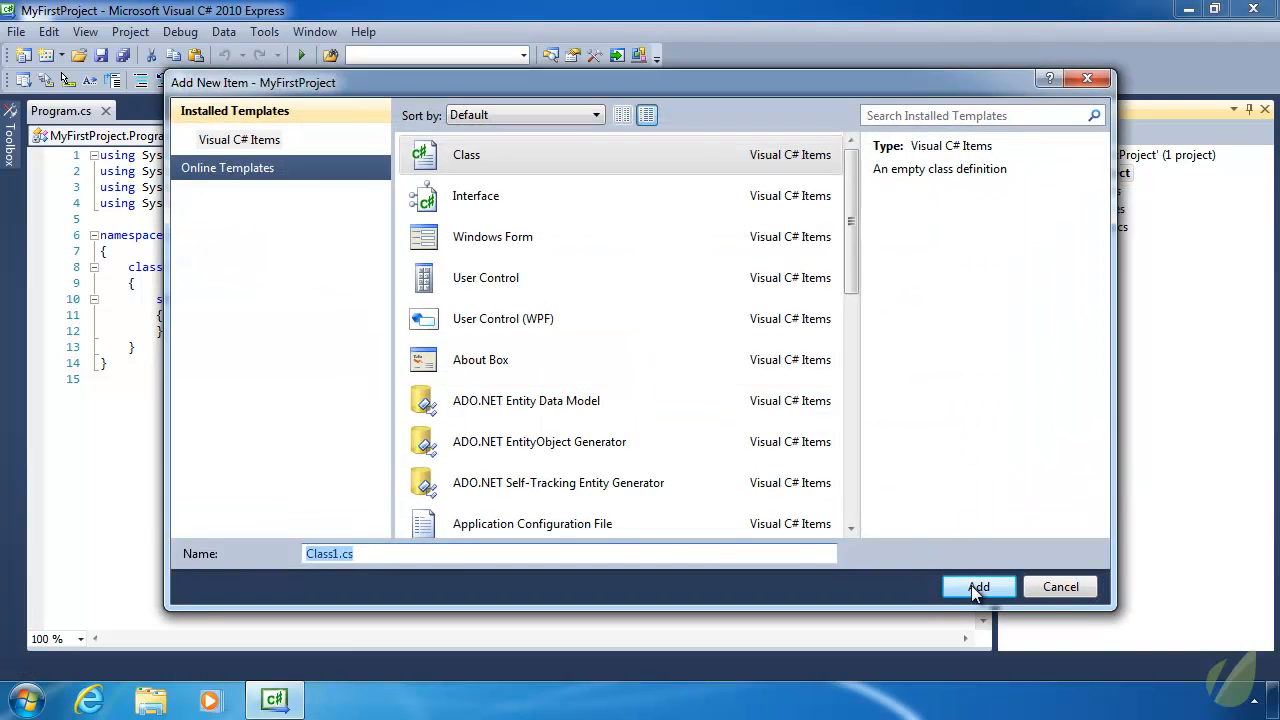
pyautogui.click(978, 588)
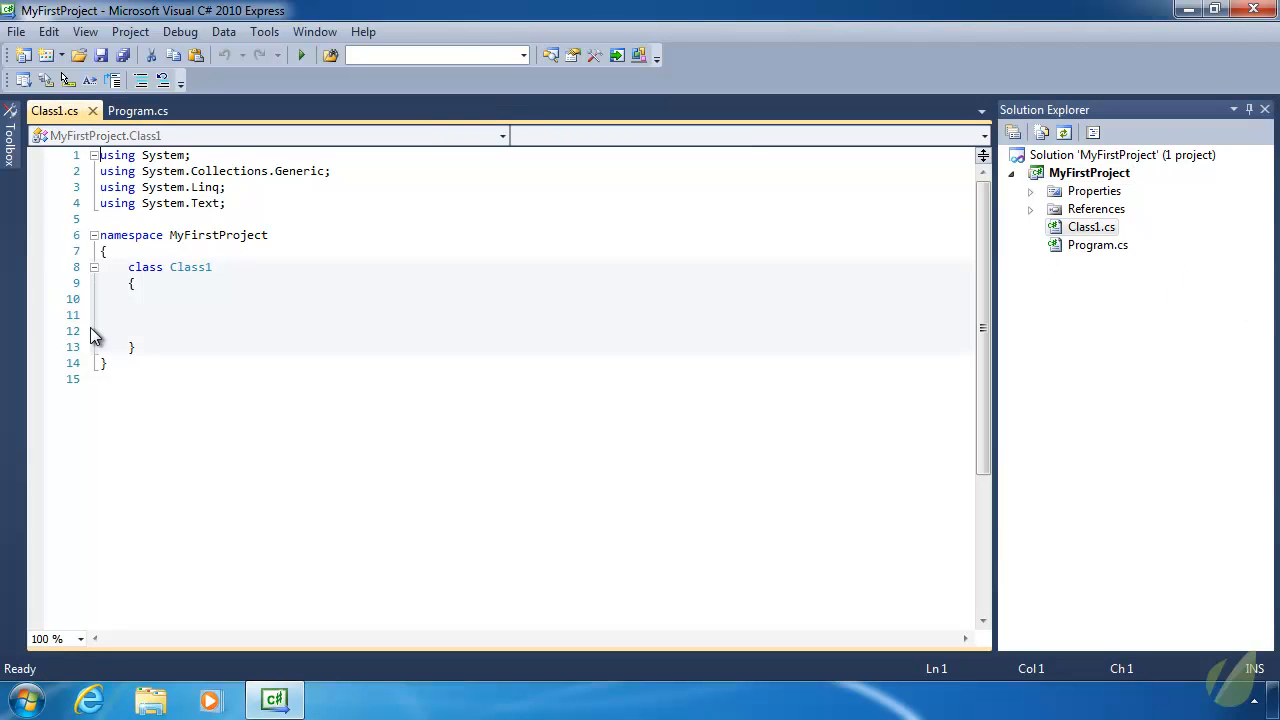
# - Add blank lines inside the Class1 body, save Class1.cs, and close Visual C#
pyautogui.click(156, 314)
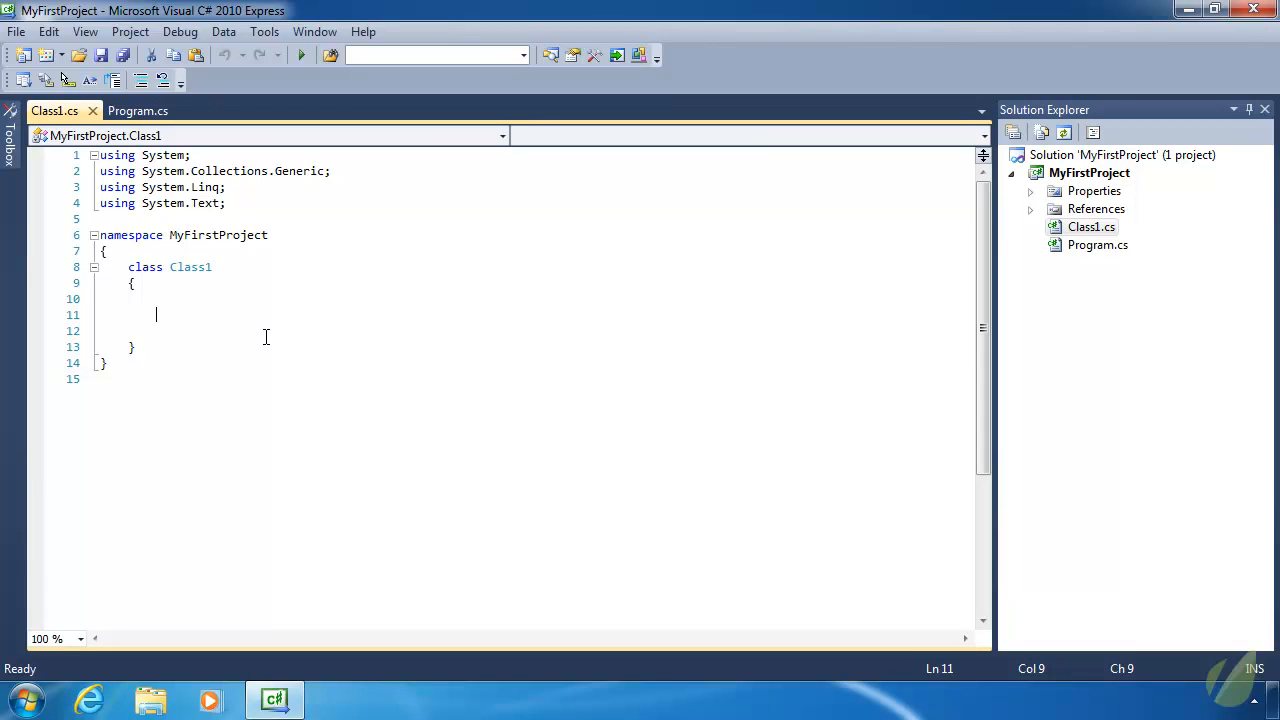
pyautogui.press('enter')
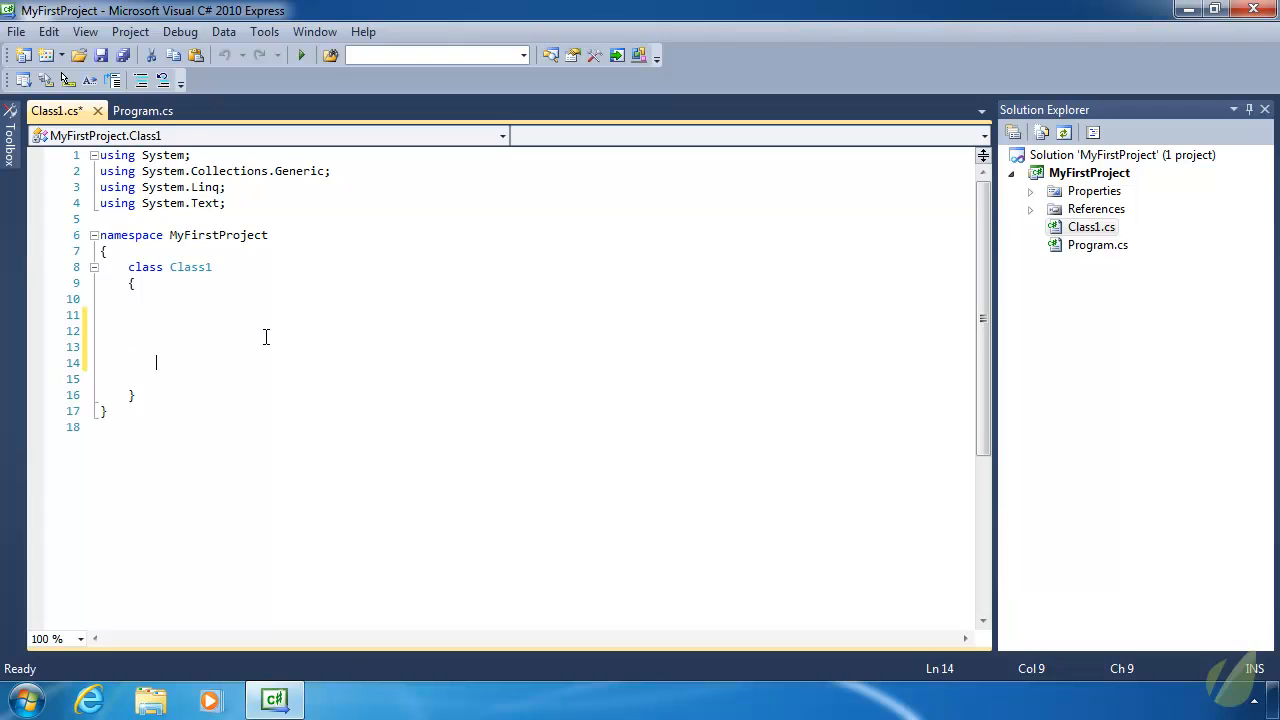
pyautogui.press('enter')
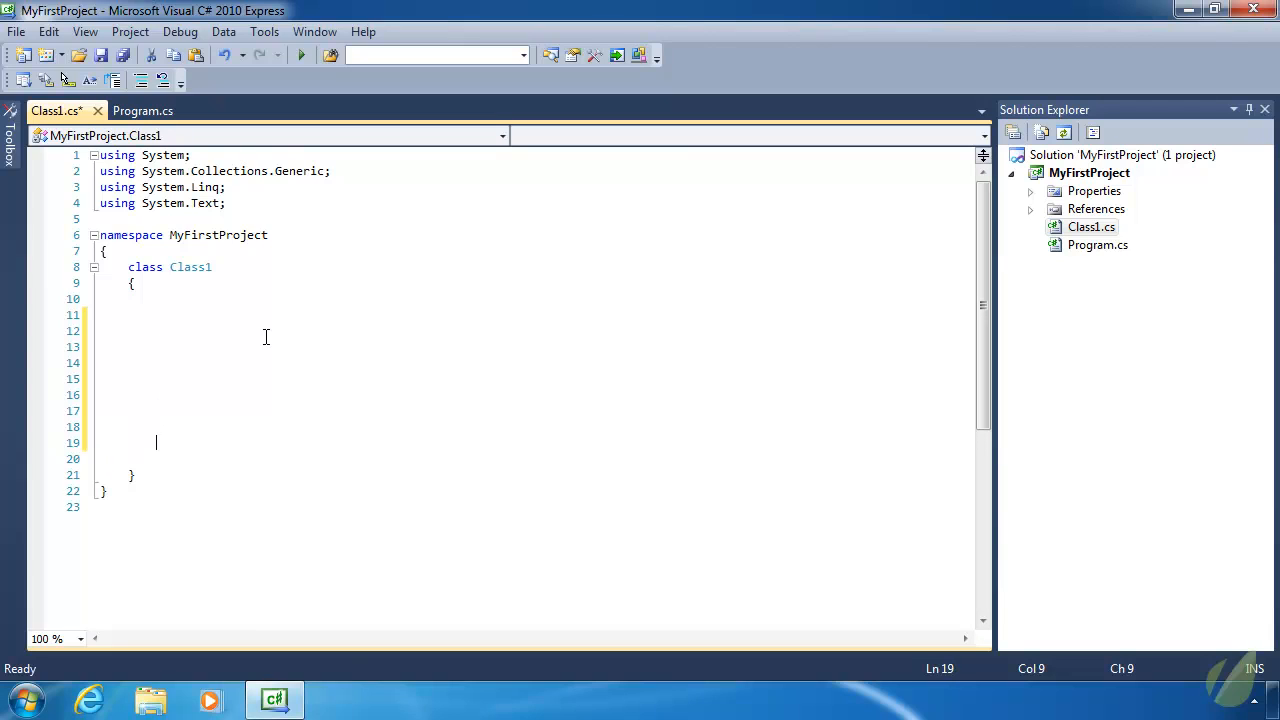
pyautogui.press('ctrl+s')
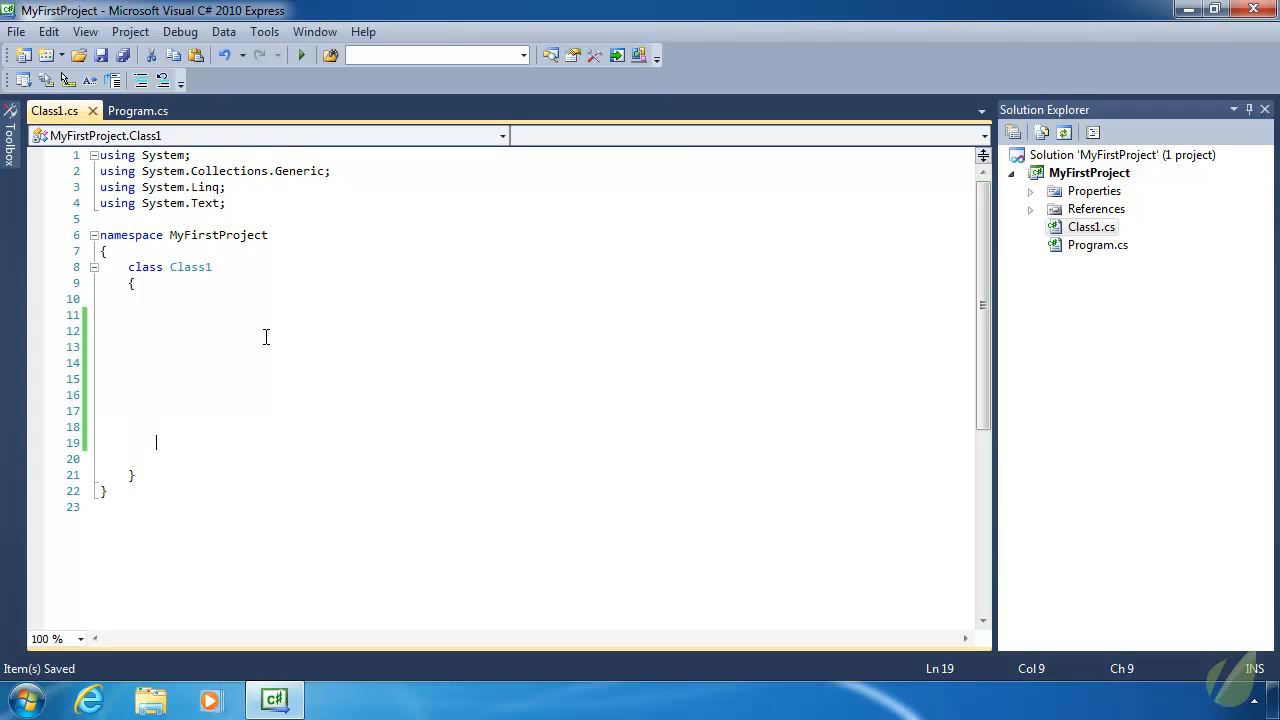
pyautogui.press('Up')
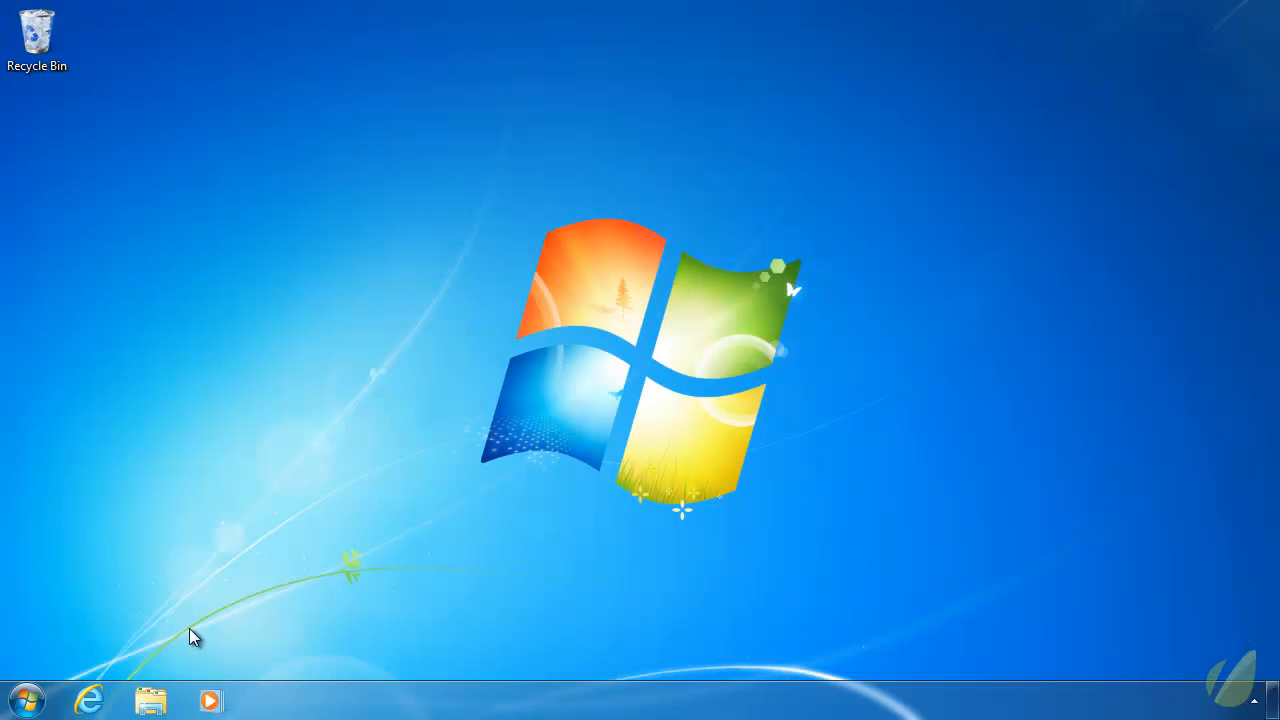
# - Pin Visual C# 2010 Express to the taskbar from the Start menu and launch it
pyautogui.click(24, 700)
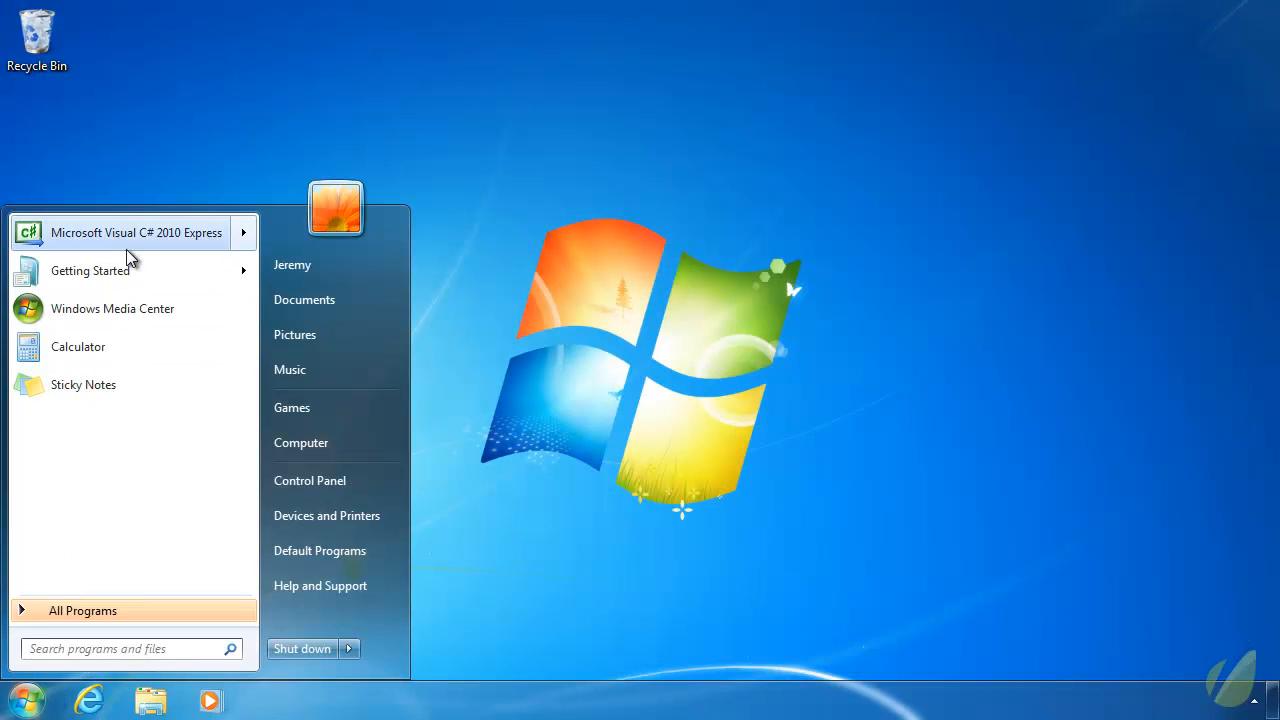
pyautogui.rightClick(136, 232)
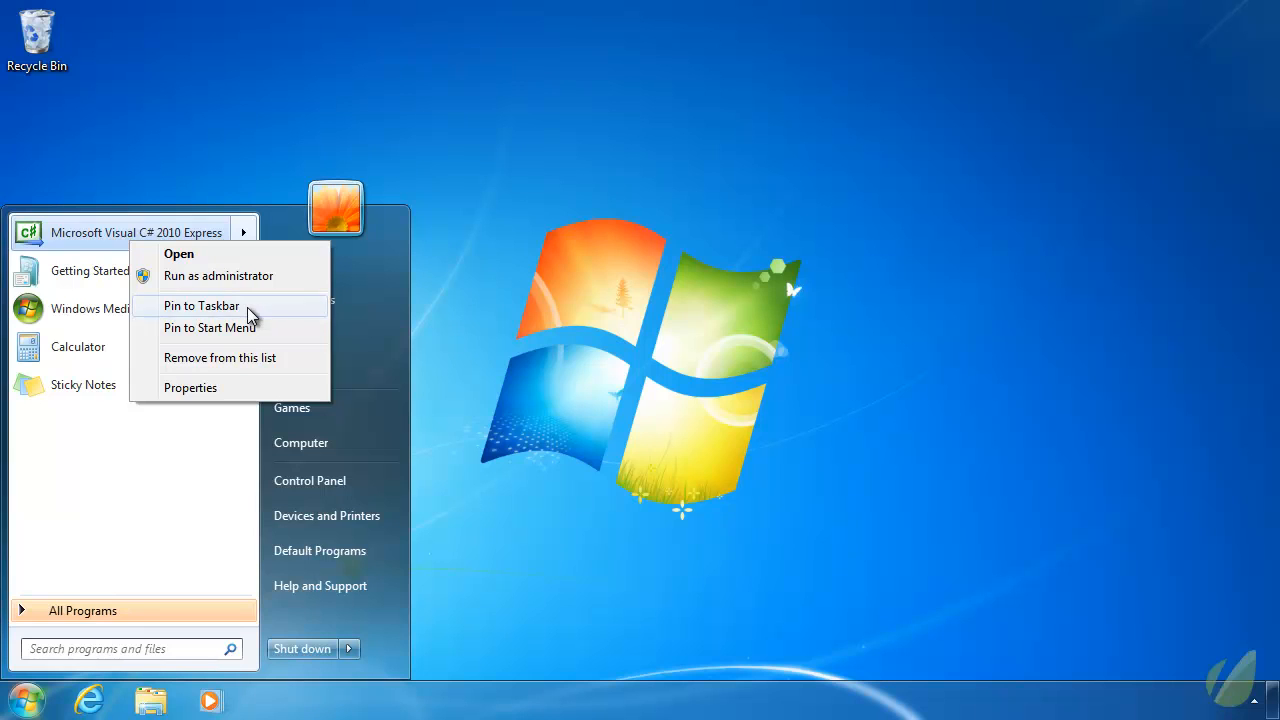
pyautogui.click(200, 304)
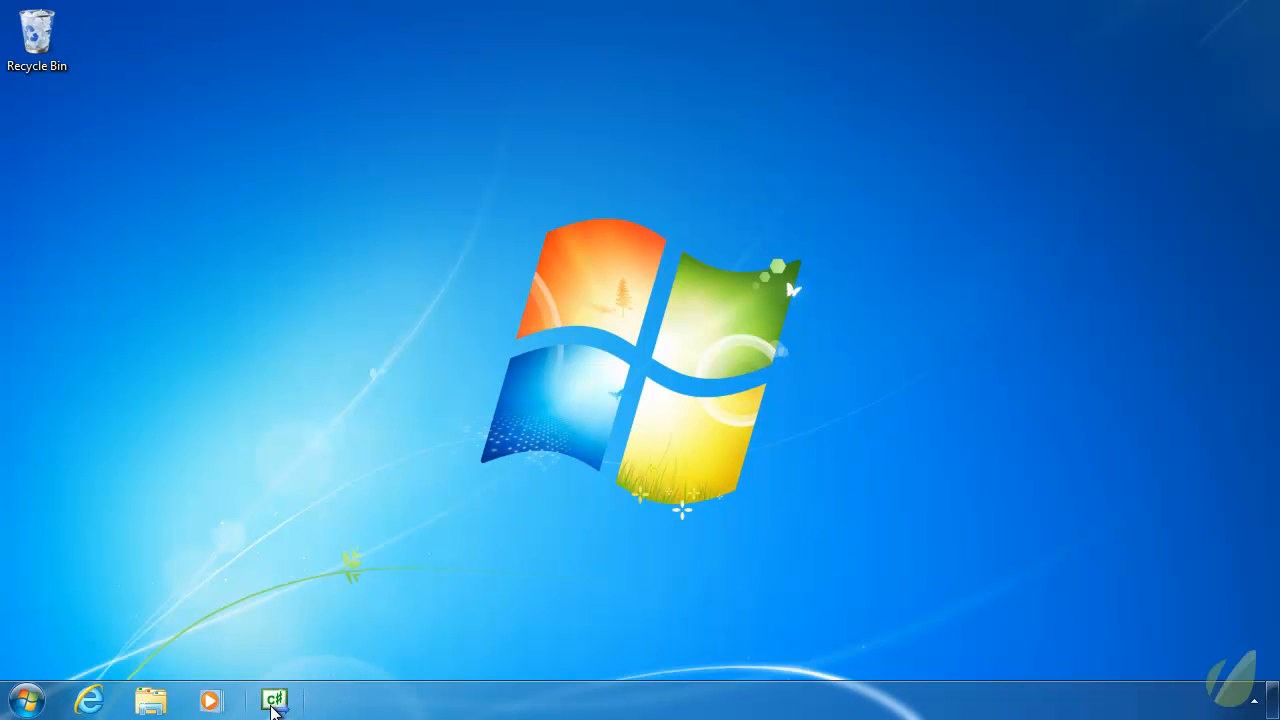
pyautogui.click(274, 700)
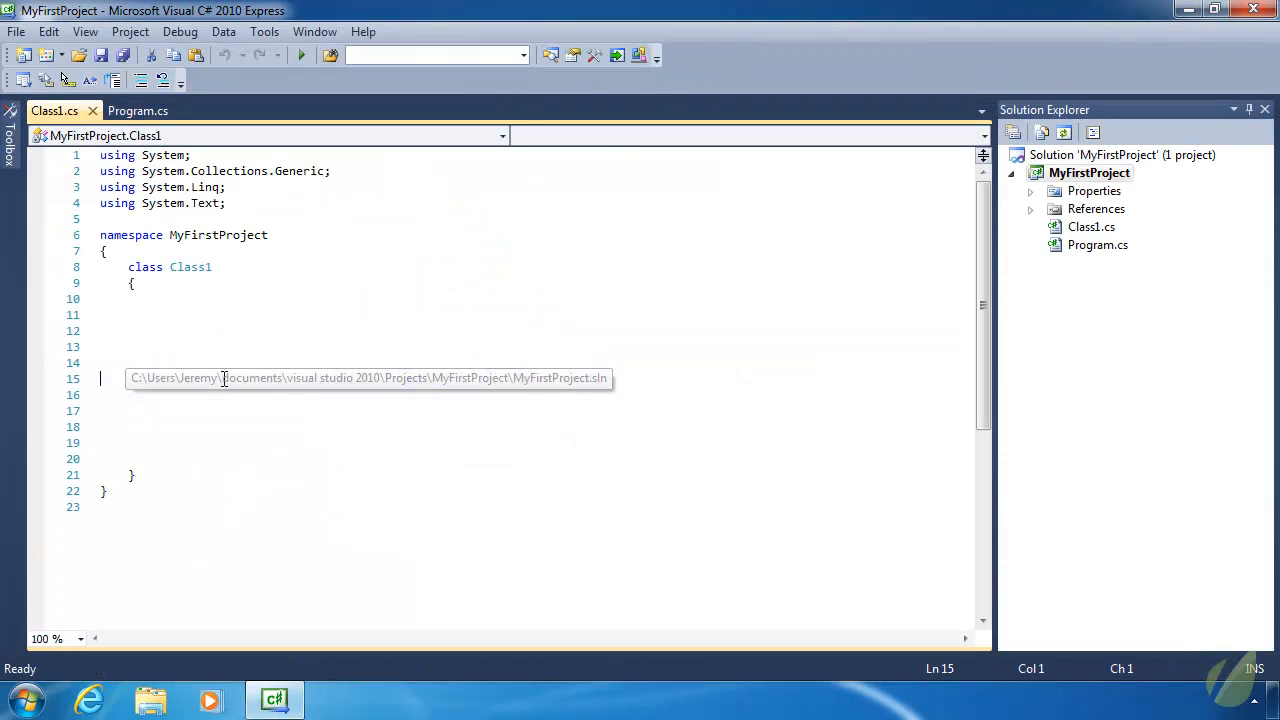
pyautogui.moveTo(360, 328)
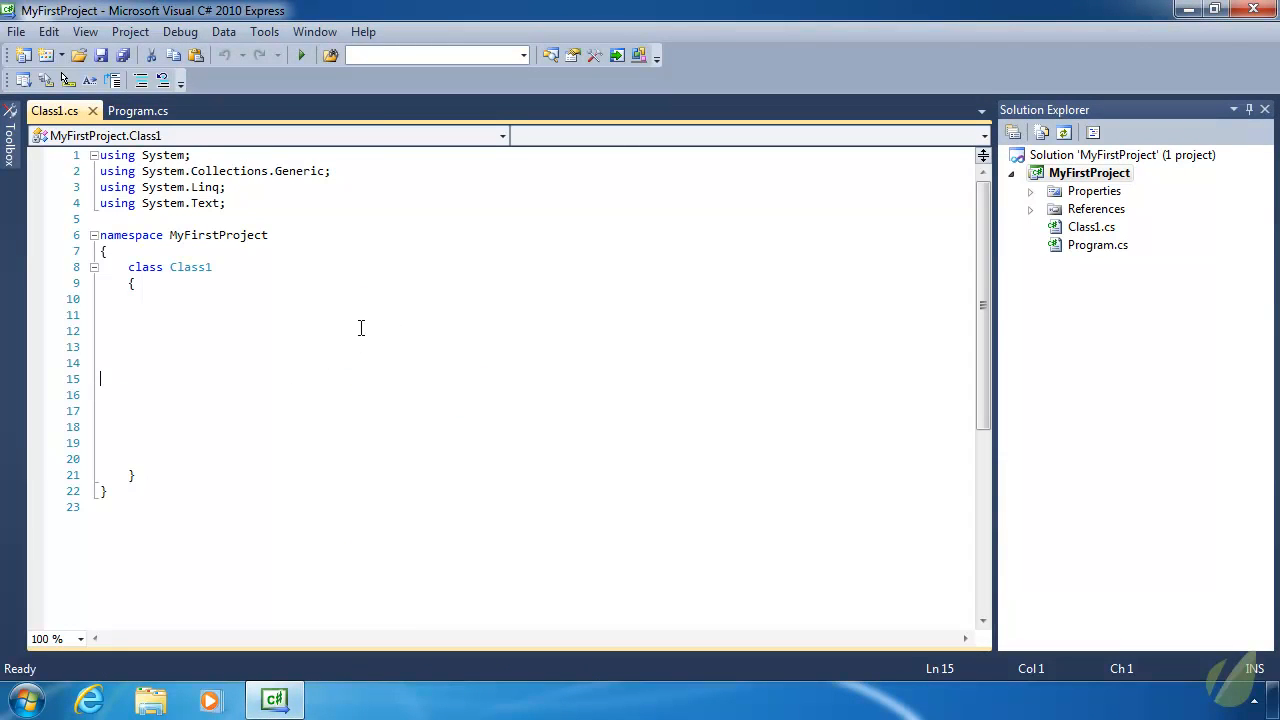
pyautogui.moveTo(132, 284)
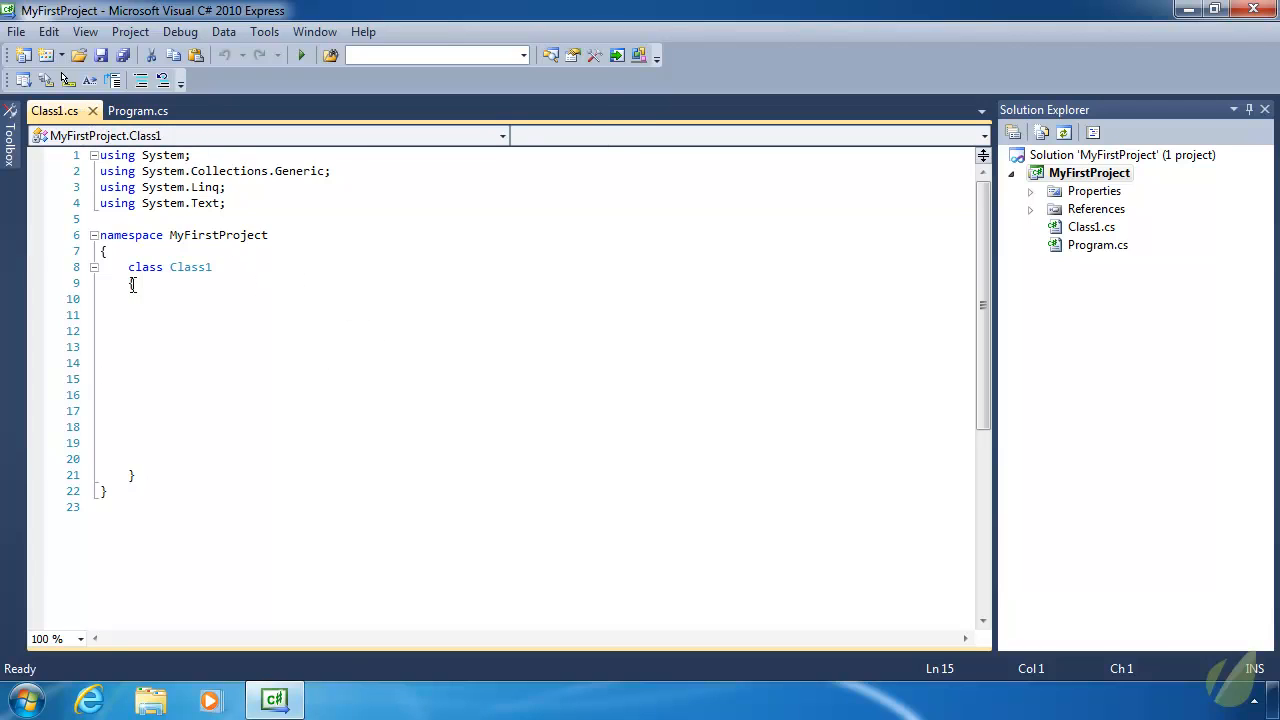
pyautogui.moveTo(194, 380)
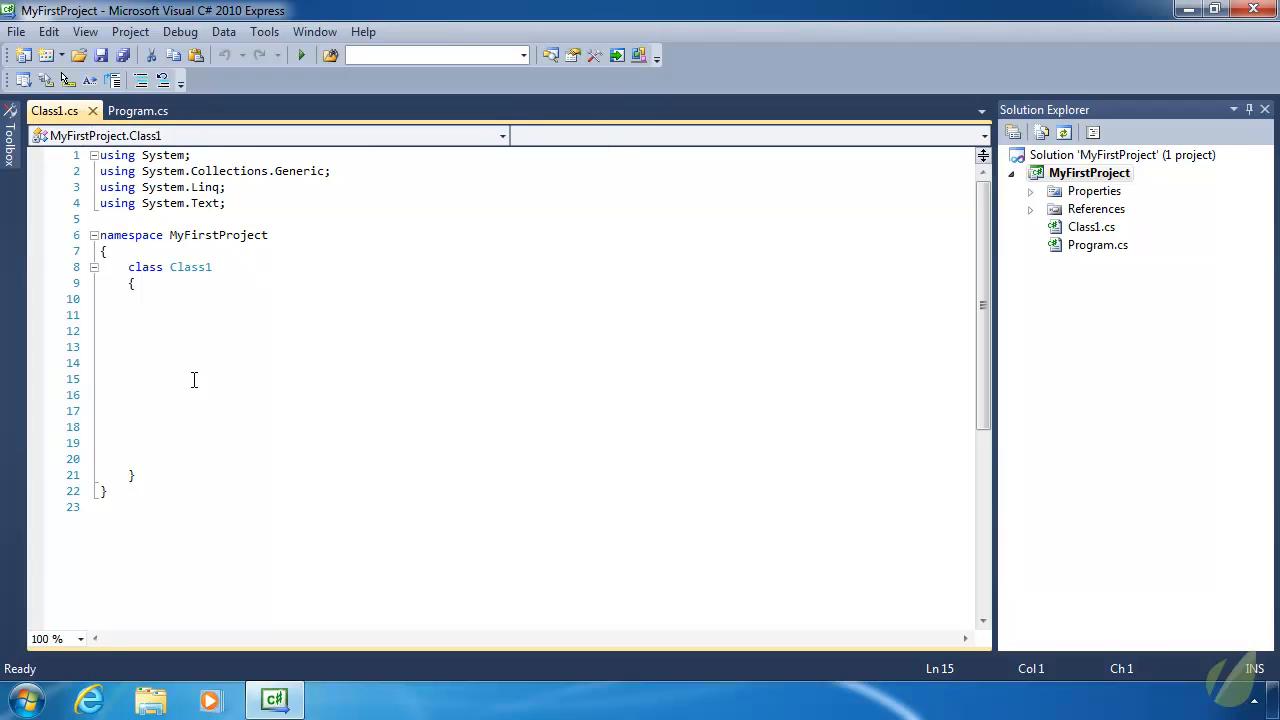
# - Delete Class1.cs from MyFirstProject via Solution Explorer, leaving Program.cs, and close Visual C#
pyautogui.click(184, 380)
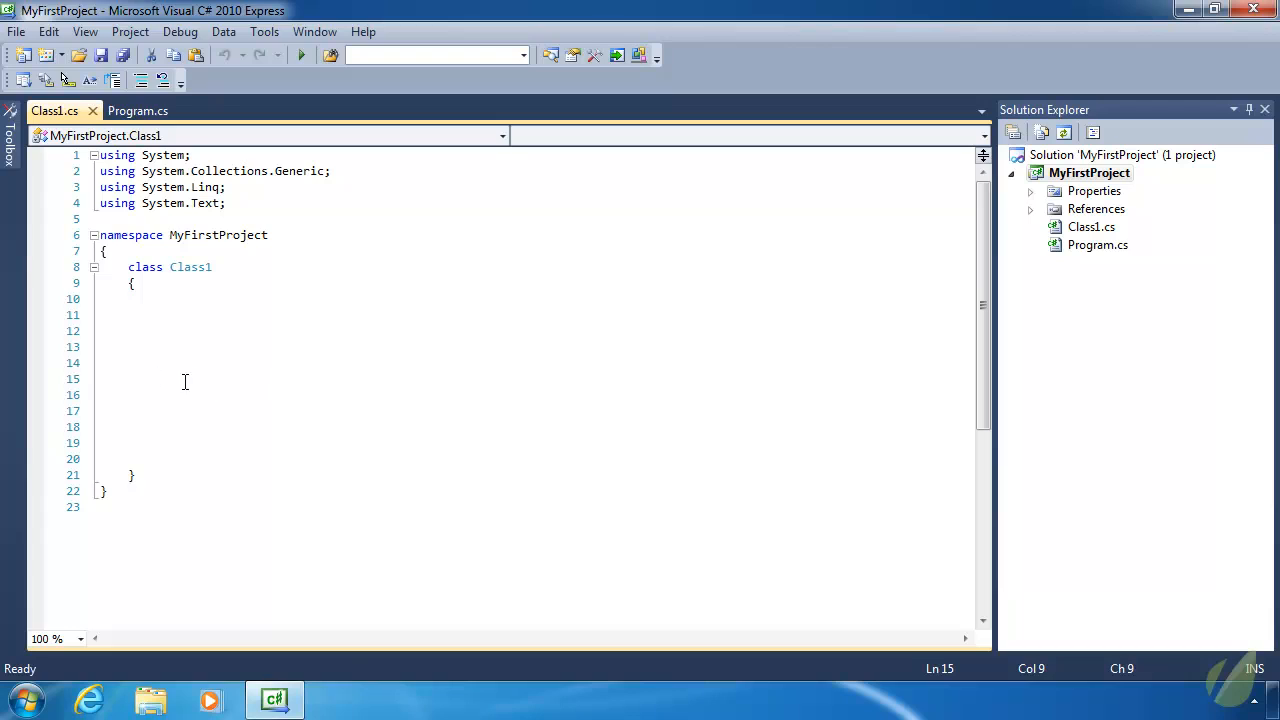
pyautogui.moveTo(116, 376)
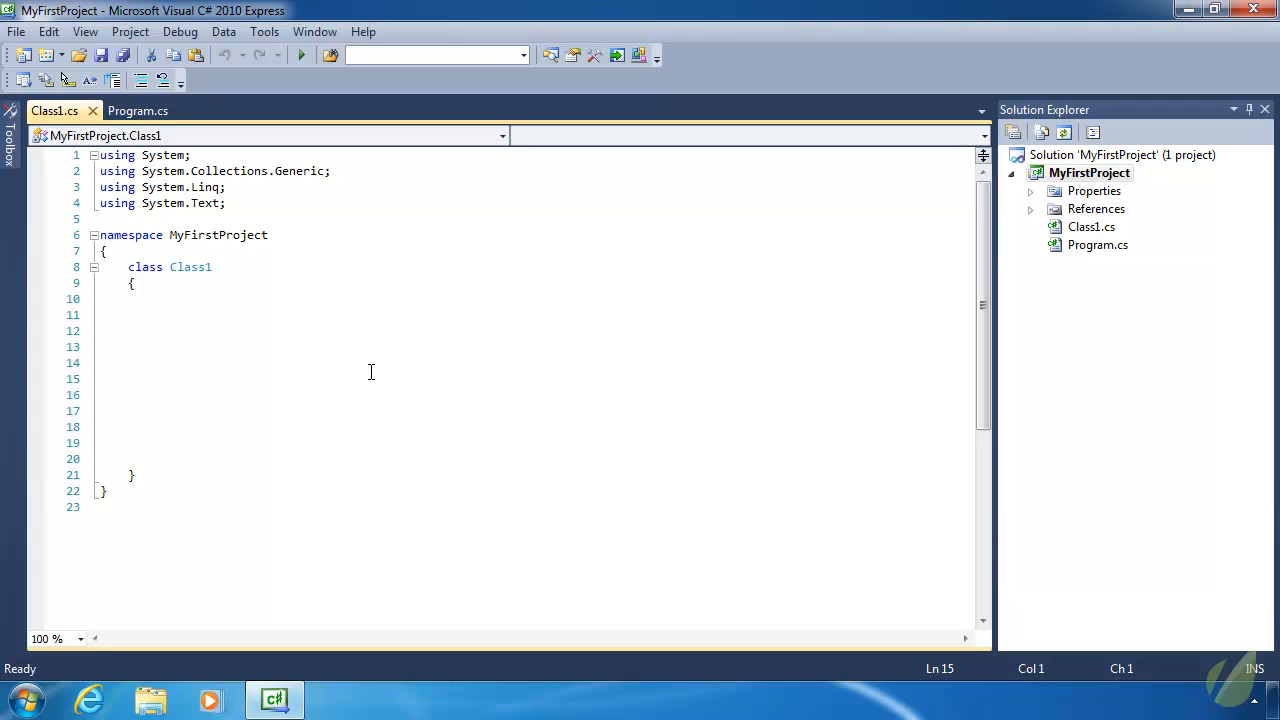
pyautogui.click(100, 378)
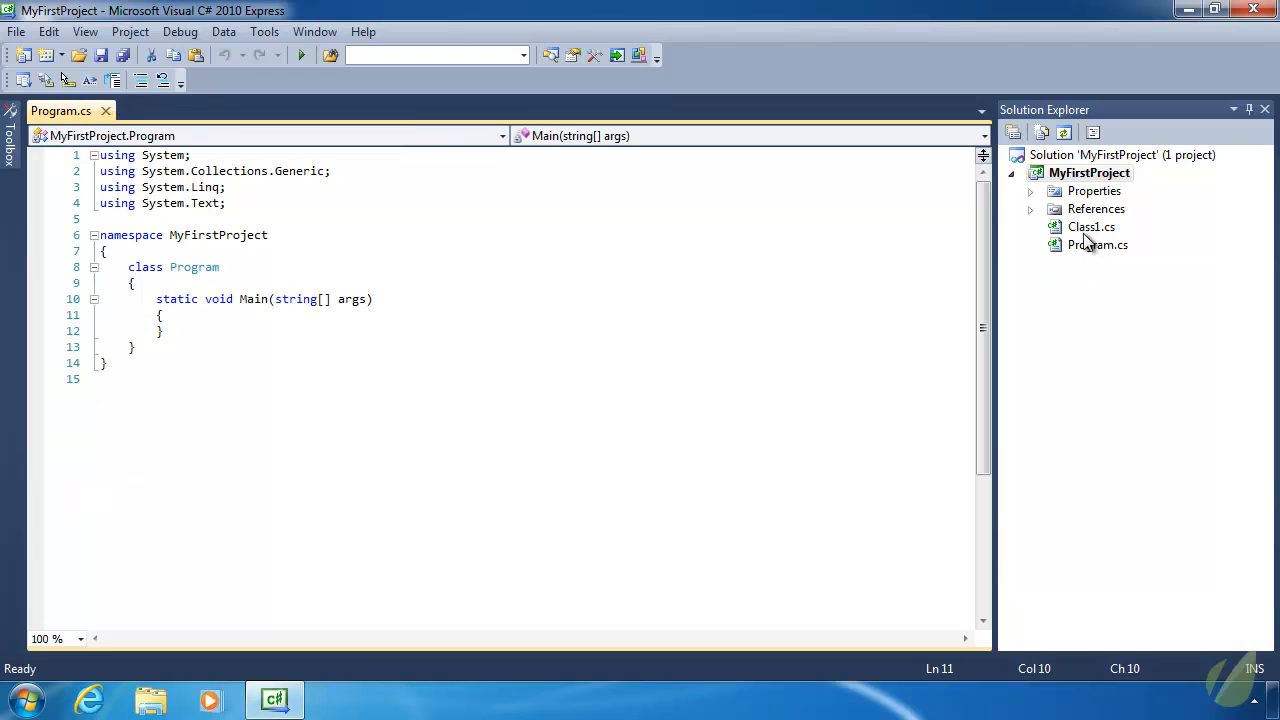
pyautogui.rightClick(1092, 226)
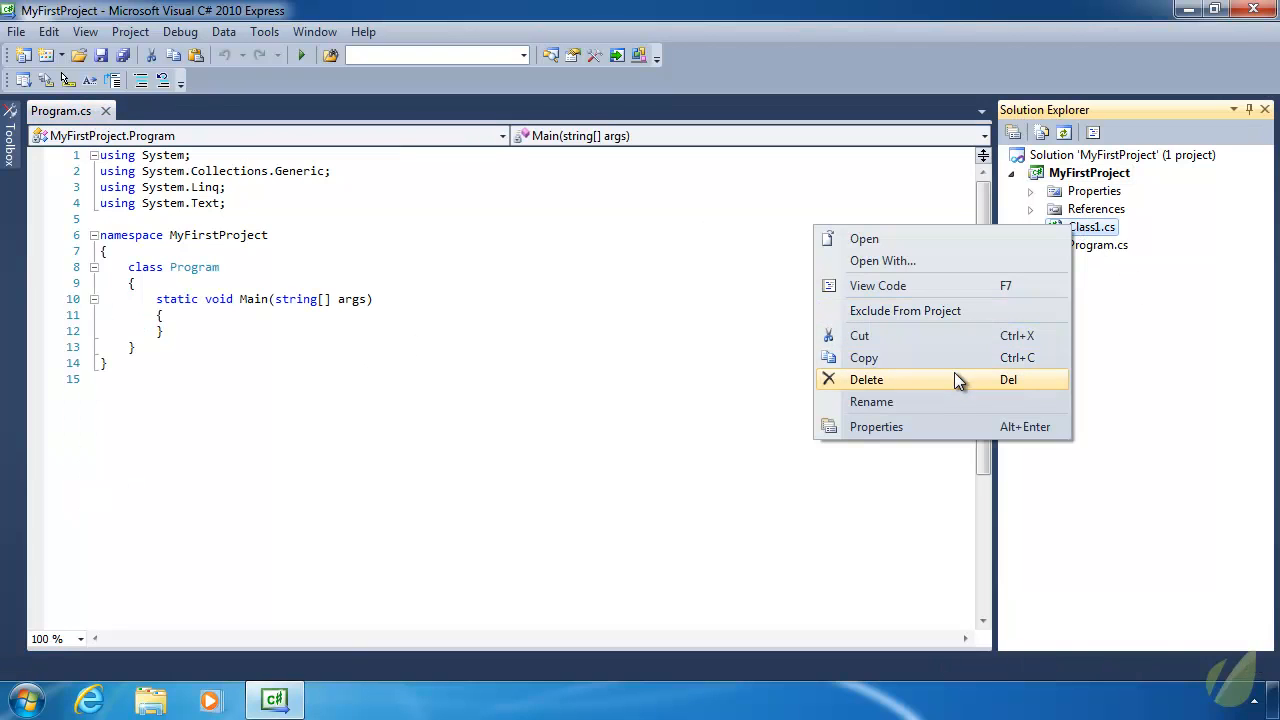
pyautogui.click(866, 380)
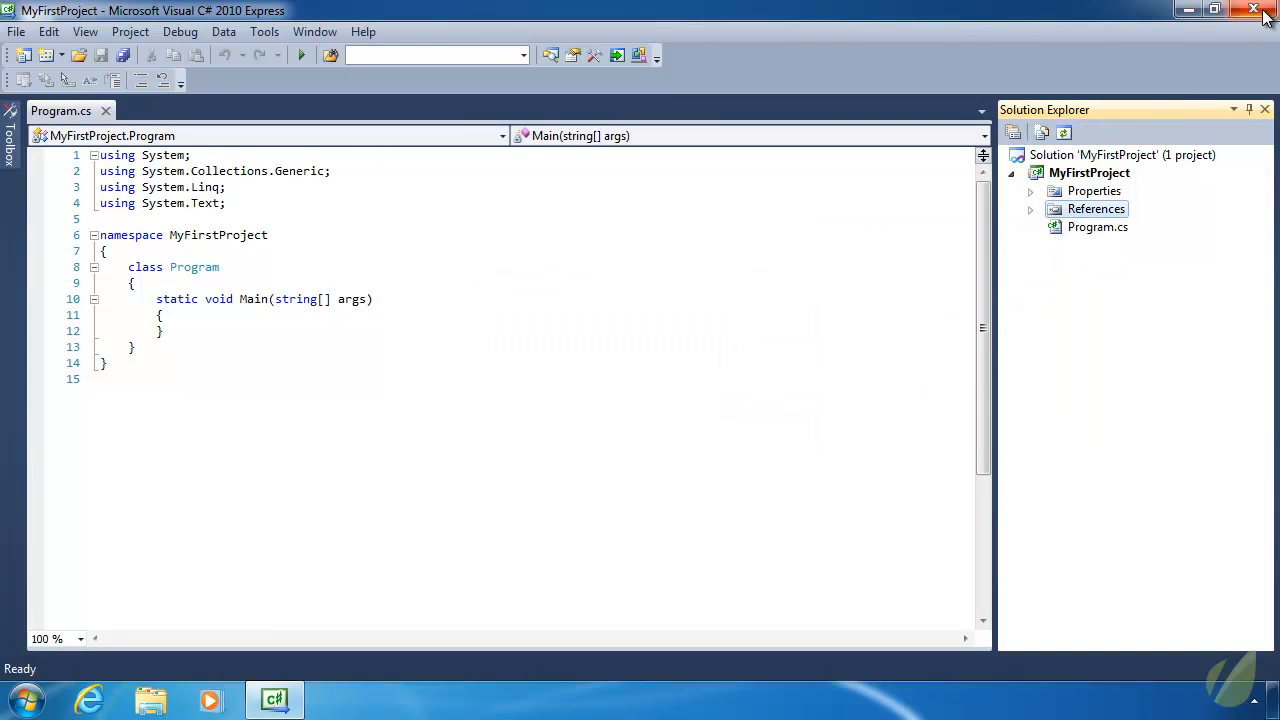
pyautogui.click(1252, 8)
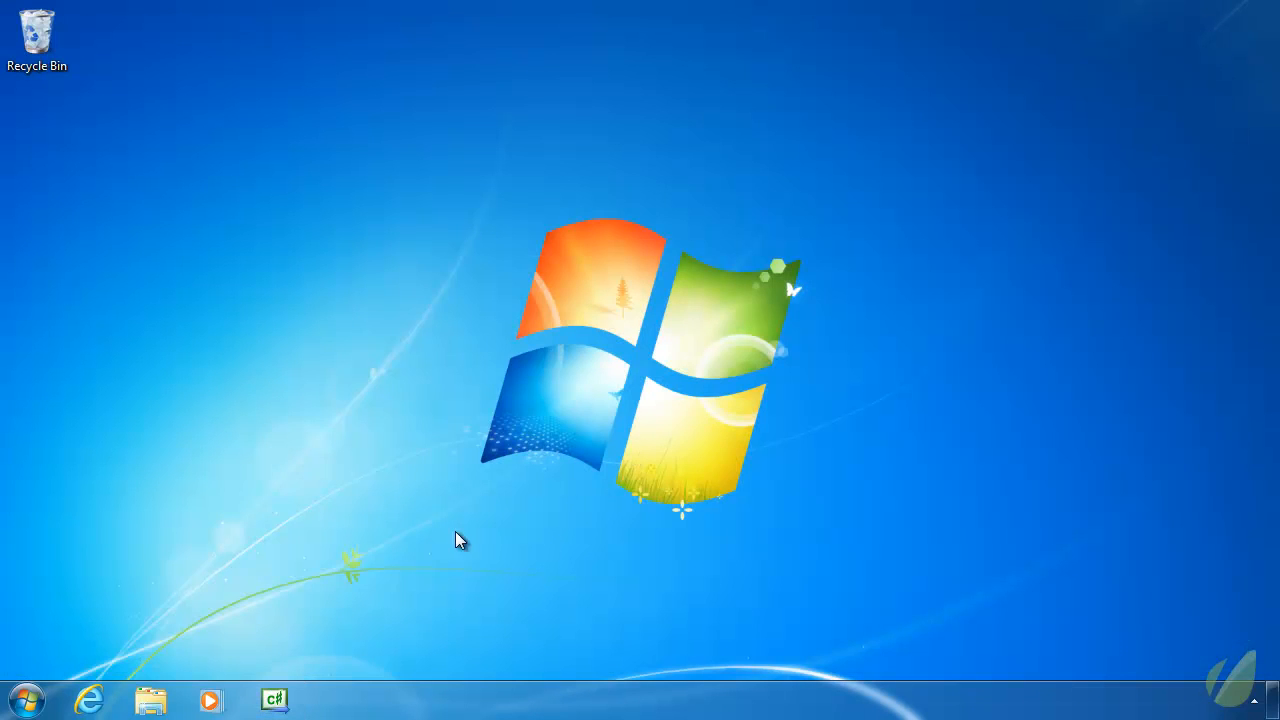
# - Reopen MyFirstProject from the Visual C# taskbar jump list's Recent section
pyautogui.rightClick(274, 700)
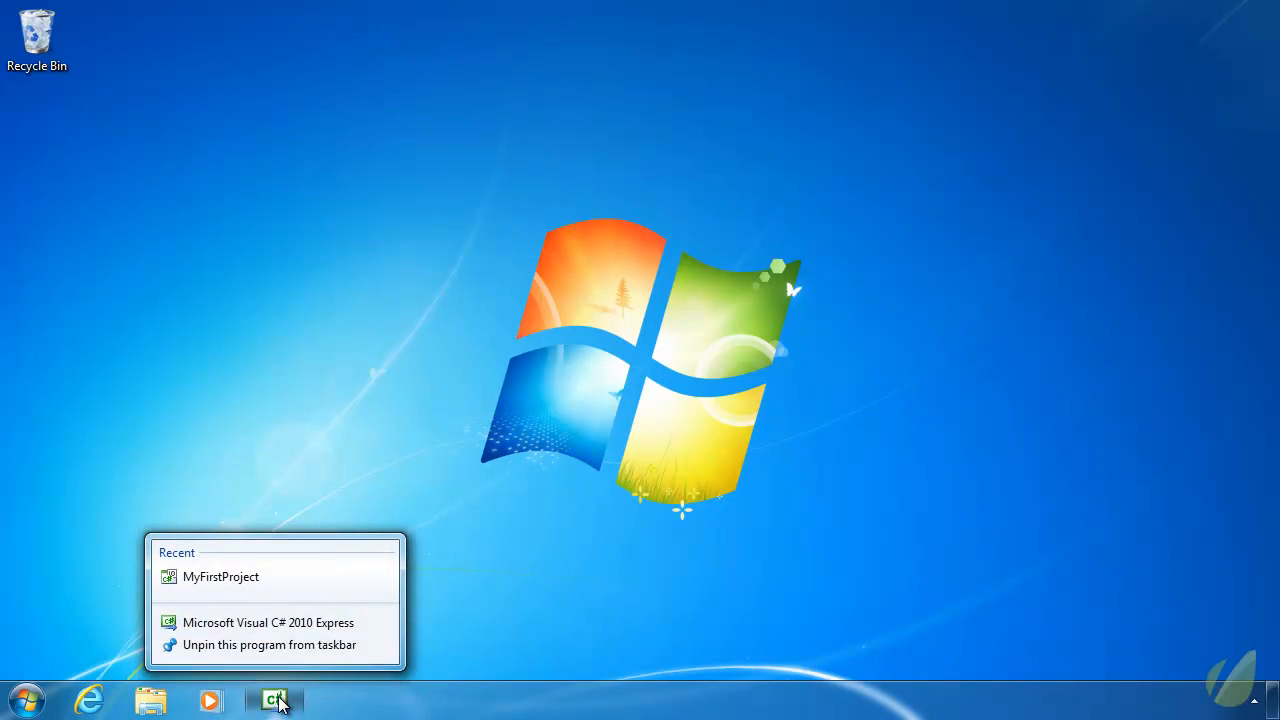
pyautogui.moveTo(220, 576)
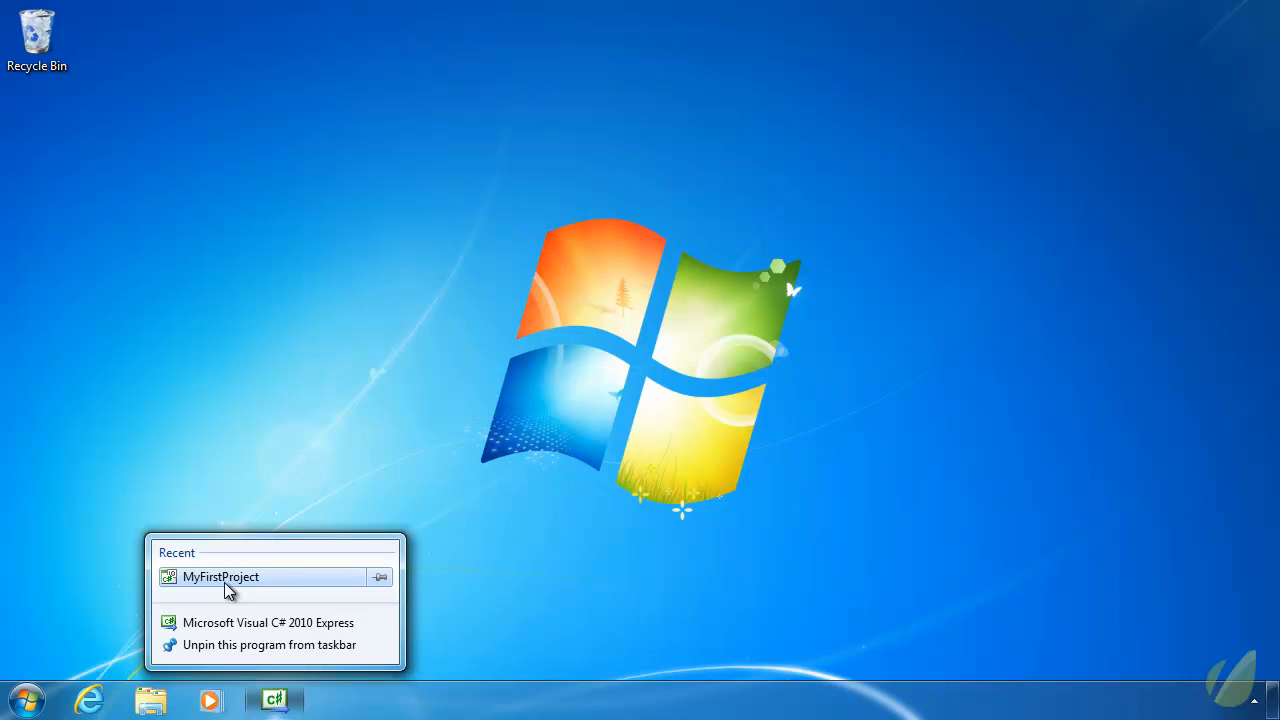
pyautogui.moveTo(240, 588)
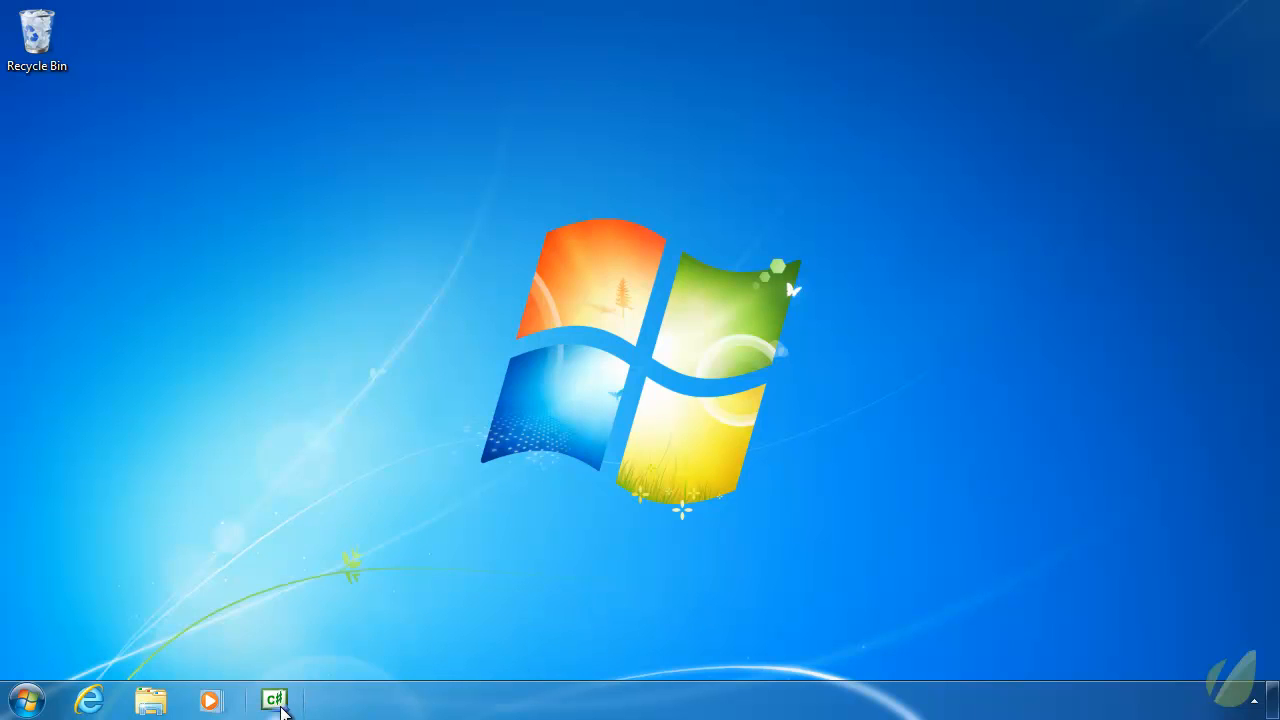
pyautogui.moveTo(274, 700)
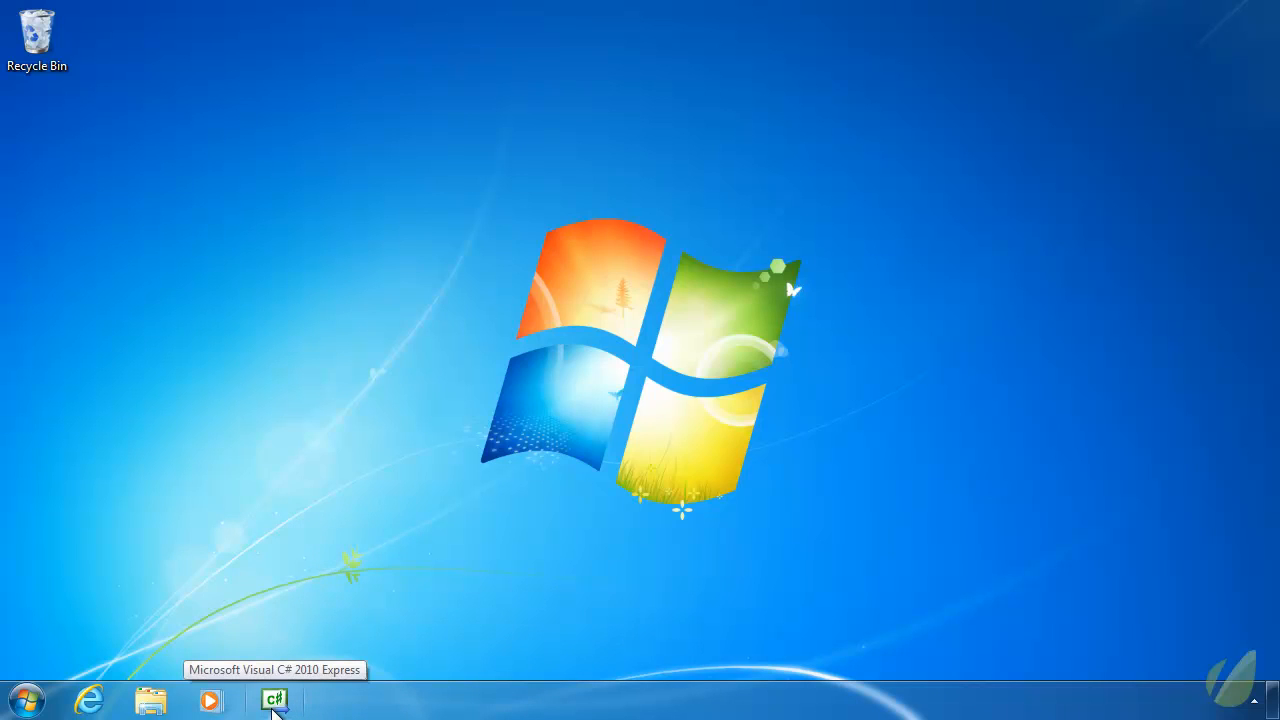
pyautogui.rightClick(276, 700)
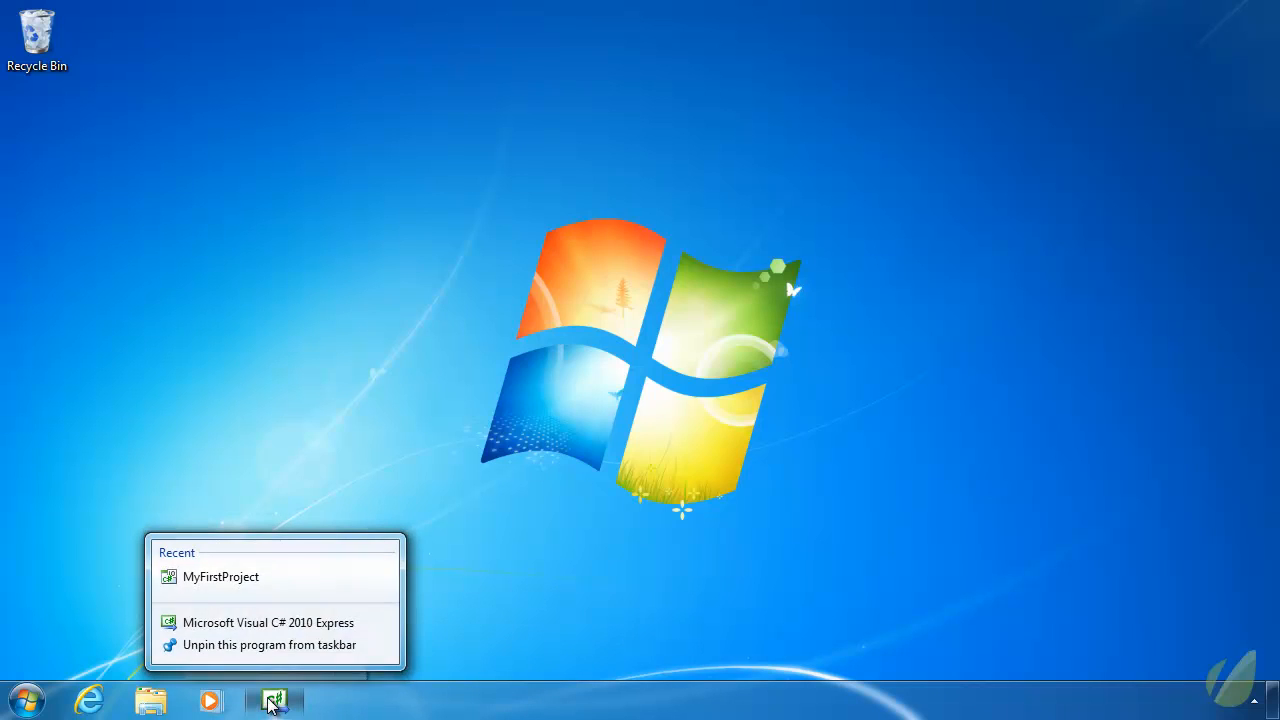
pyautogui.click(220, 576)
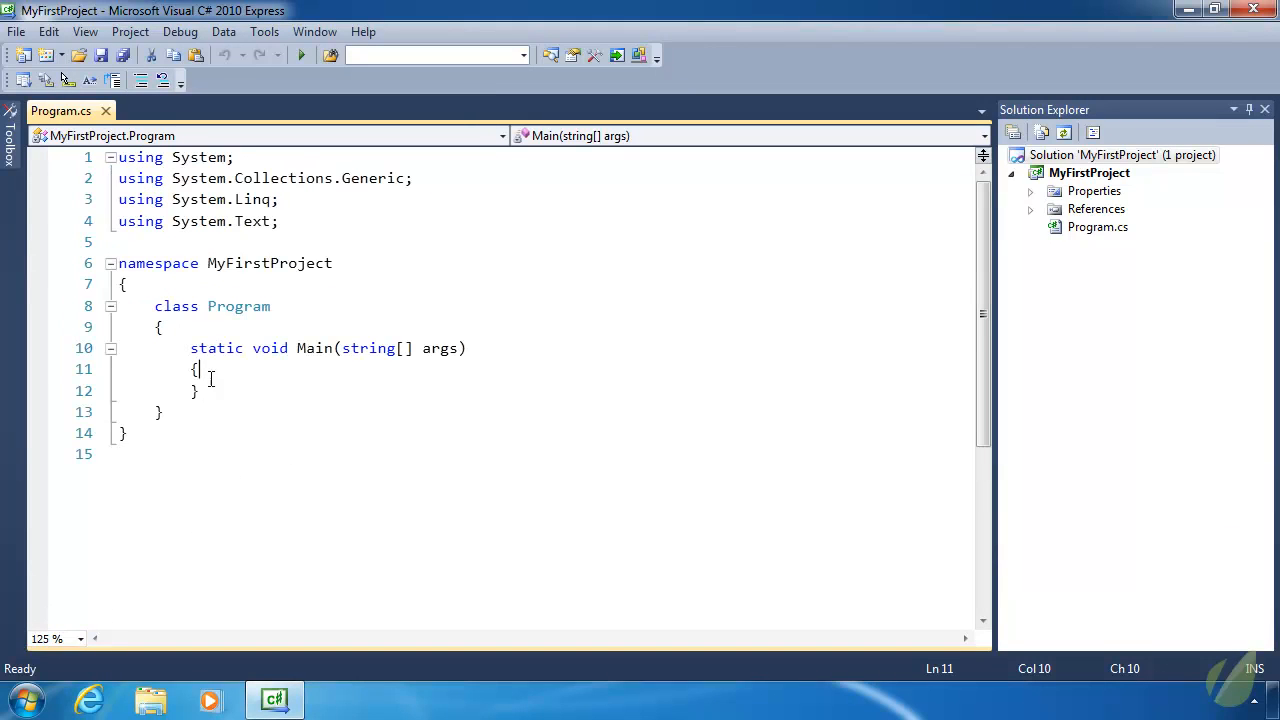
# - Save MyFirstProject with Program.cs open at 125% zoom
pyautogui.press('ctrl+s')
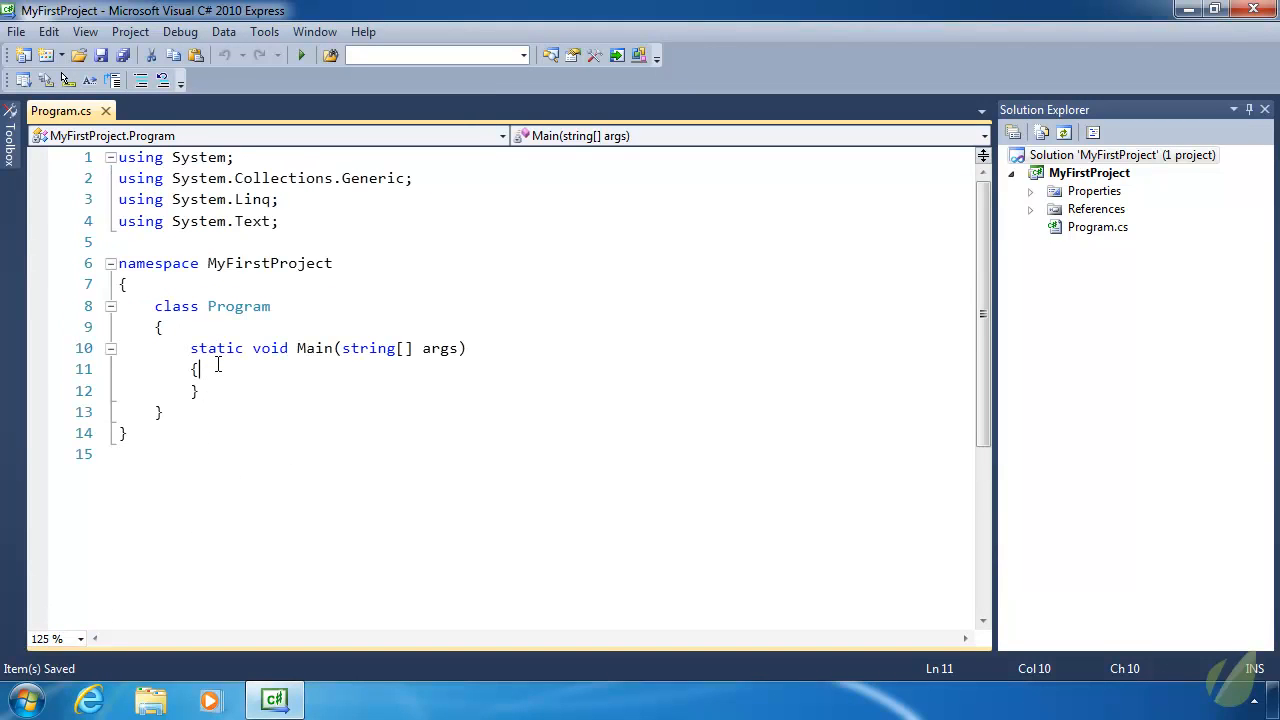